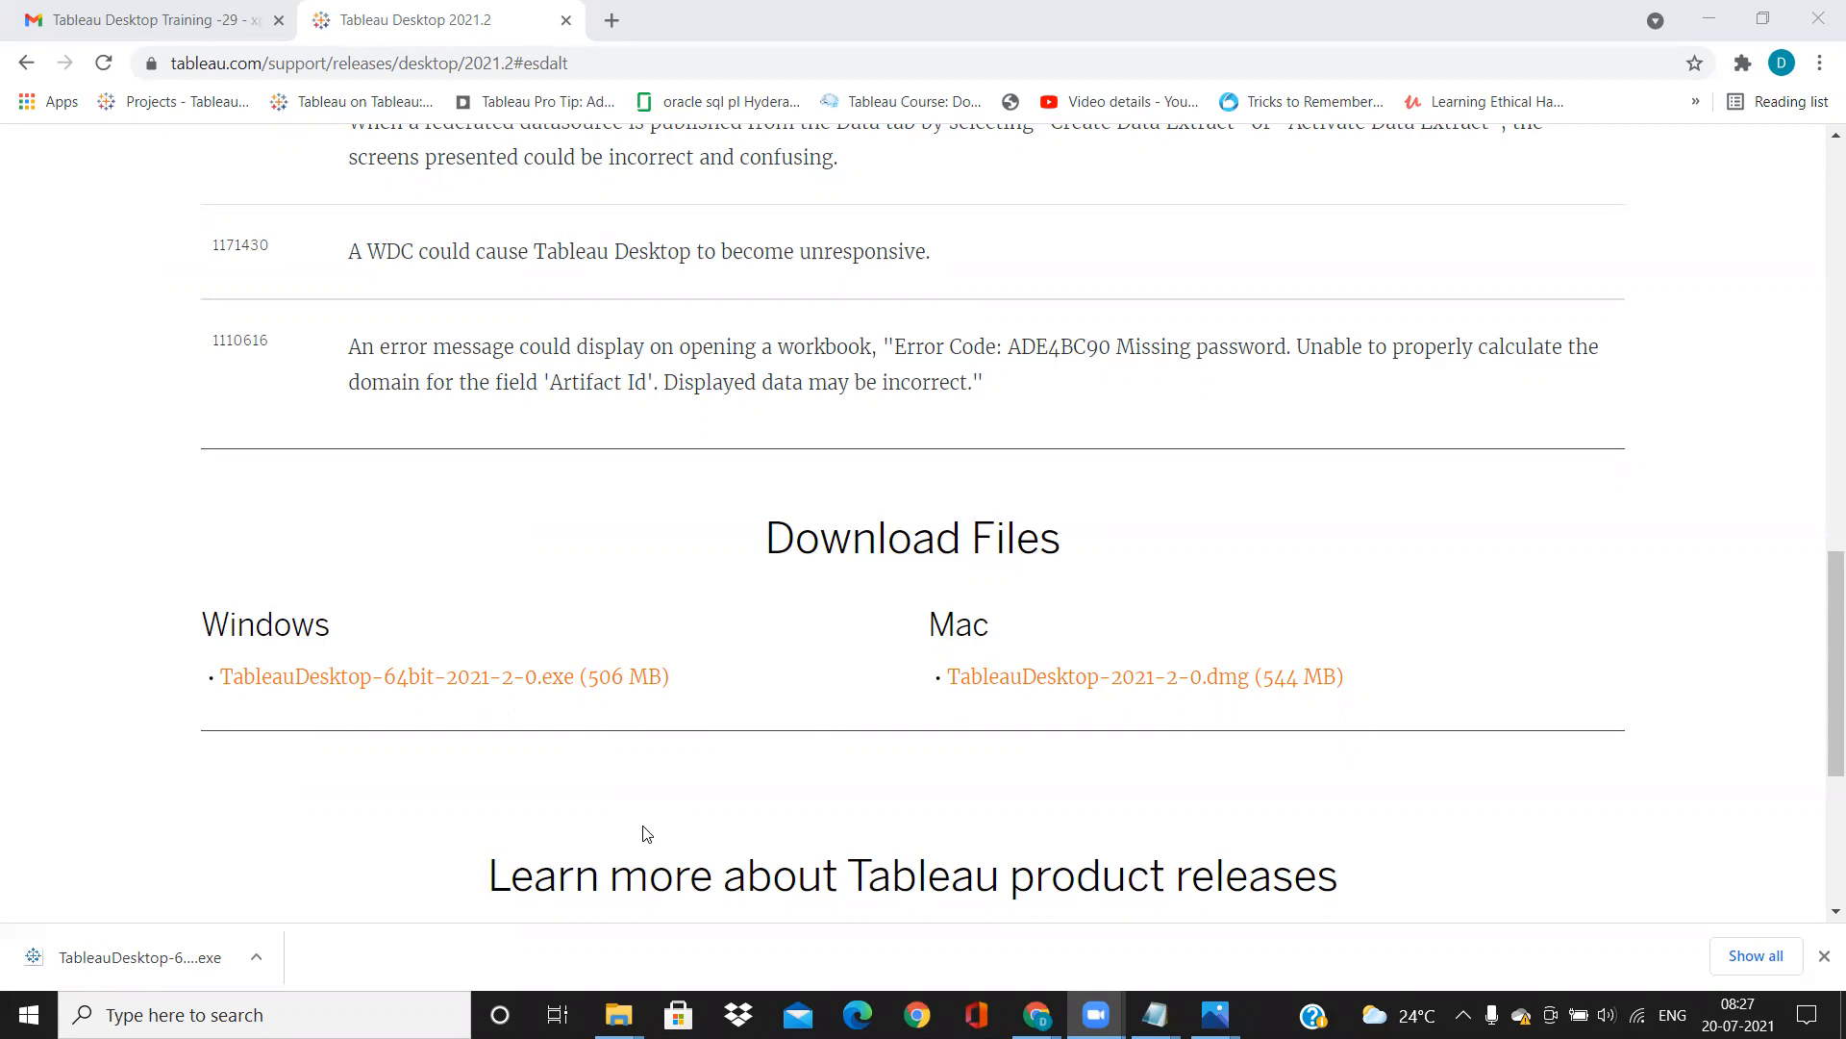
pyautogui.moveTo(679, 297)
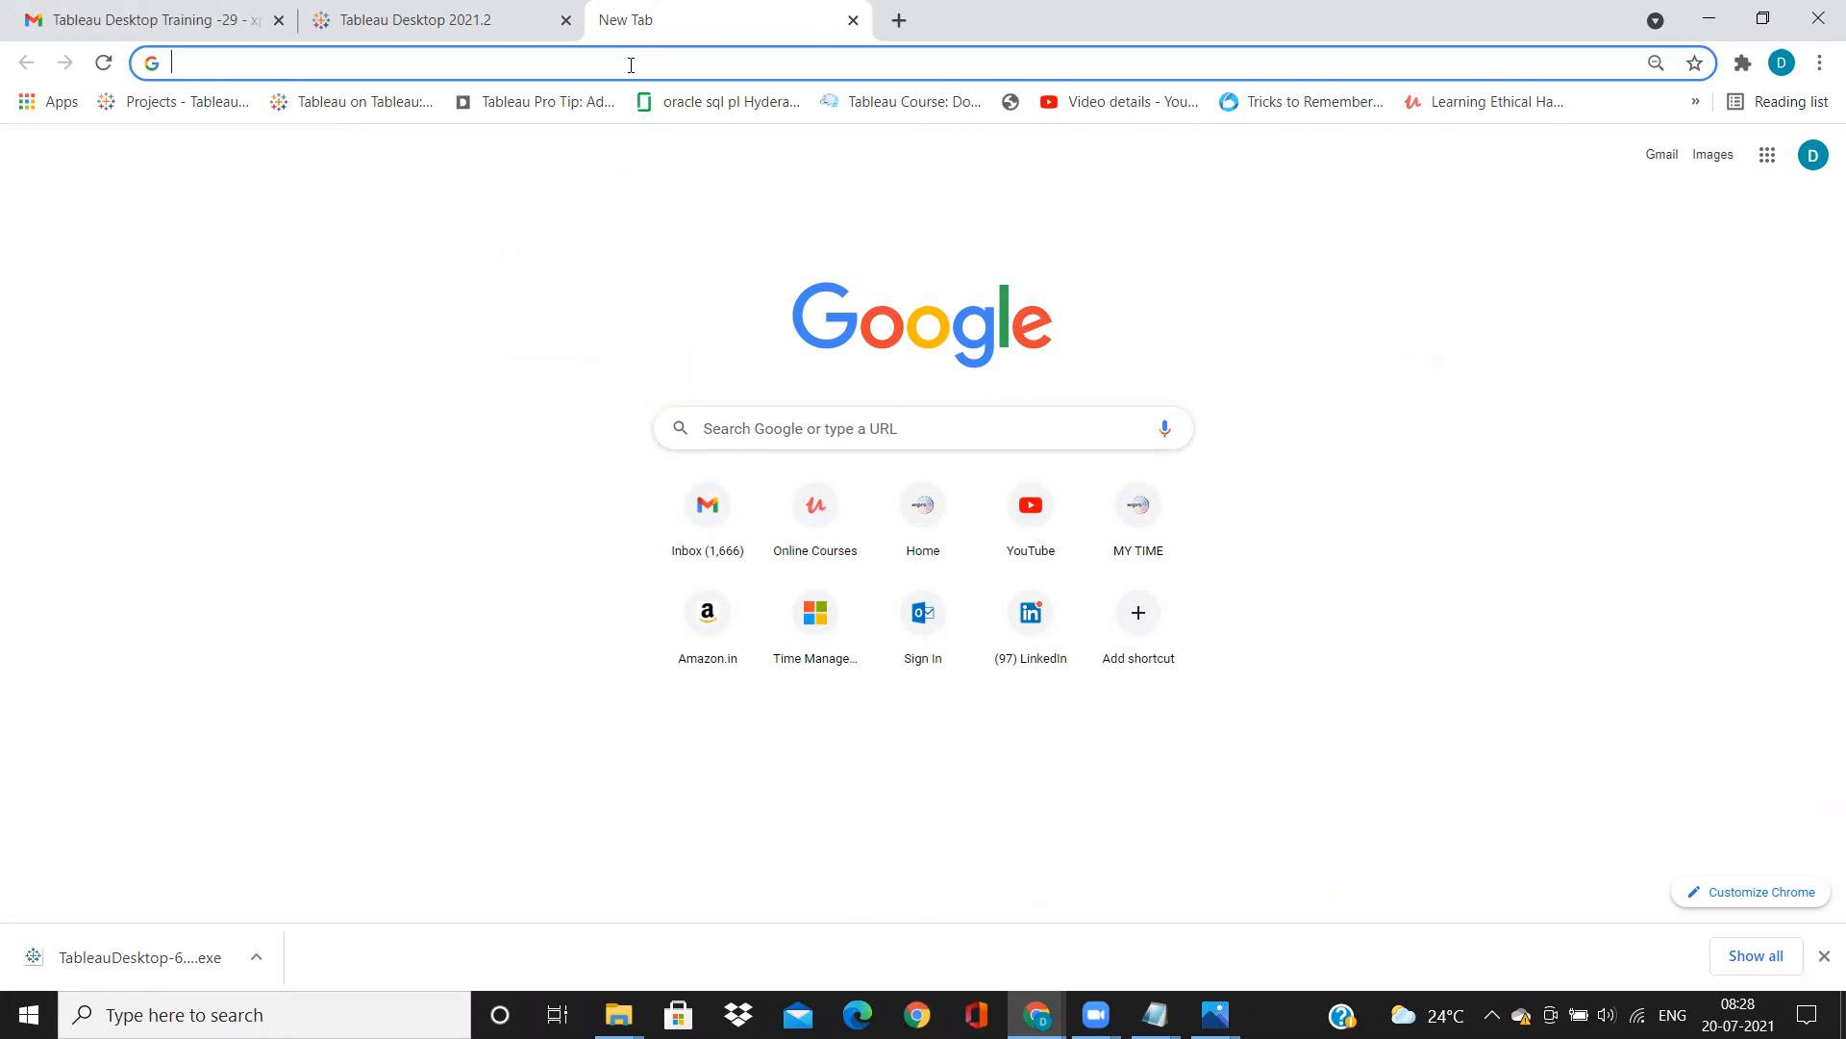
# - Search Google for "alternate tableau download" and open the Tableau Desktop downloads result
pyautogui.write('alternate tableau download')
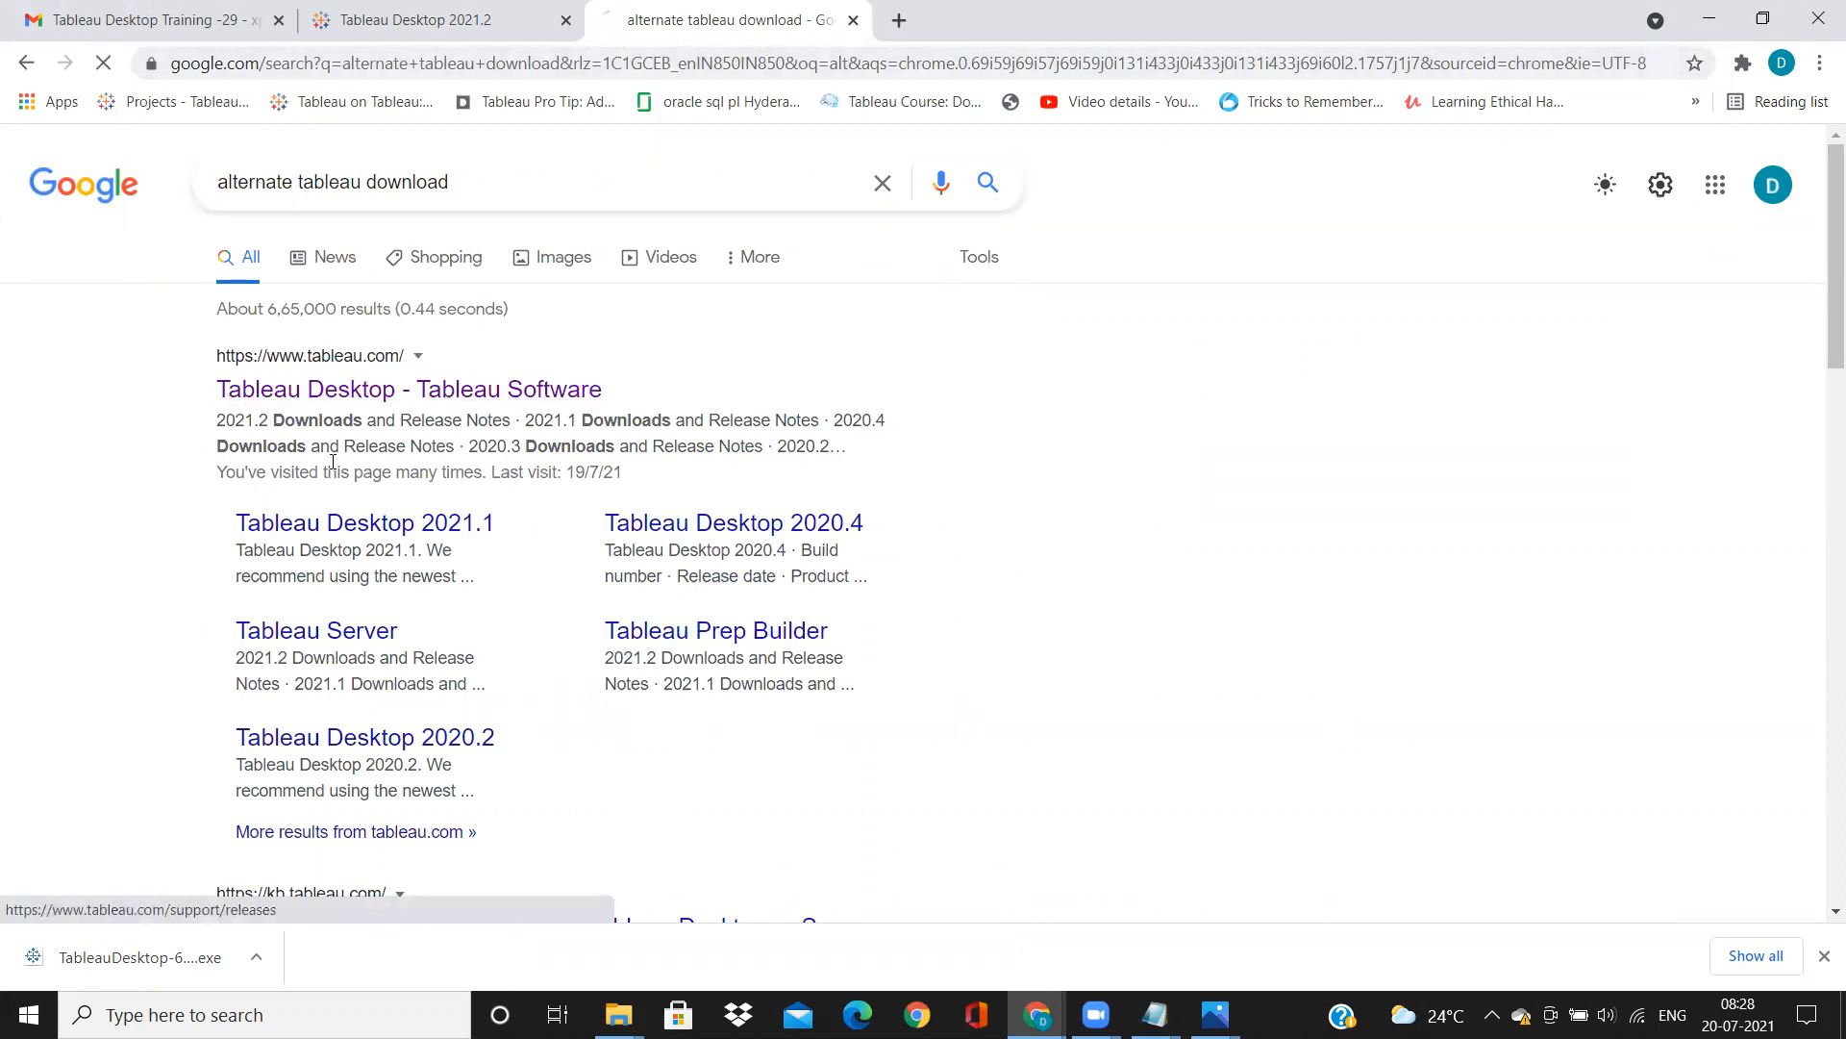
pyautogui.click(407, 389)
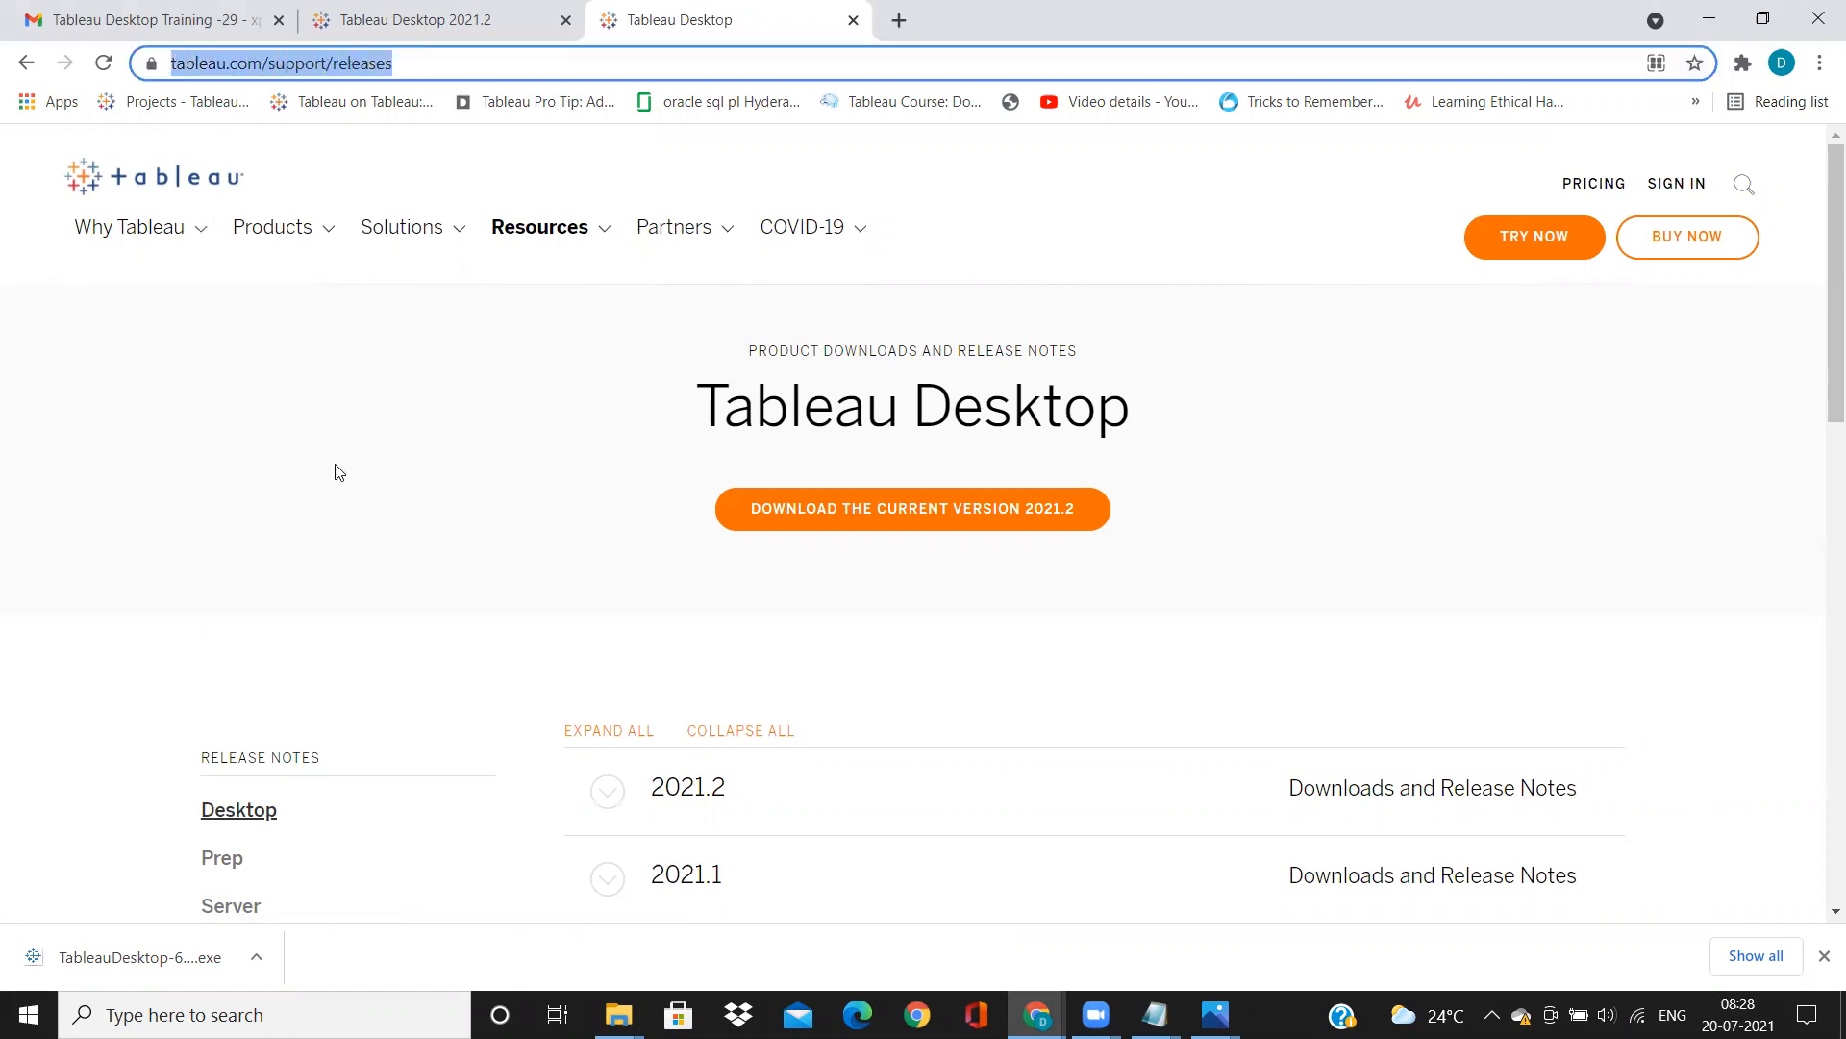
# - Collapse the 2021.1 release list and expand the 2021.2 Desktop release versions
pyautogui.scroll(-3)
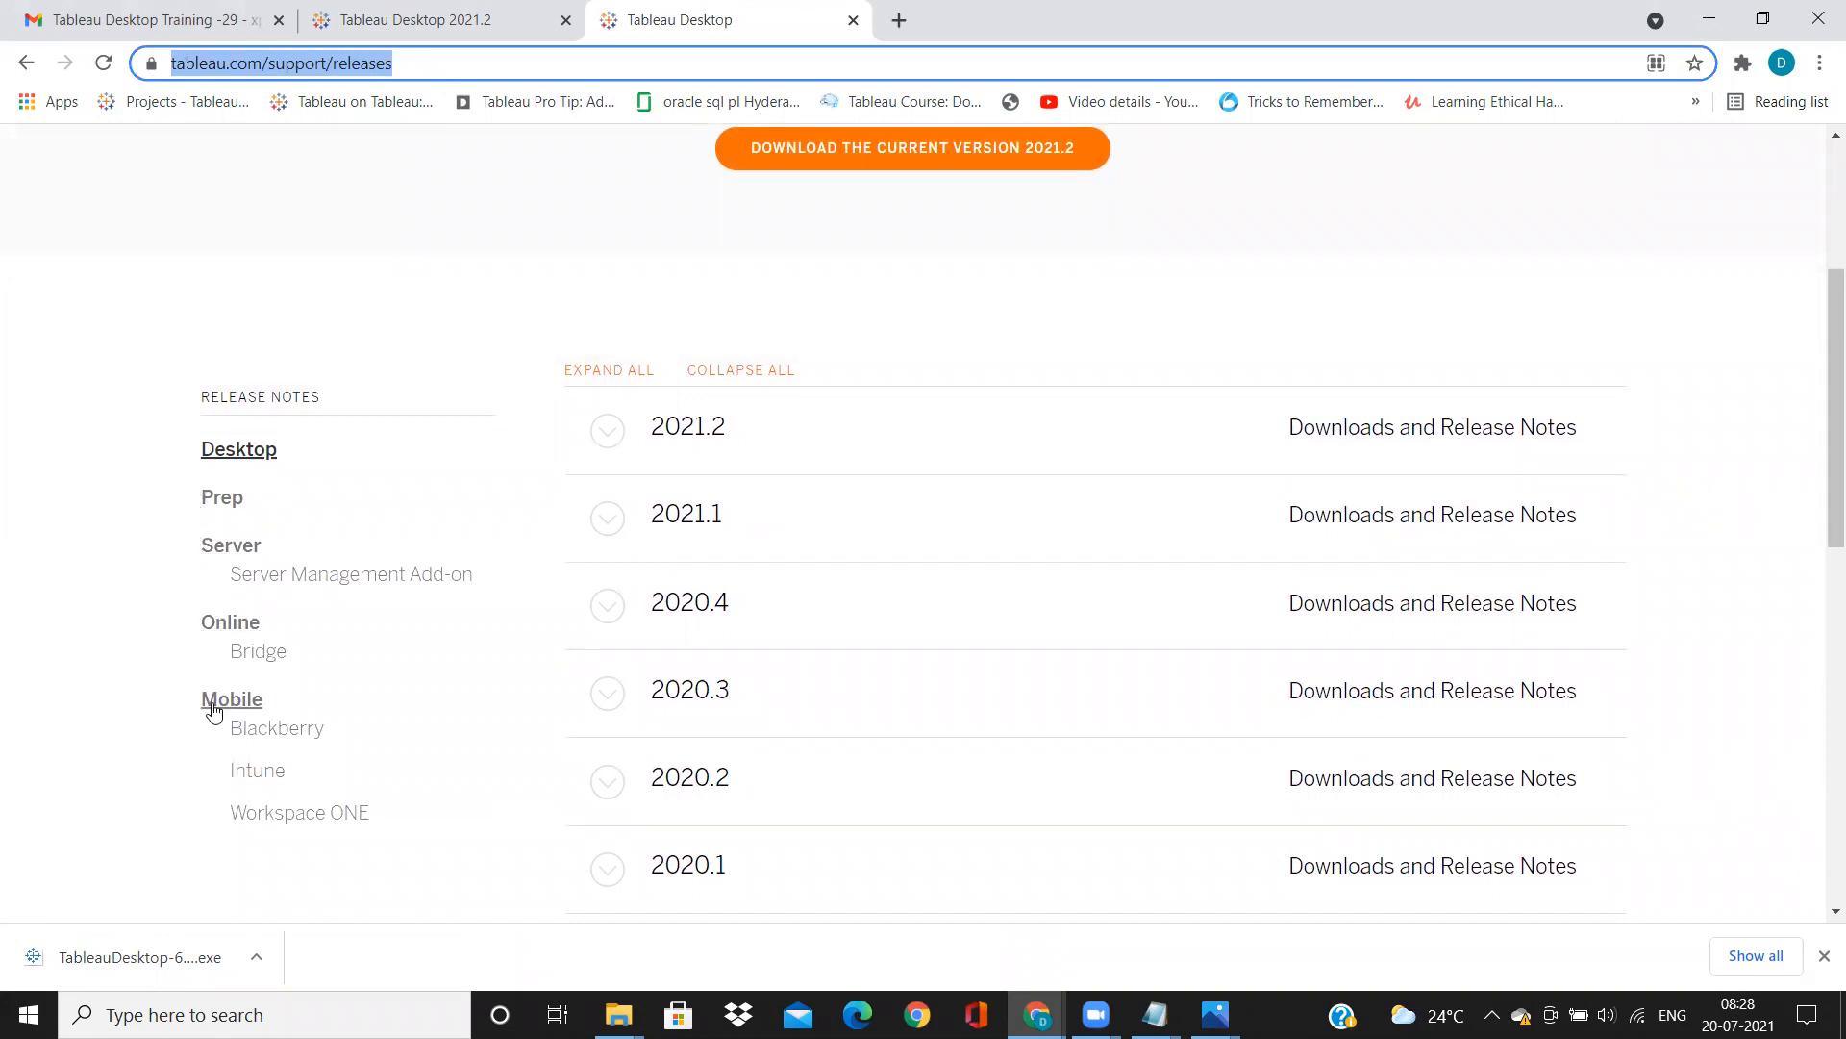
pyautogui.moveTo(243, 522)
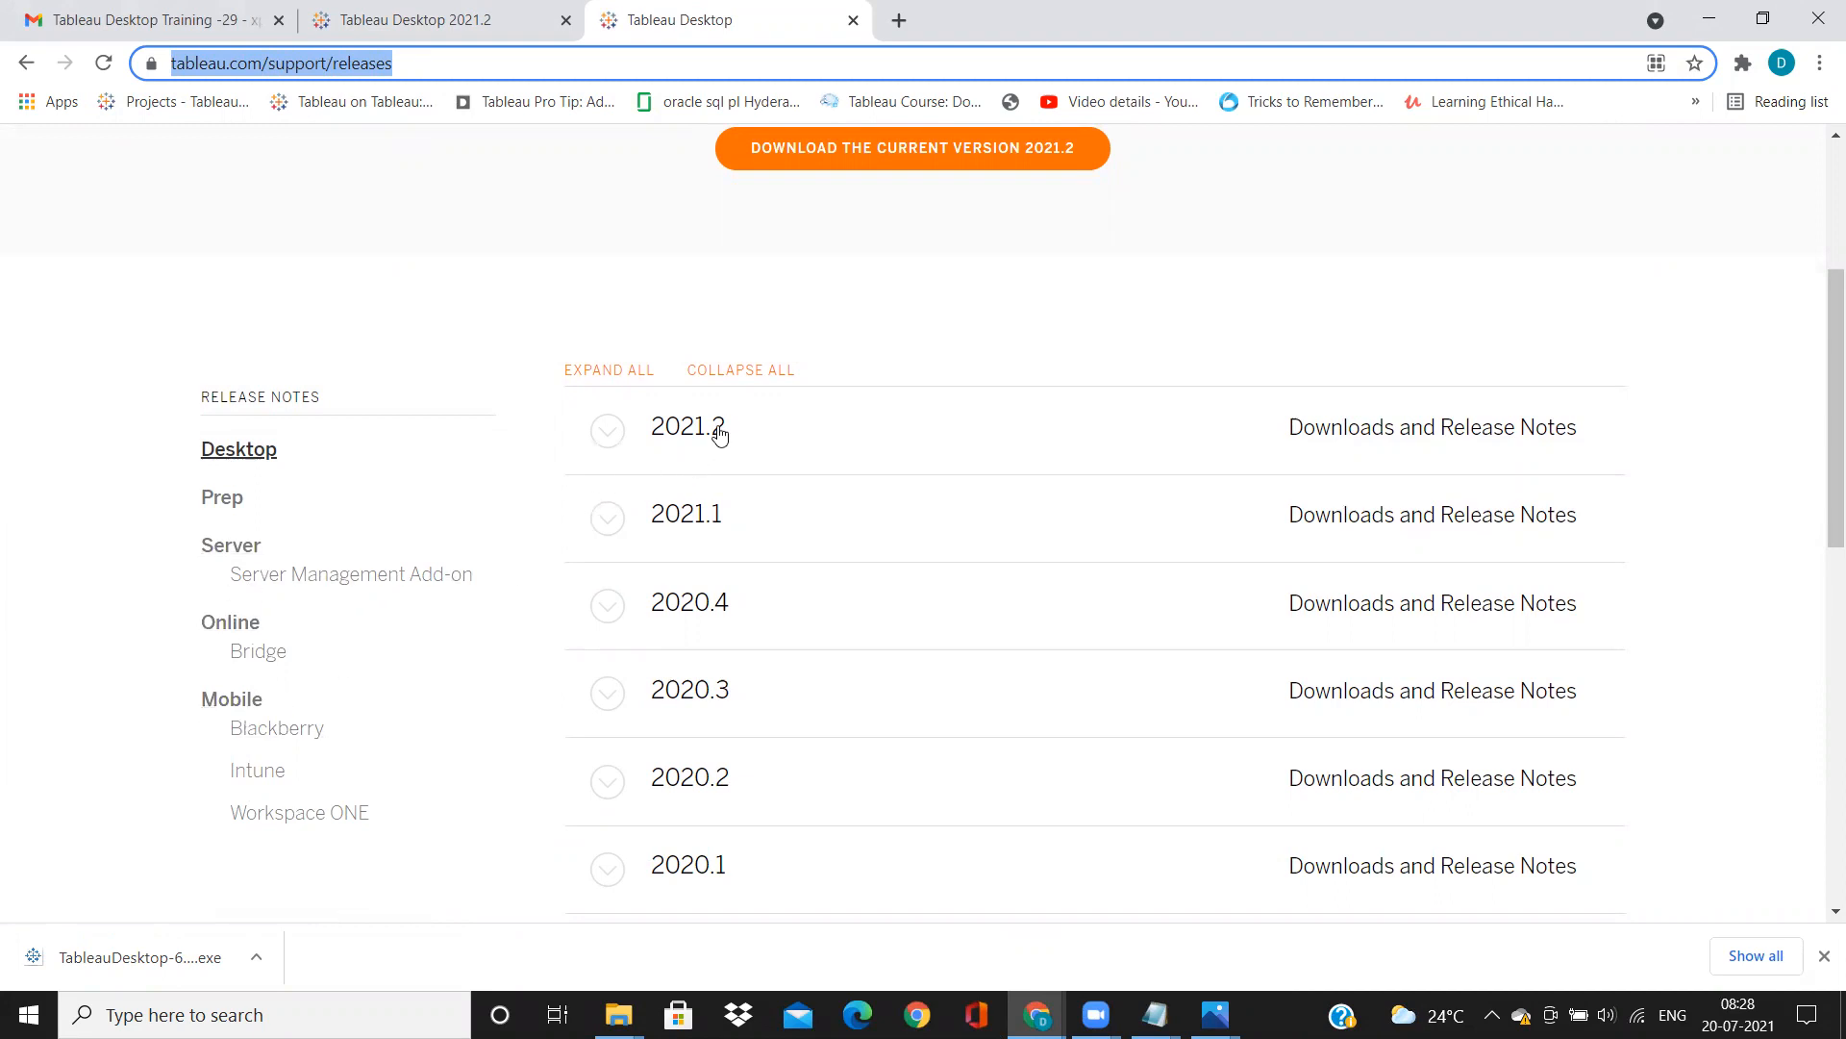
pyautogui.moveTo(414, 654)
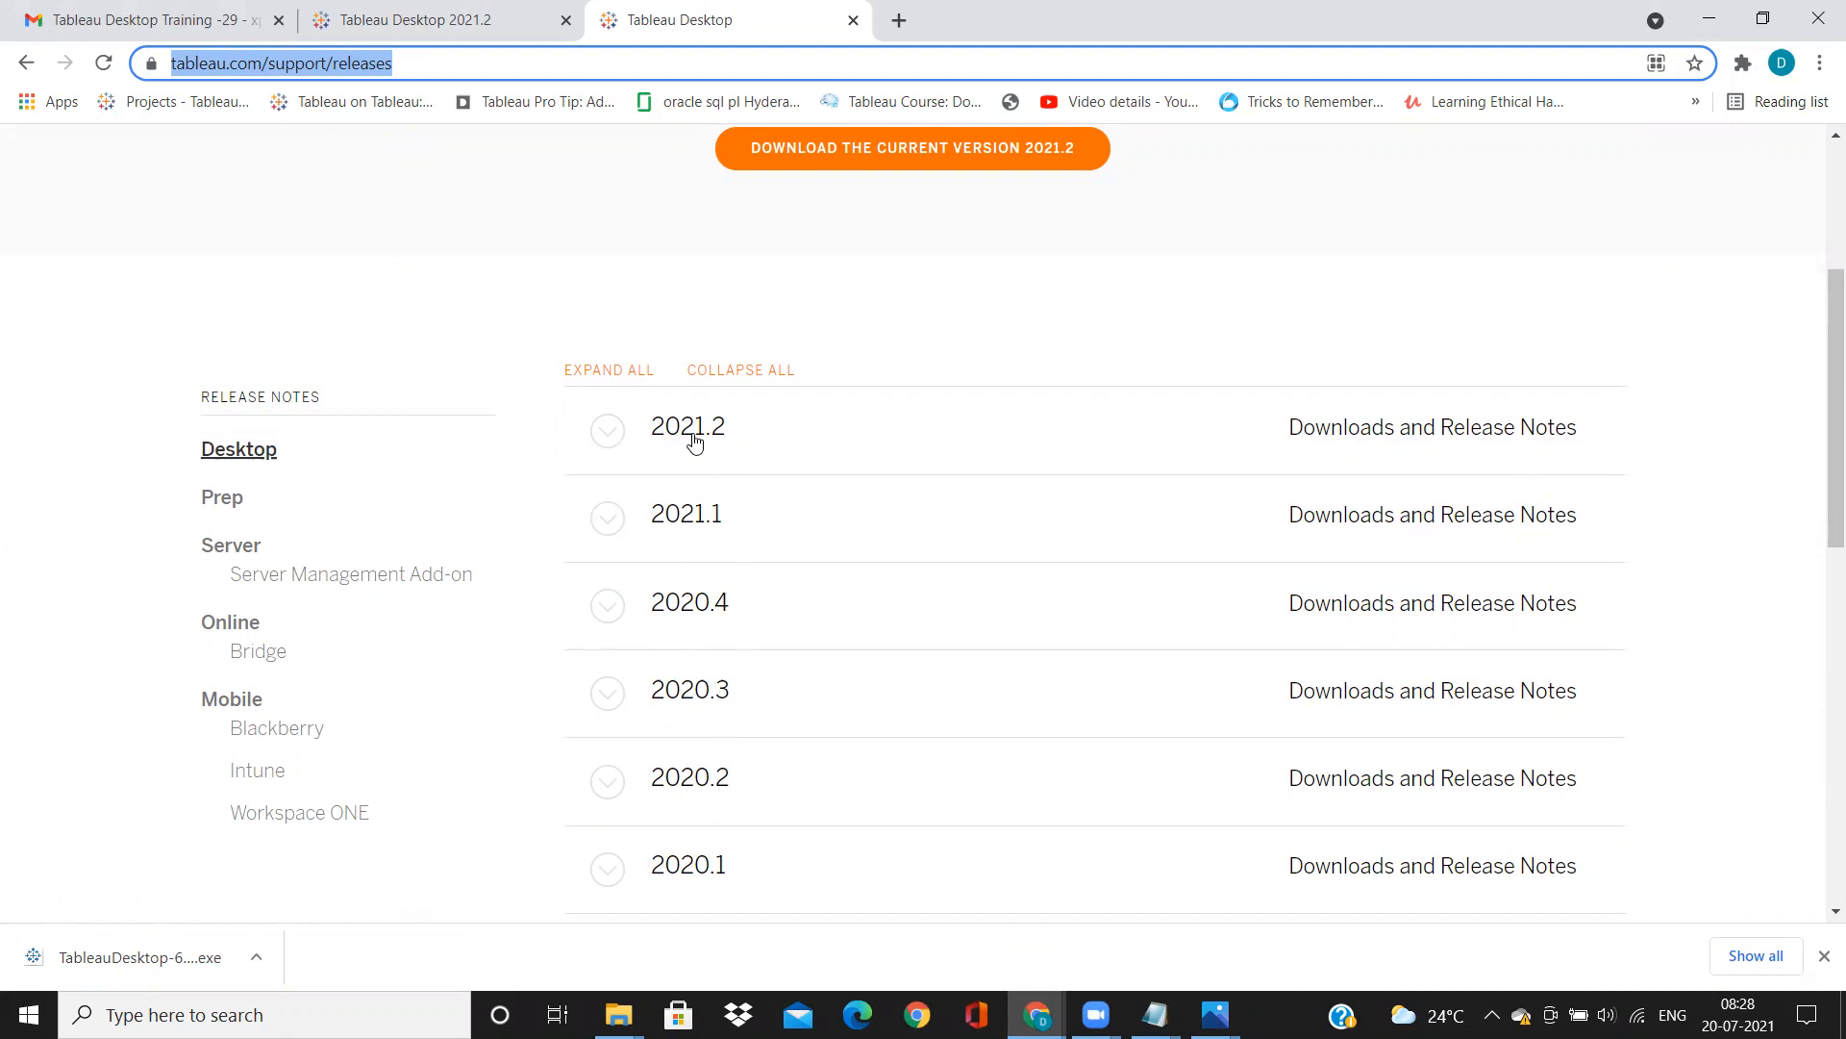
pyautogui.moveTo(695, 475)
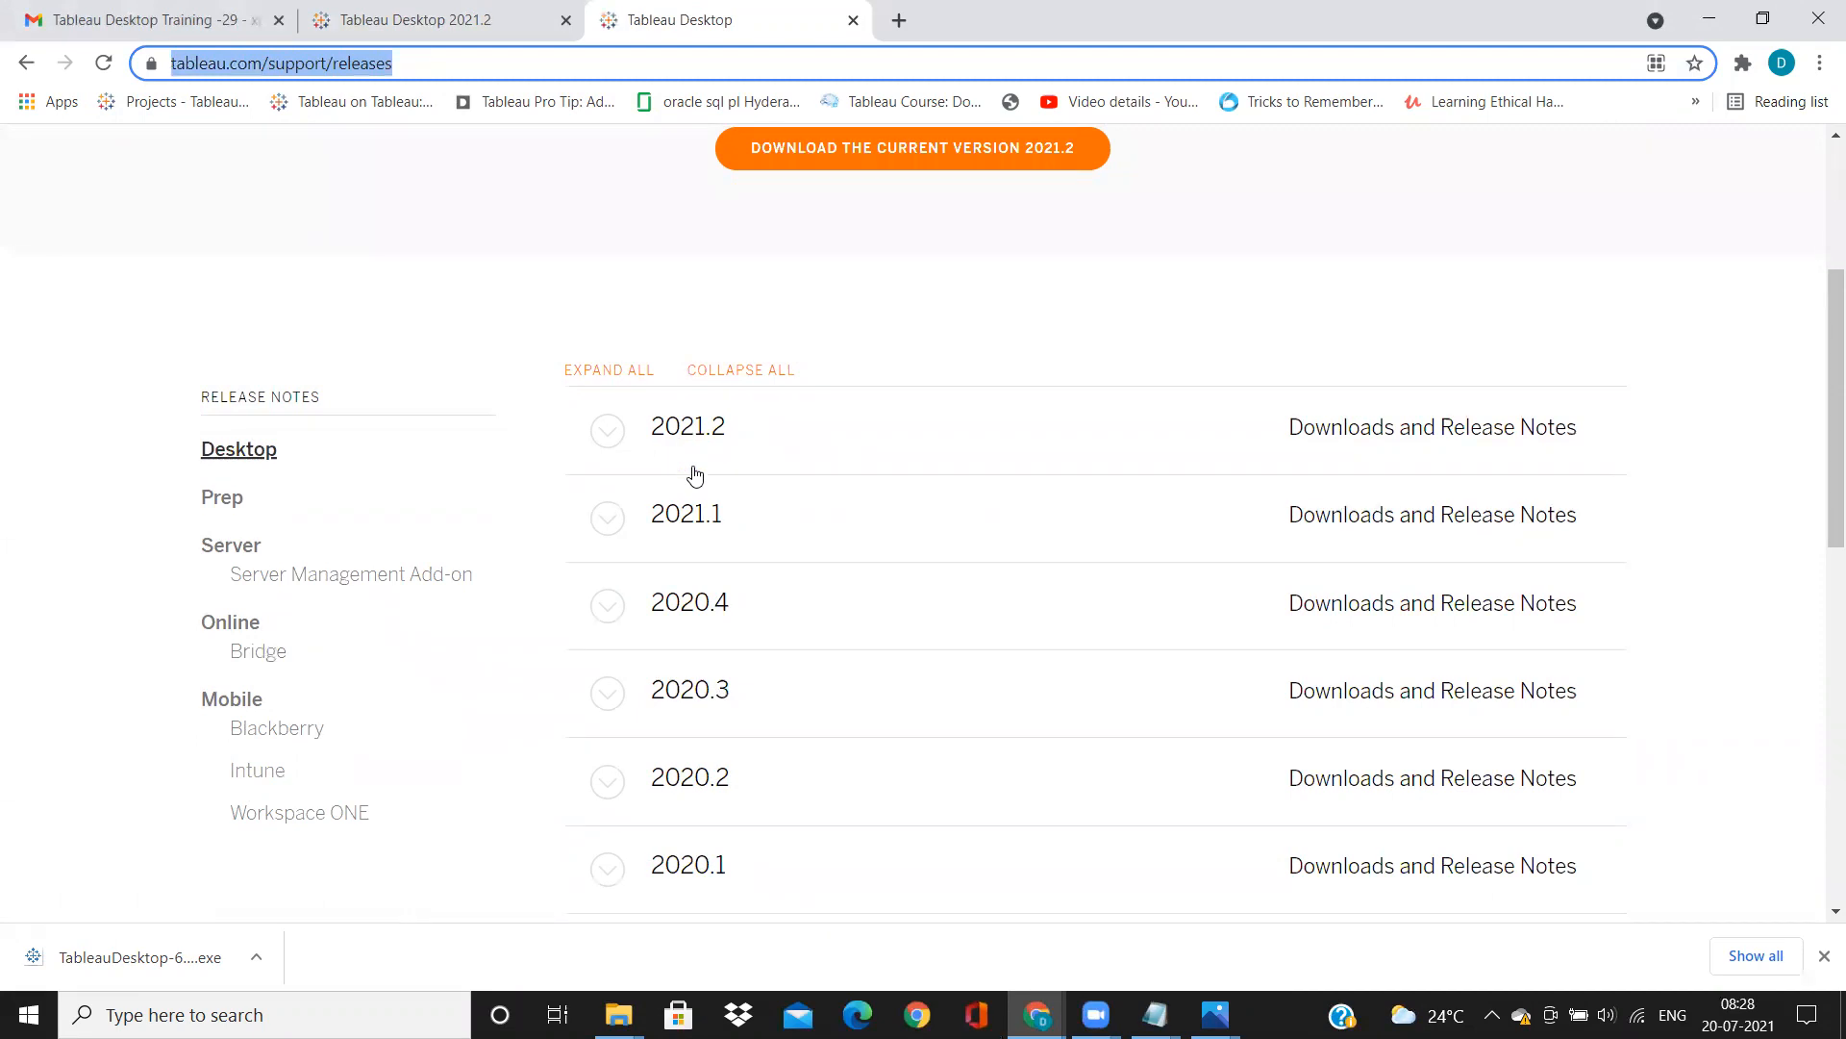
pyautogui.moveTo(689, 527)
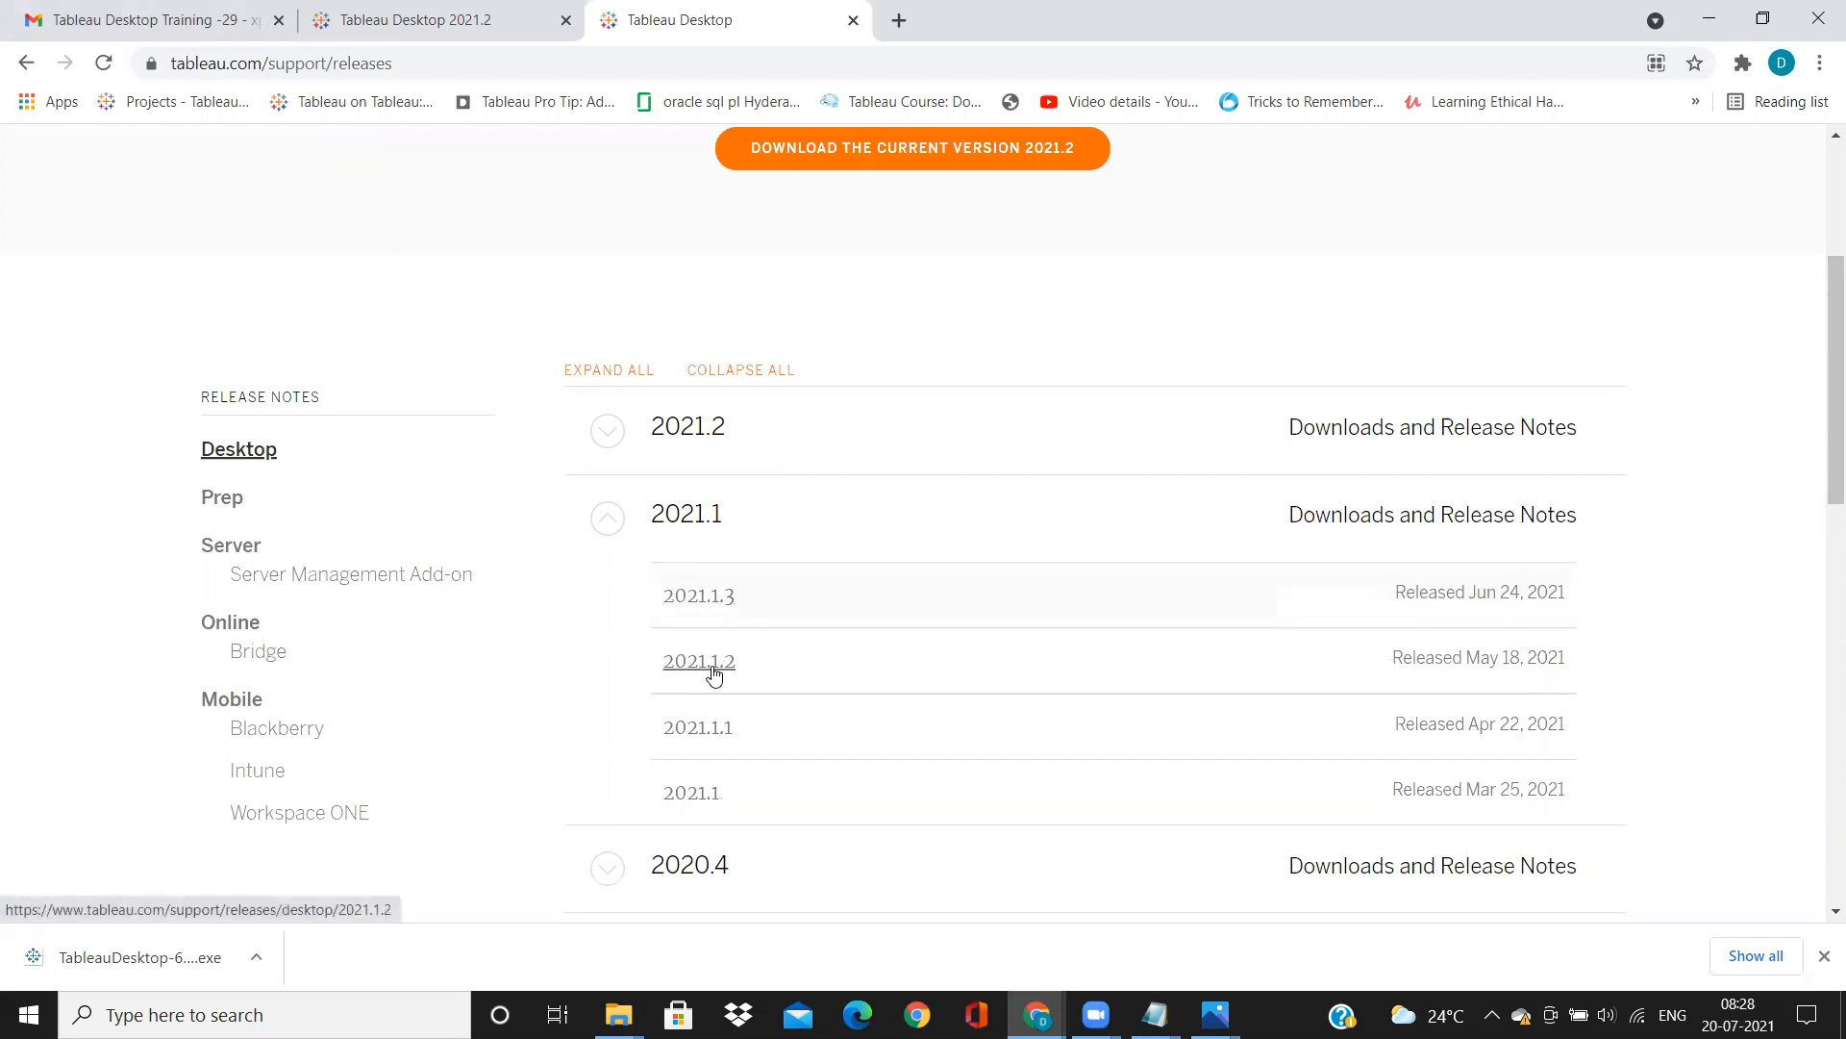
pyautogui.moveTo(696, 727)
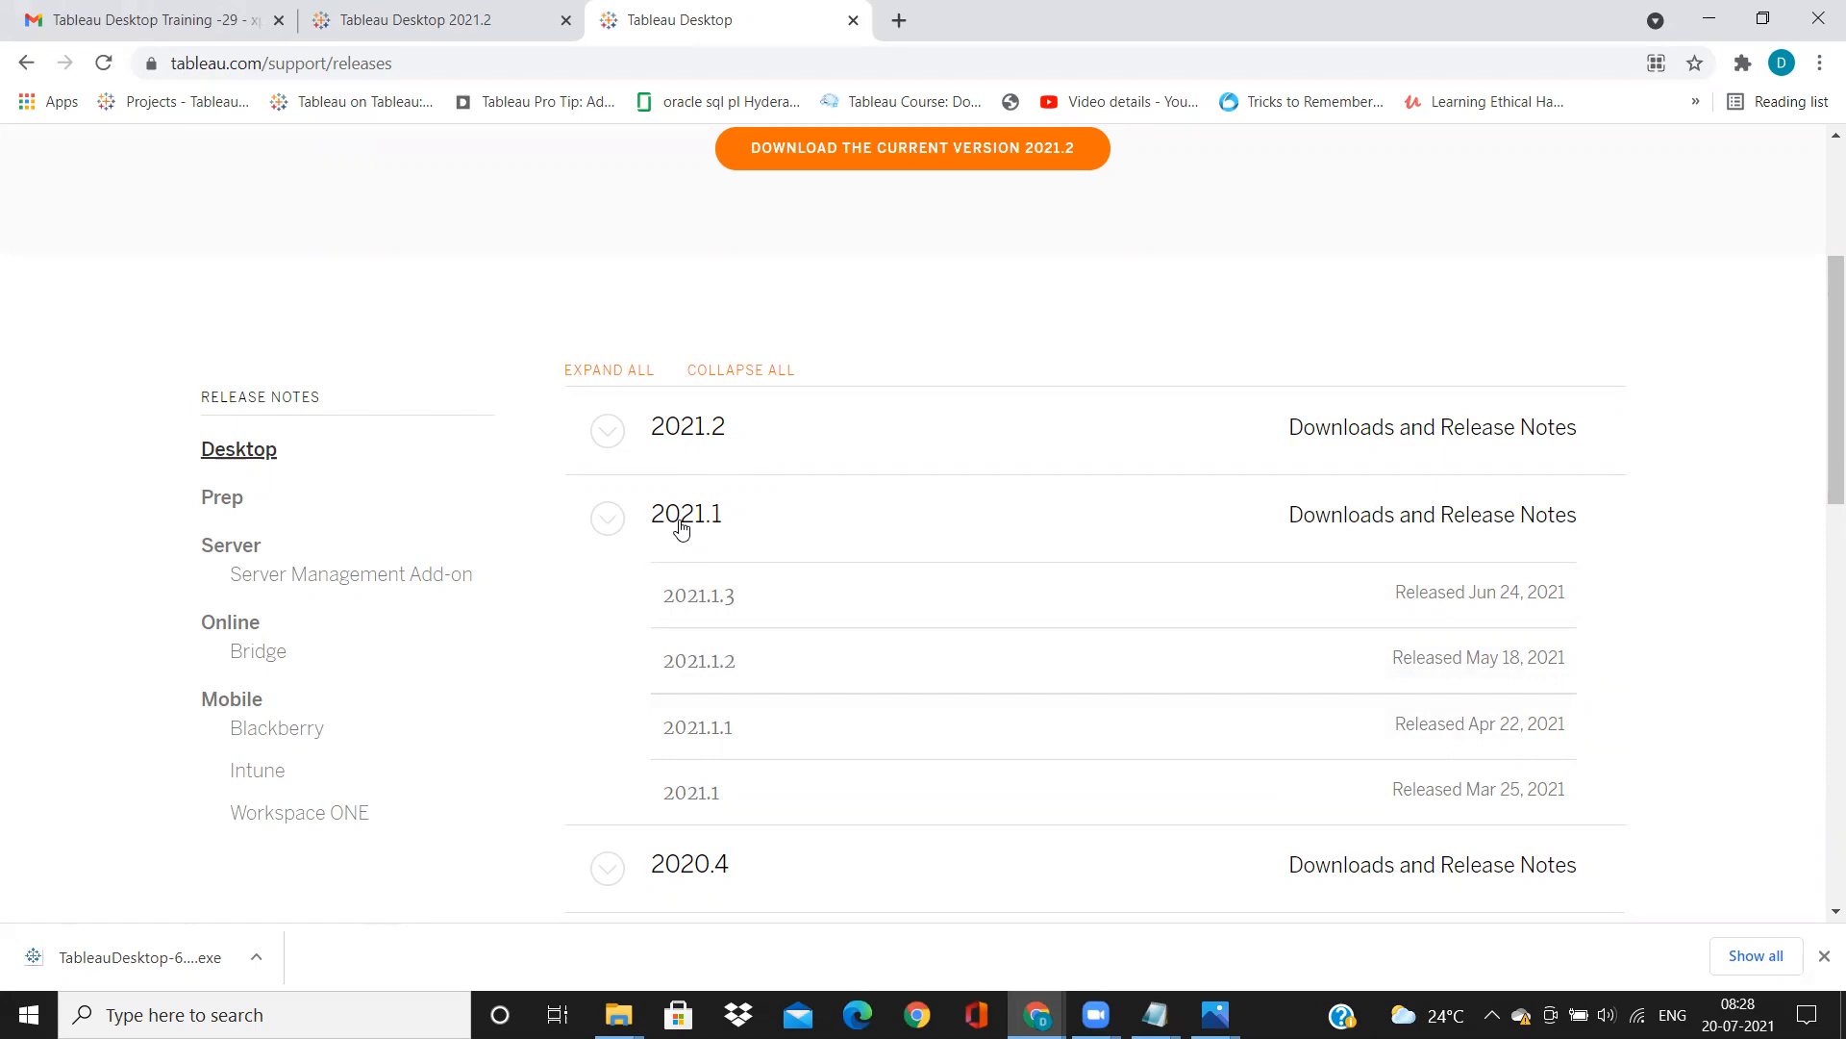
pyautogui.click(608, 517)
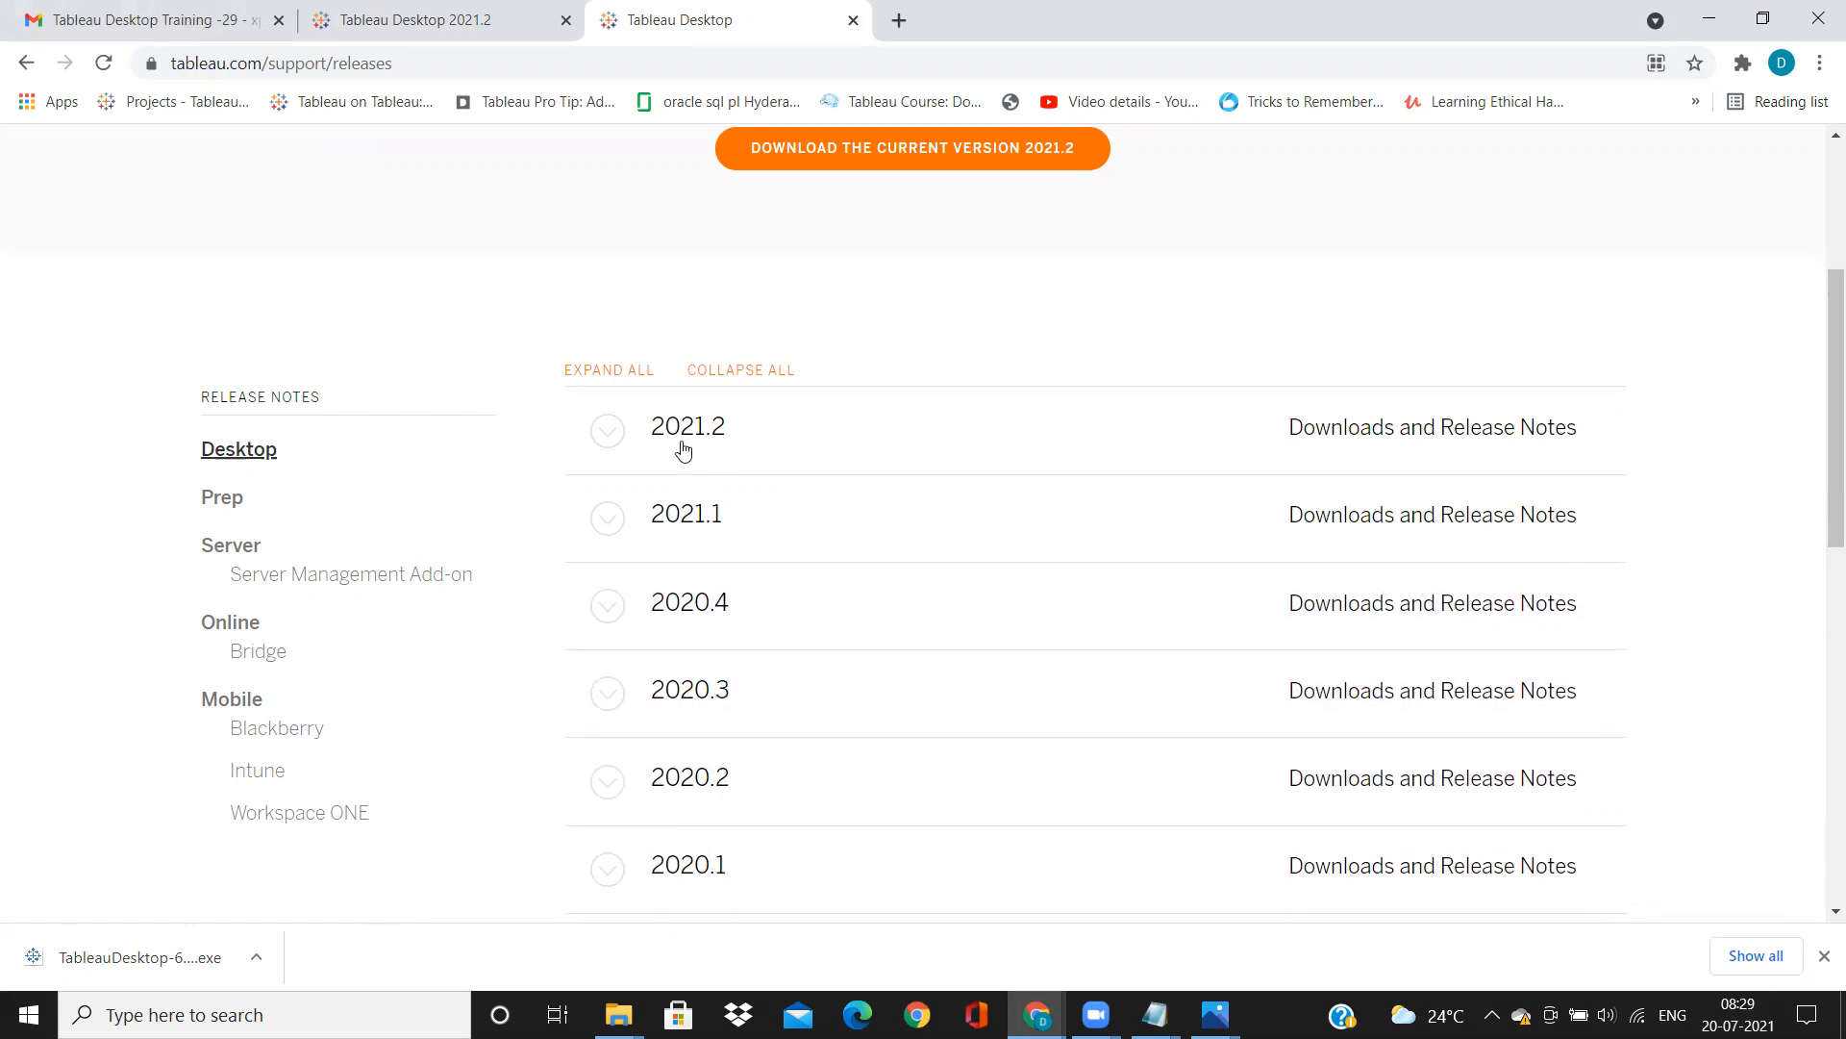
pyautogui.click(608, 431)
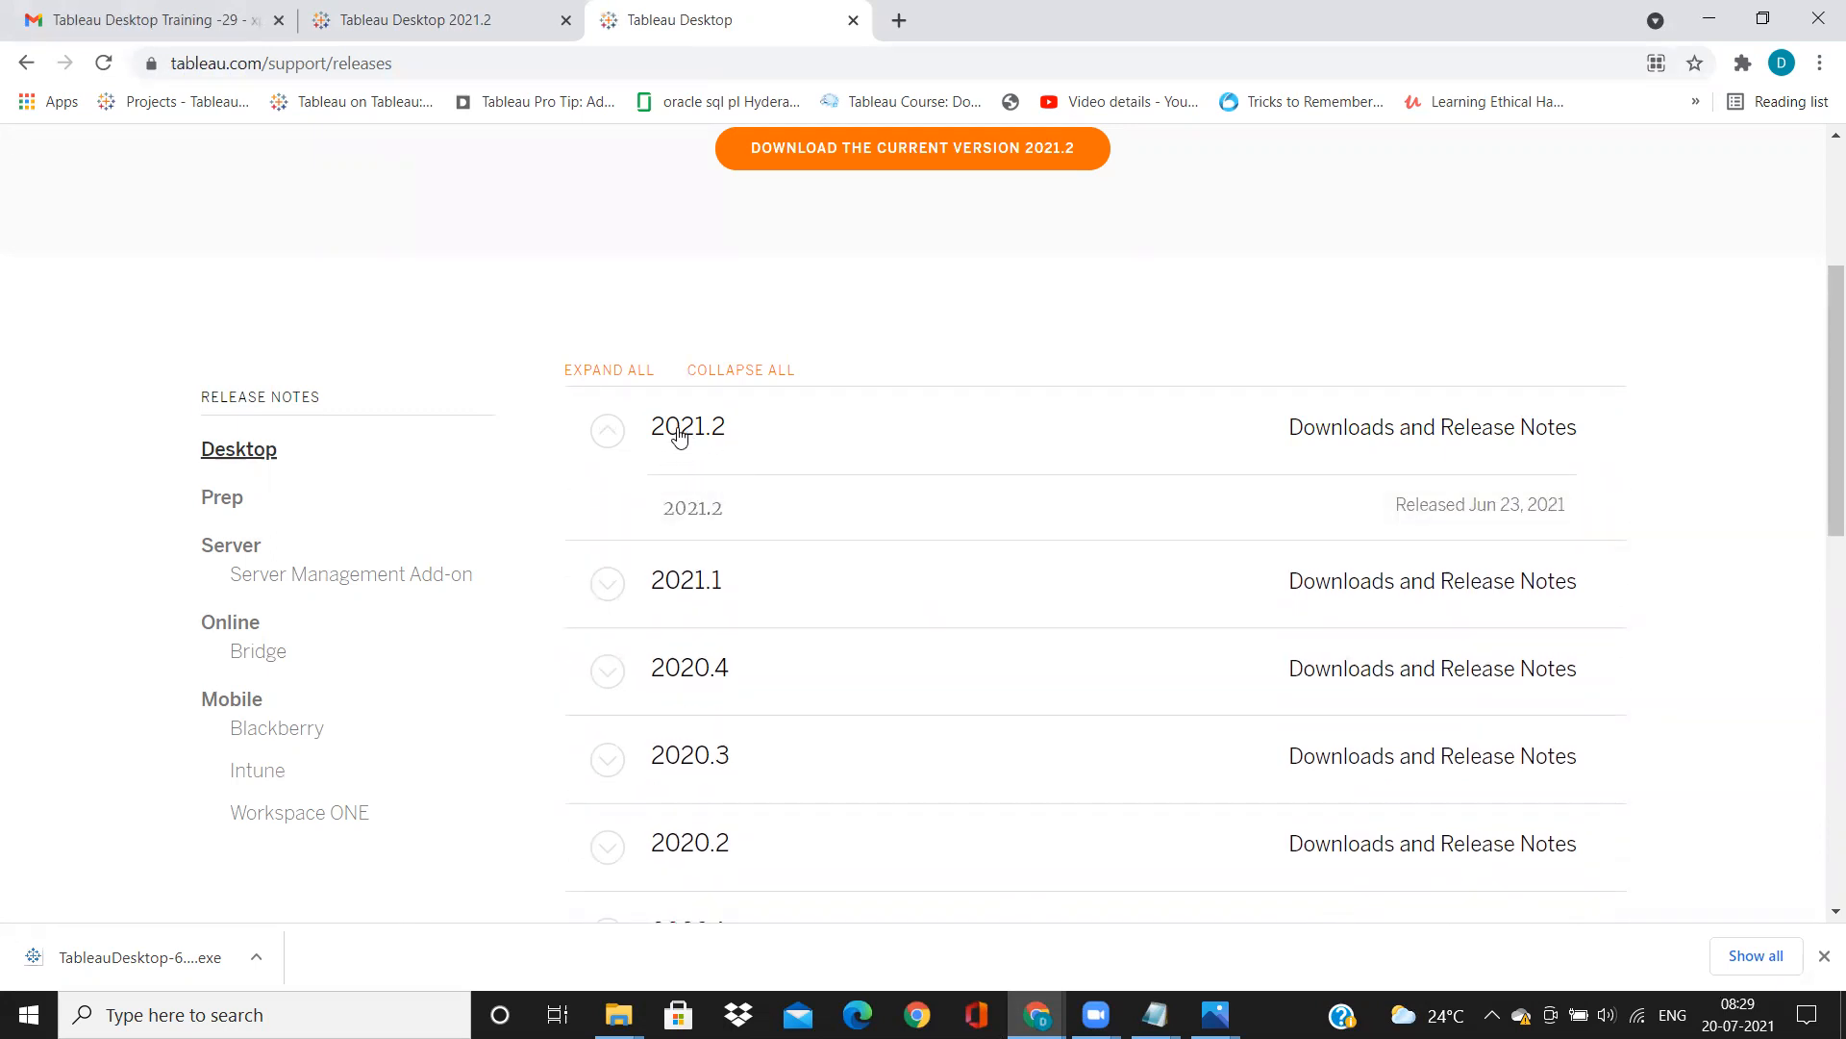
pyautogui.moveTo(694, 449)
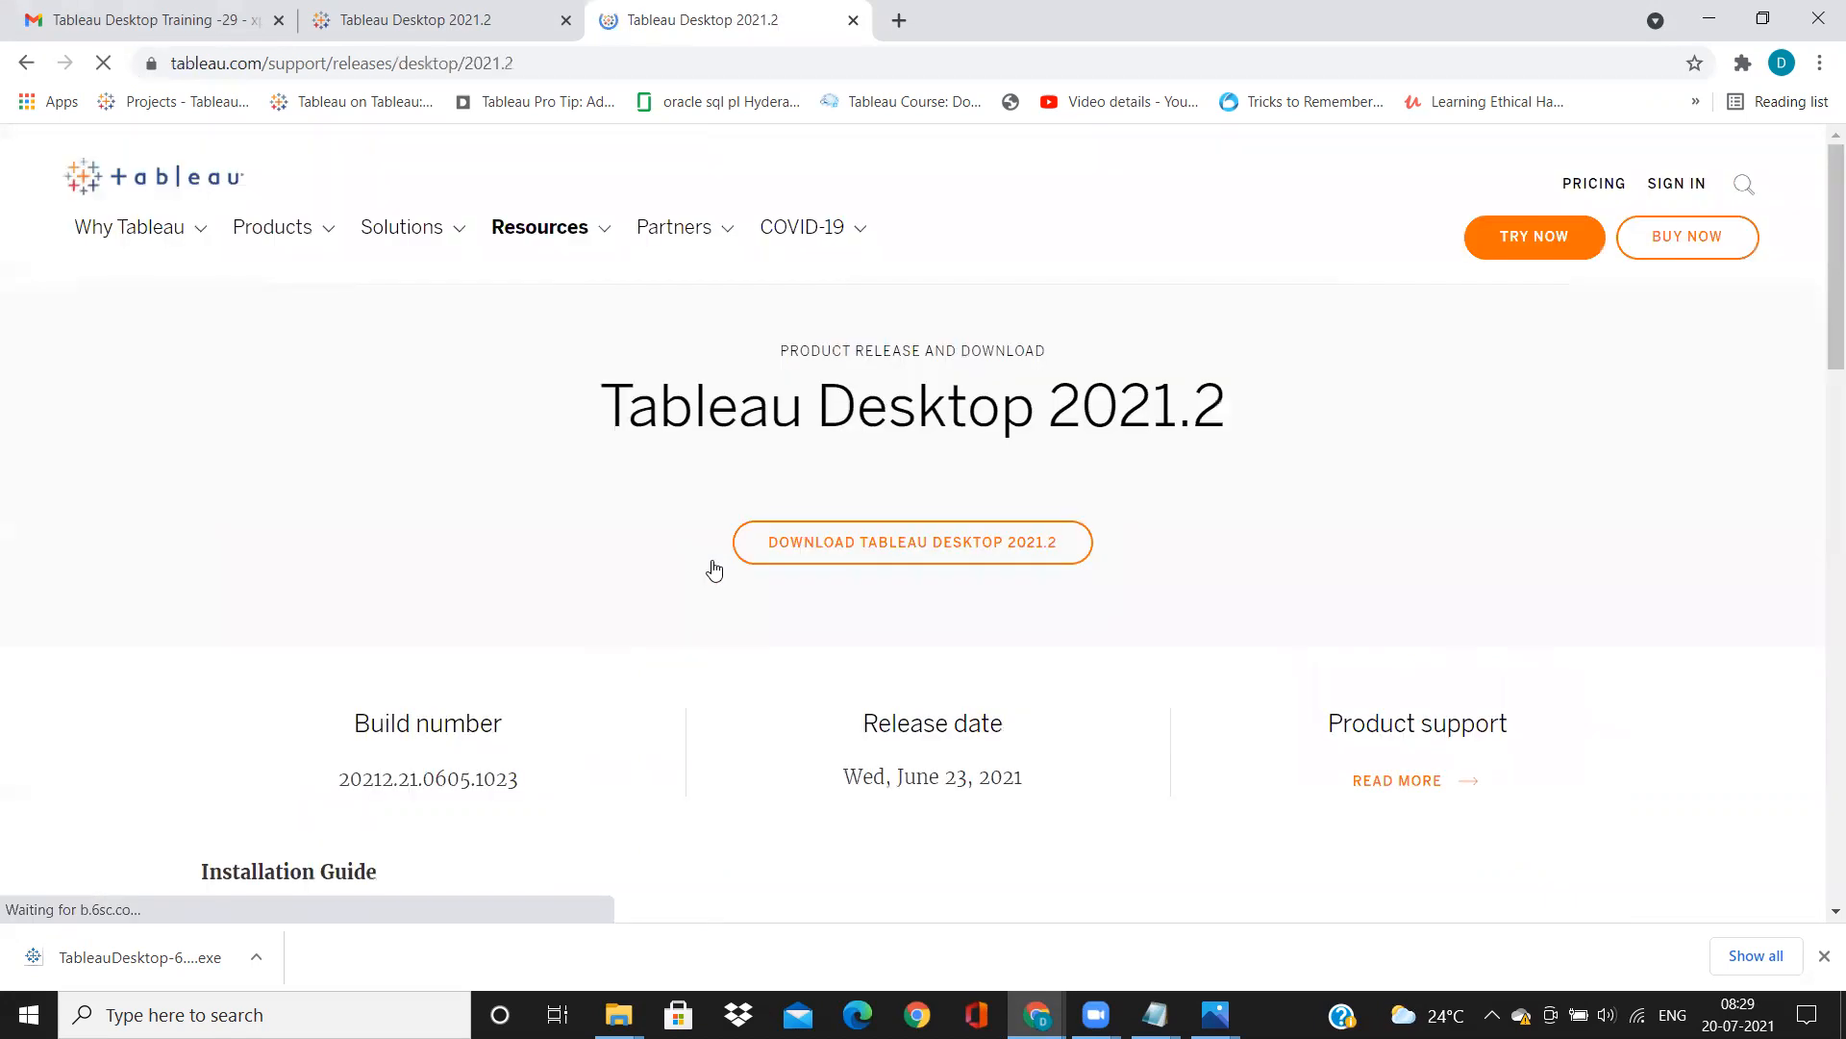
pyautogui.moveTo(710, 502)
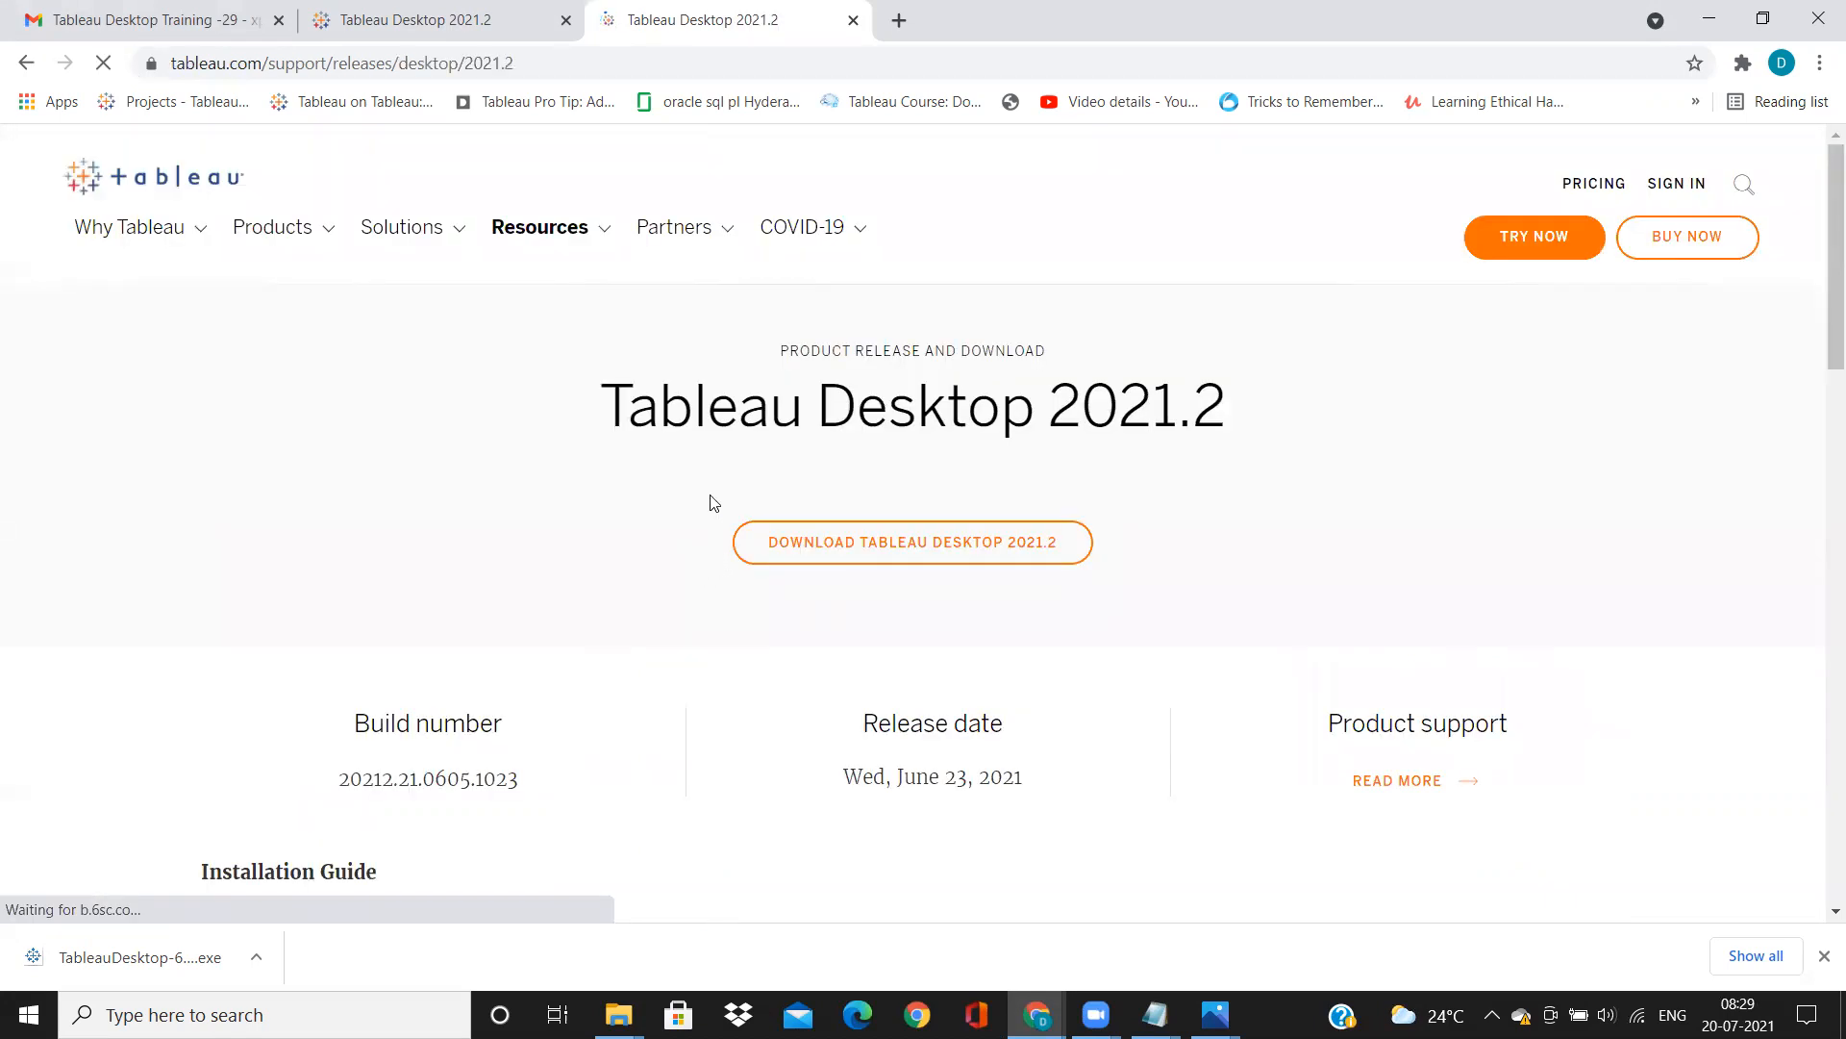
# - Jump to the 2021.2 Download Files section via the Download Tableau Desktop 2021.2 link
pyautogui.scroll(-3)
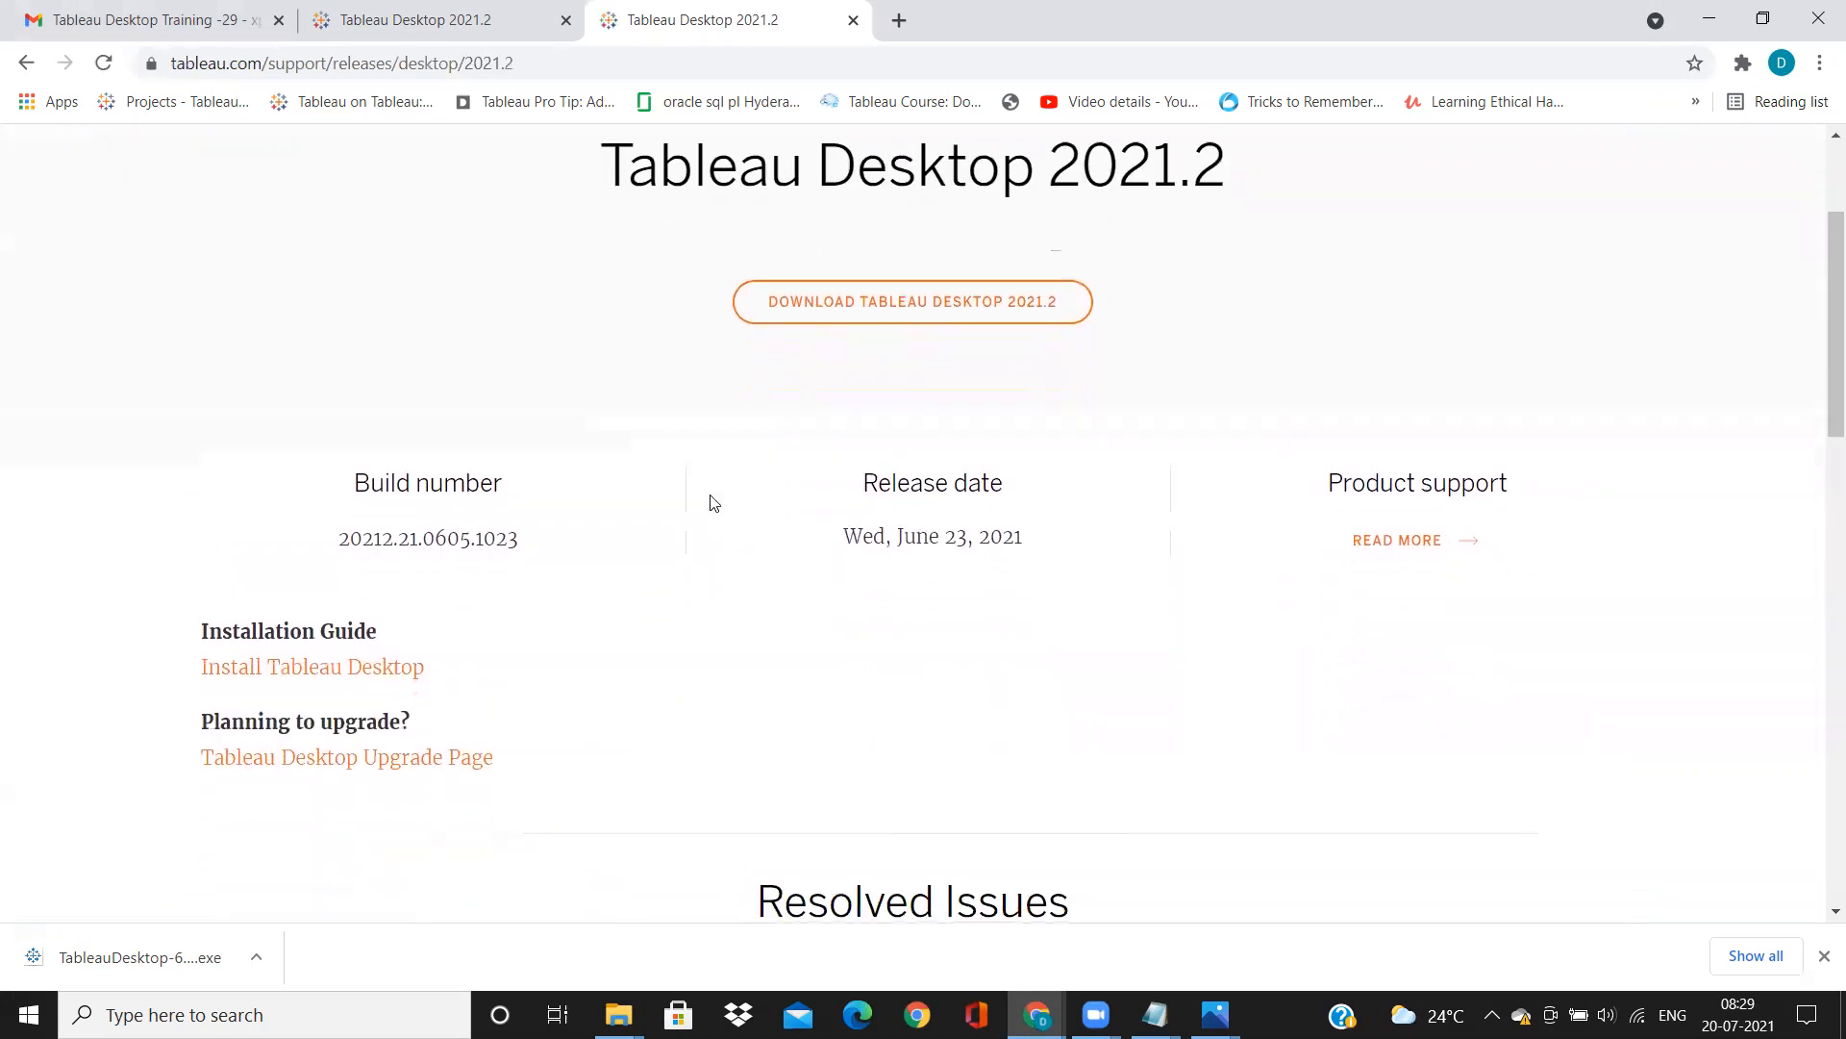
pyautogui.scroll(-3)
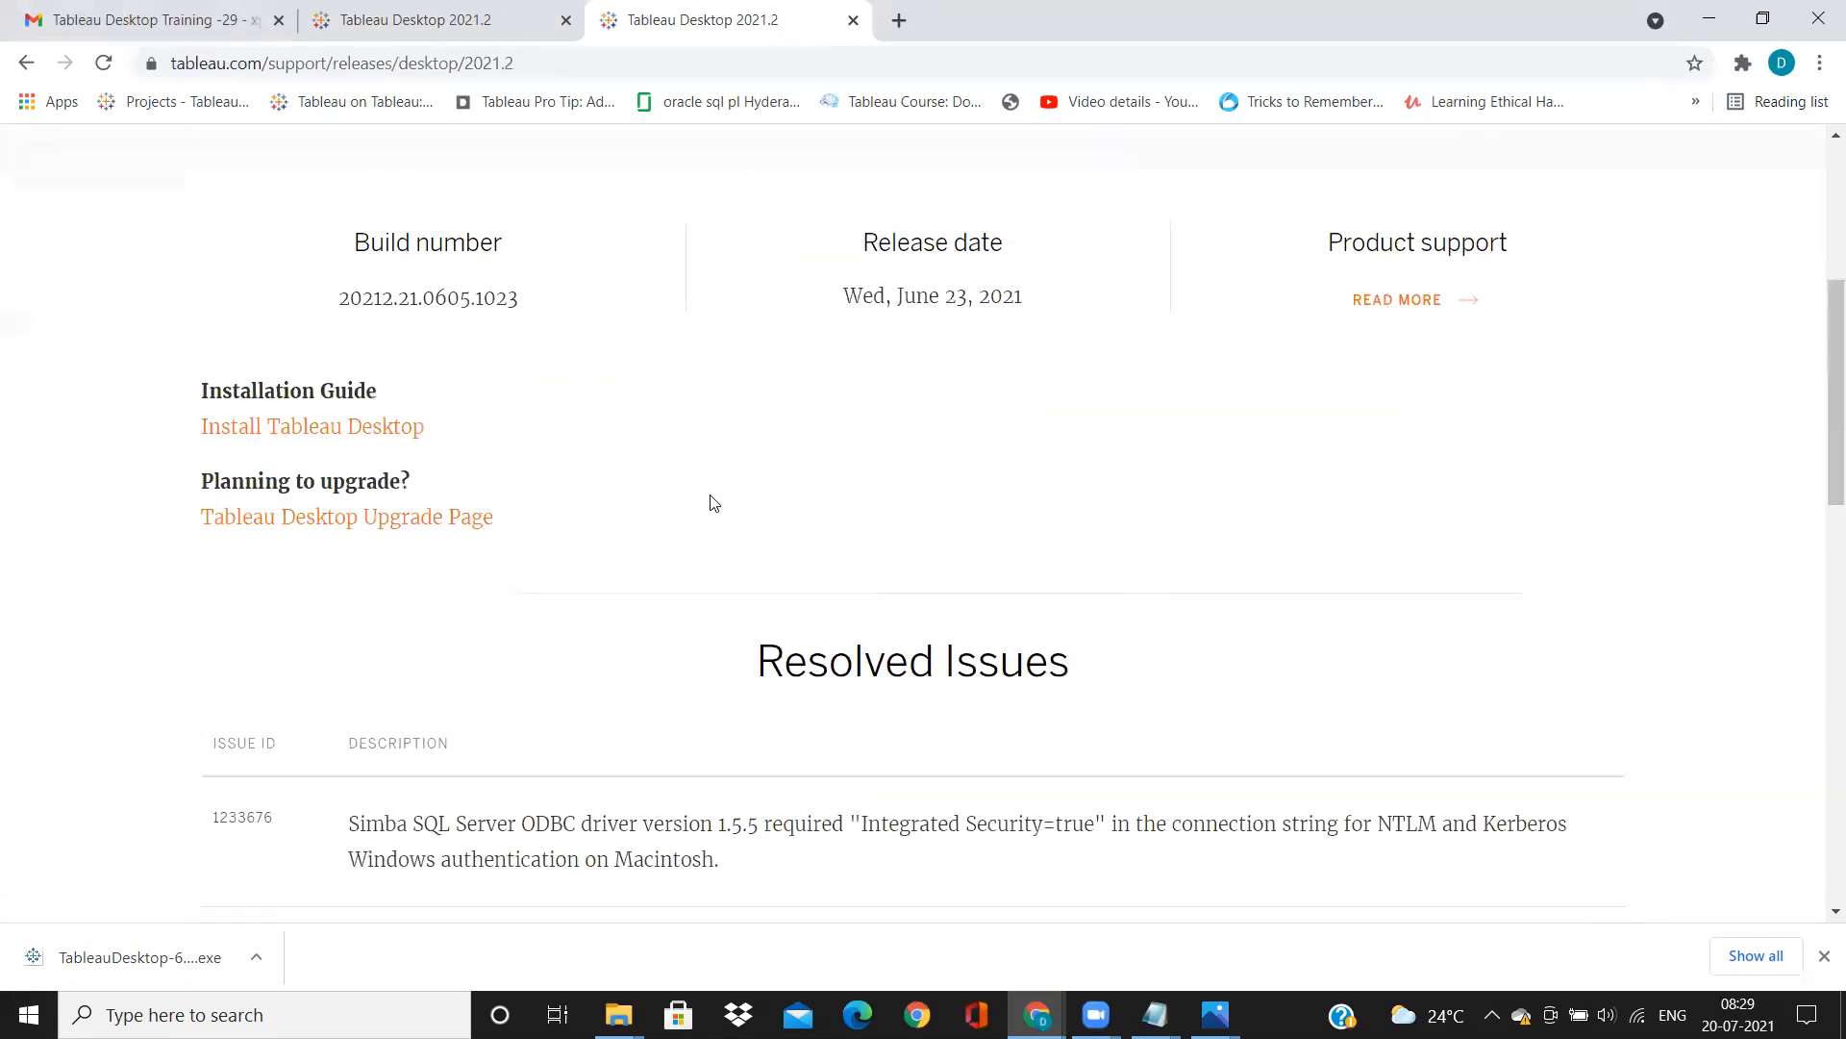
pyautogui.scroll(3)
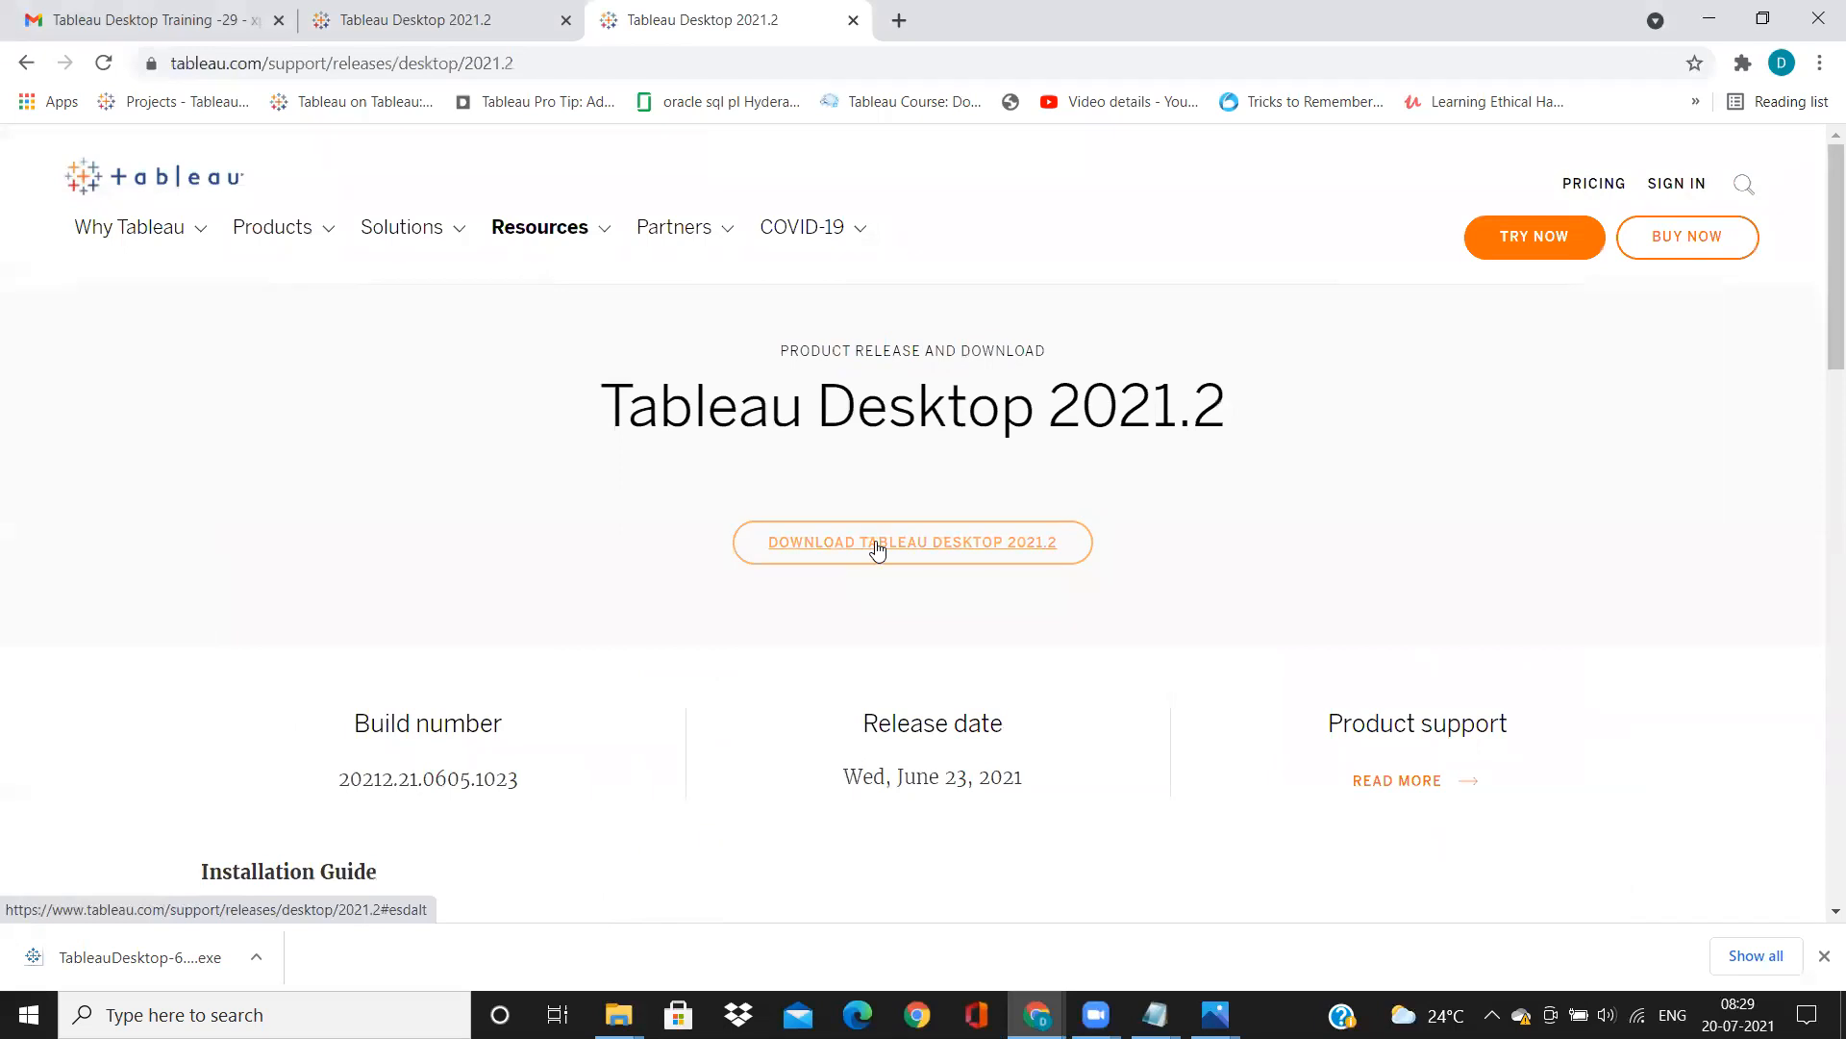
pyautogui.click(910, 543)
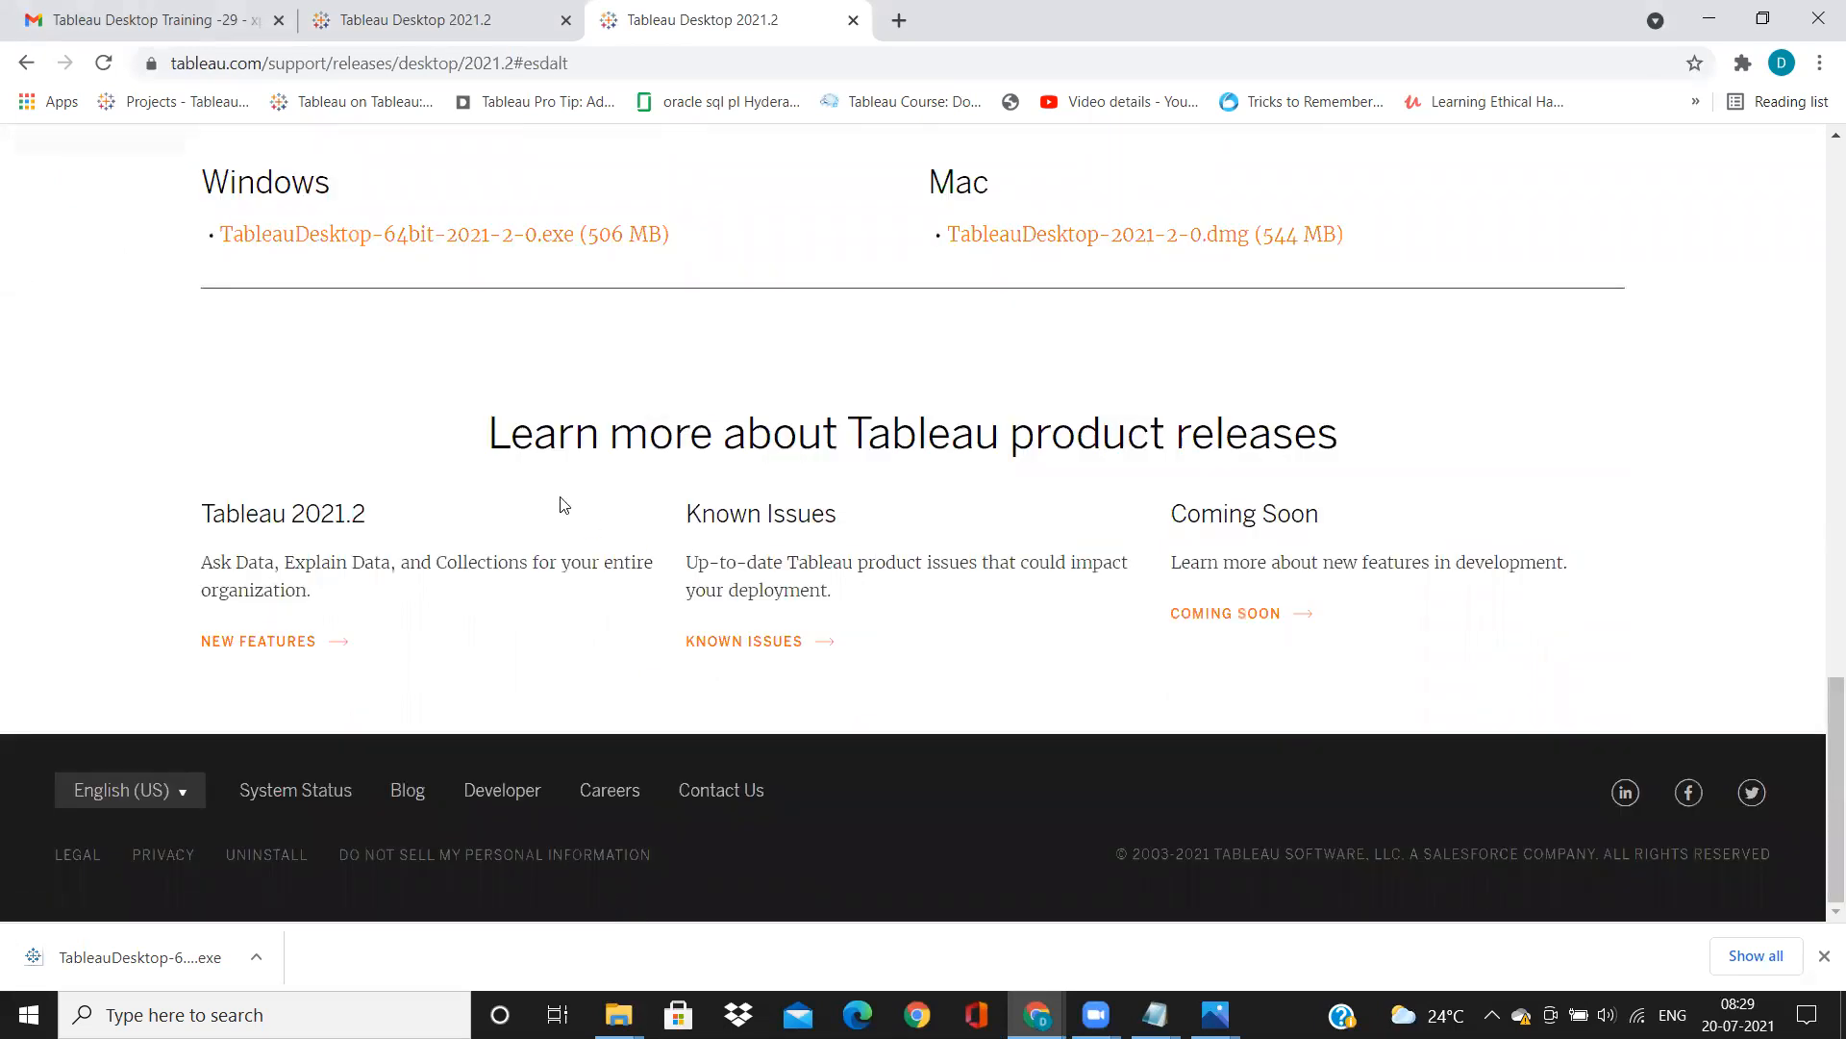
pyautogui.moveTo(780, 385)
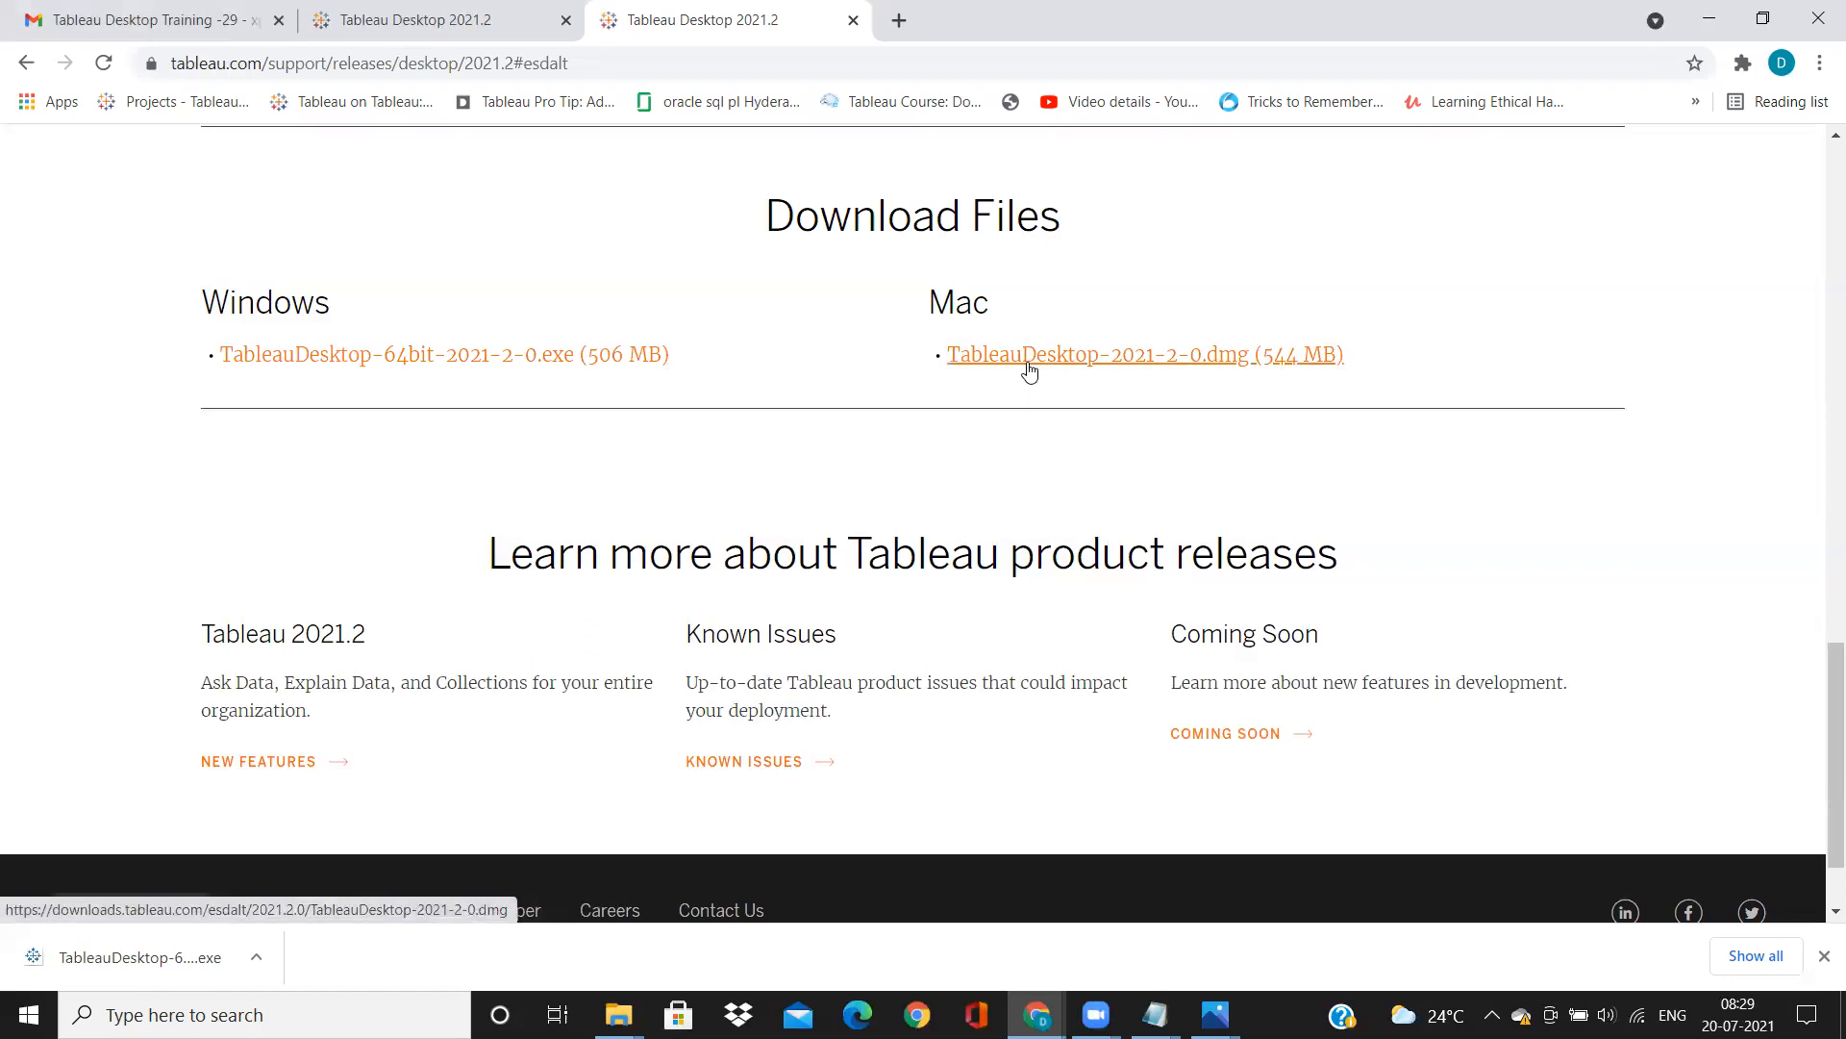
pyautogui.moveTo(791, 385)
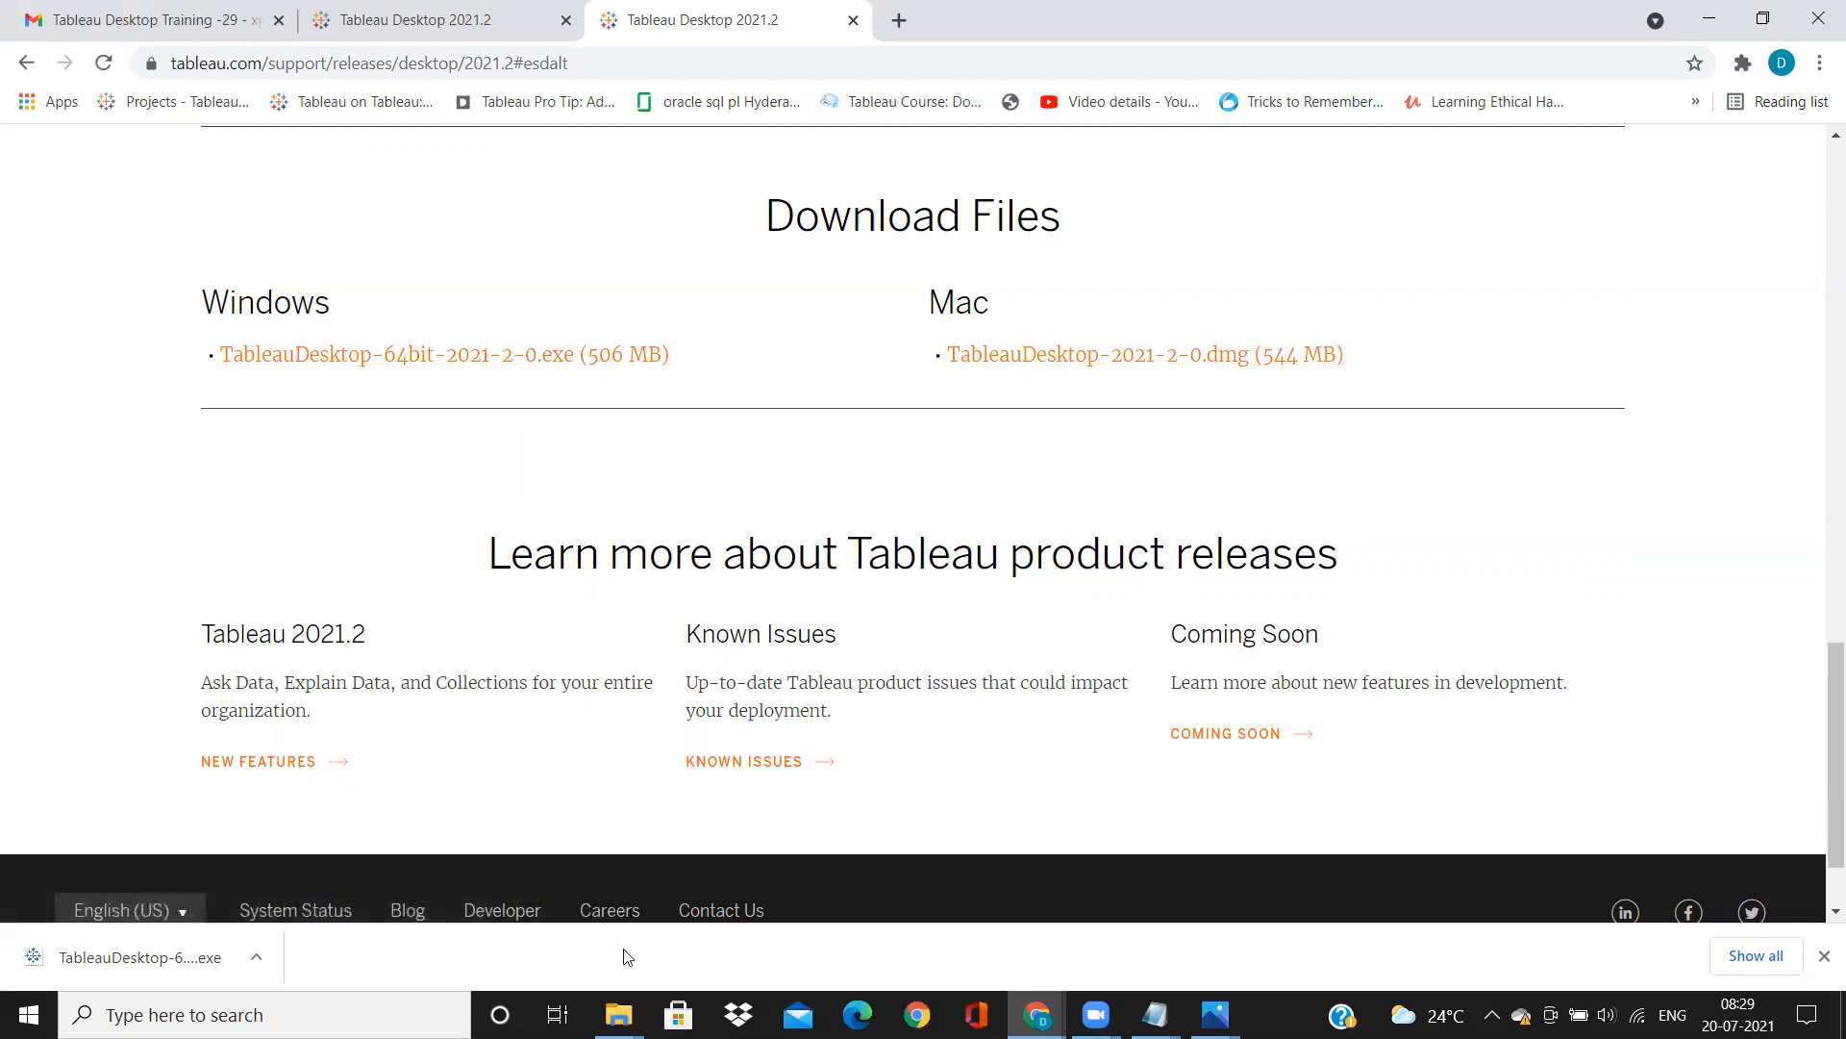
# - Show the downloaded TableauDesktop-64bit-2021-2-0 installer in Downloads and select it
pyautogui.click(618, 1014)
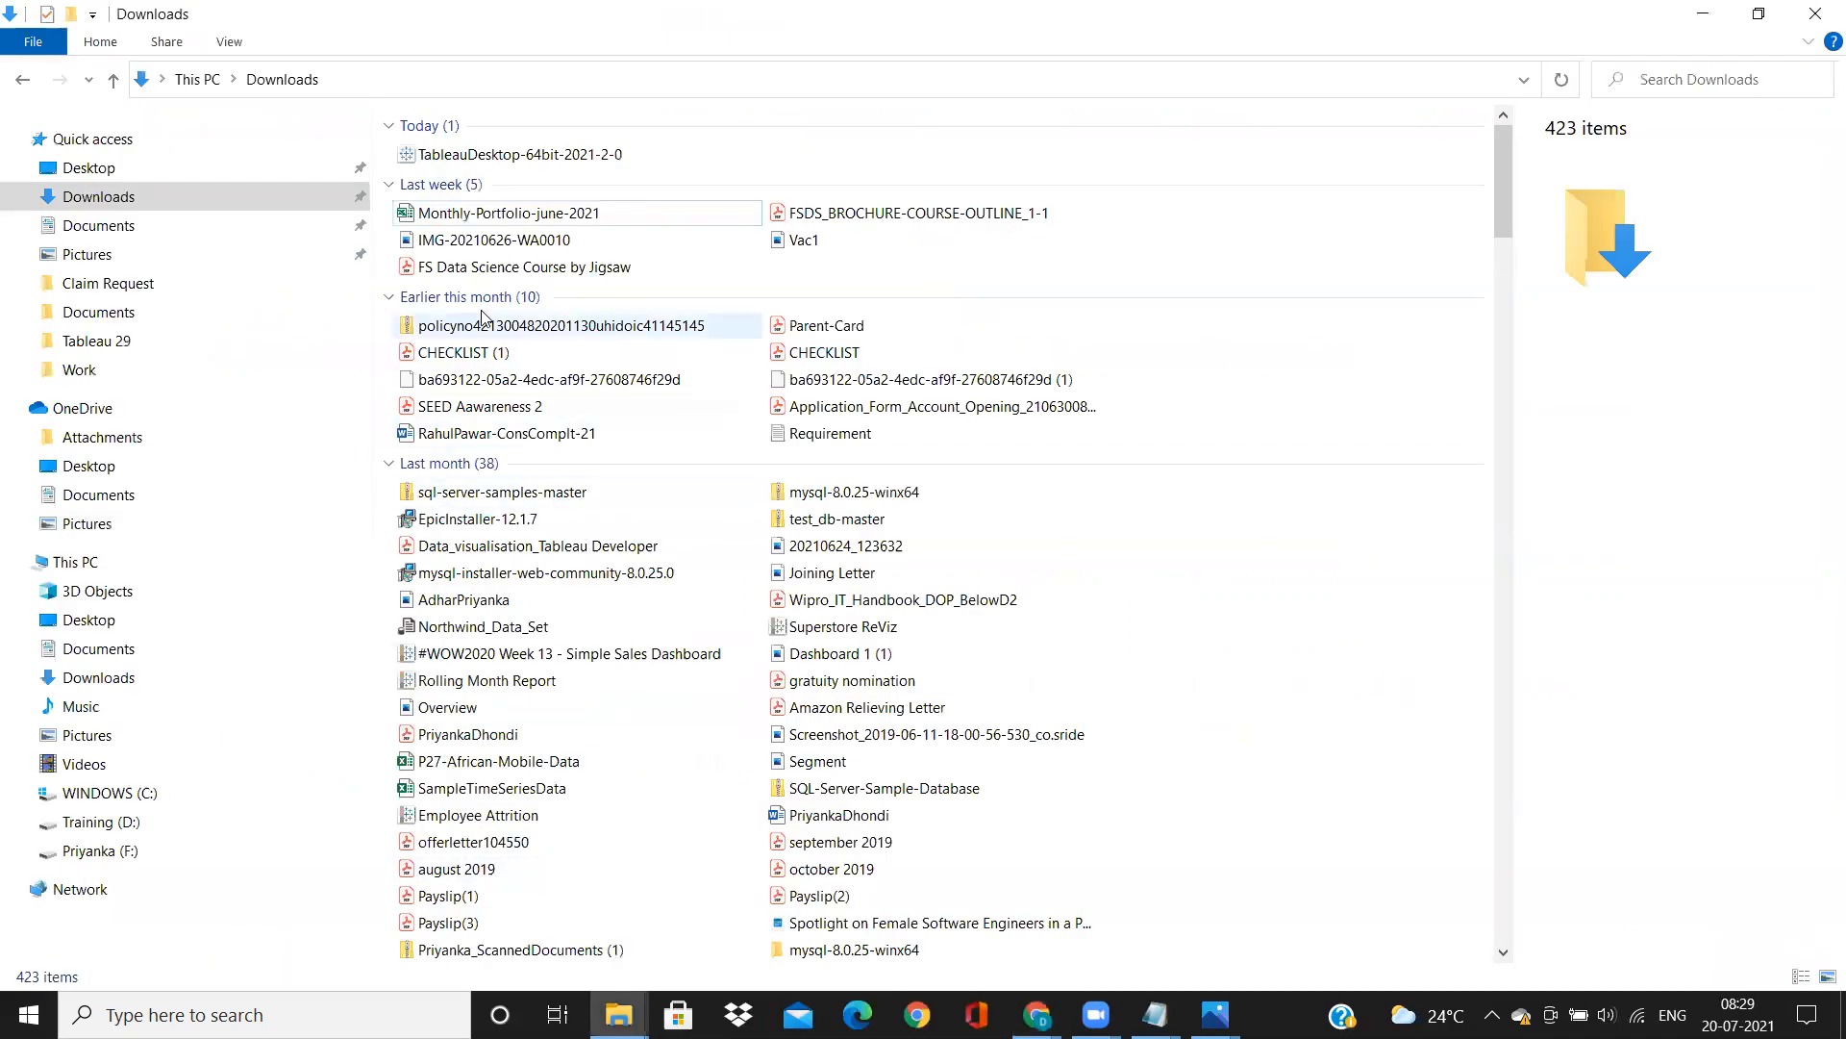
pyautogui.click(516, 154)
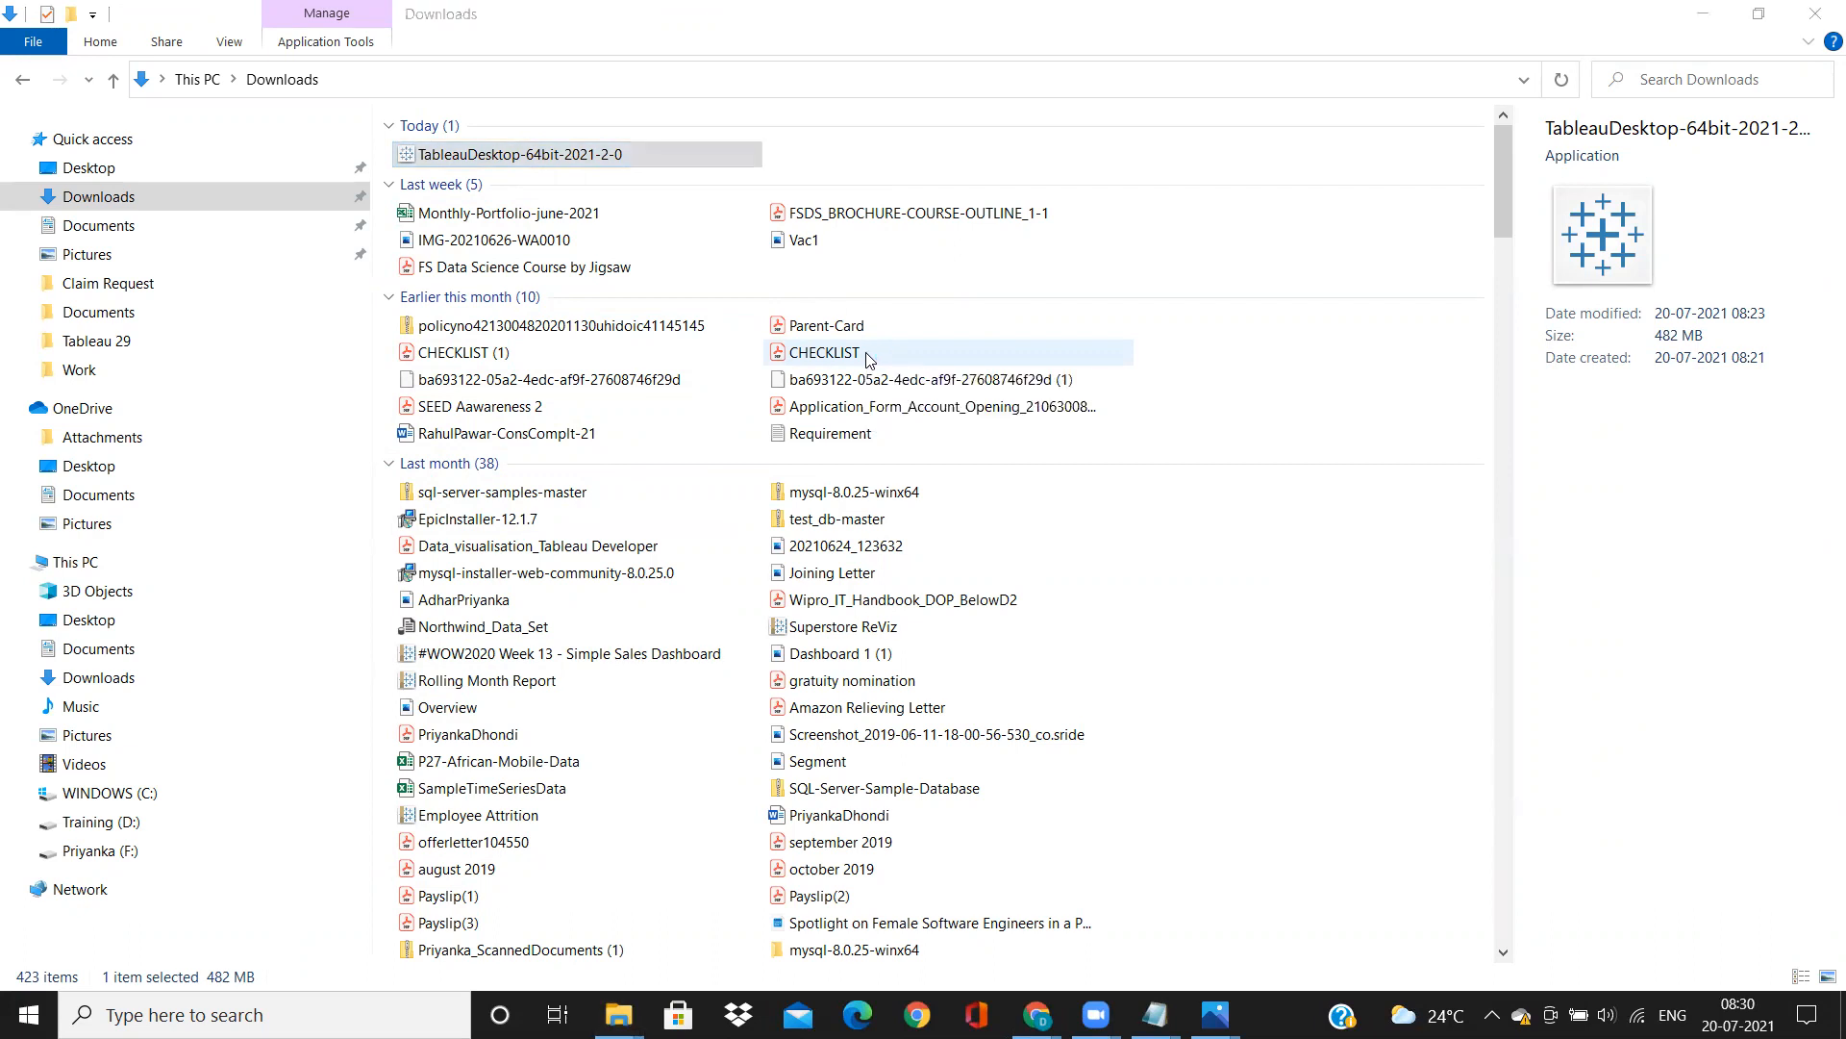
# - Launch the installer, accept the license agreement and begin installing Tableau Desktop 2021.2
pyautogui.doubleClick(515, 154)
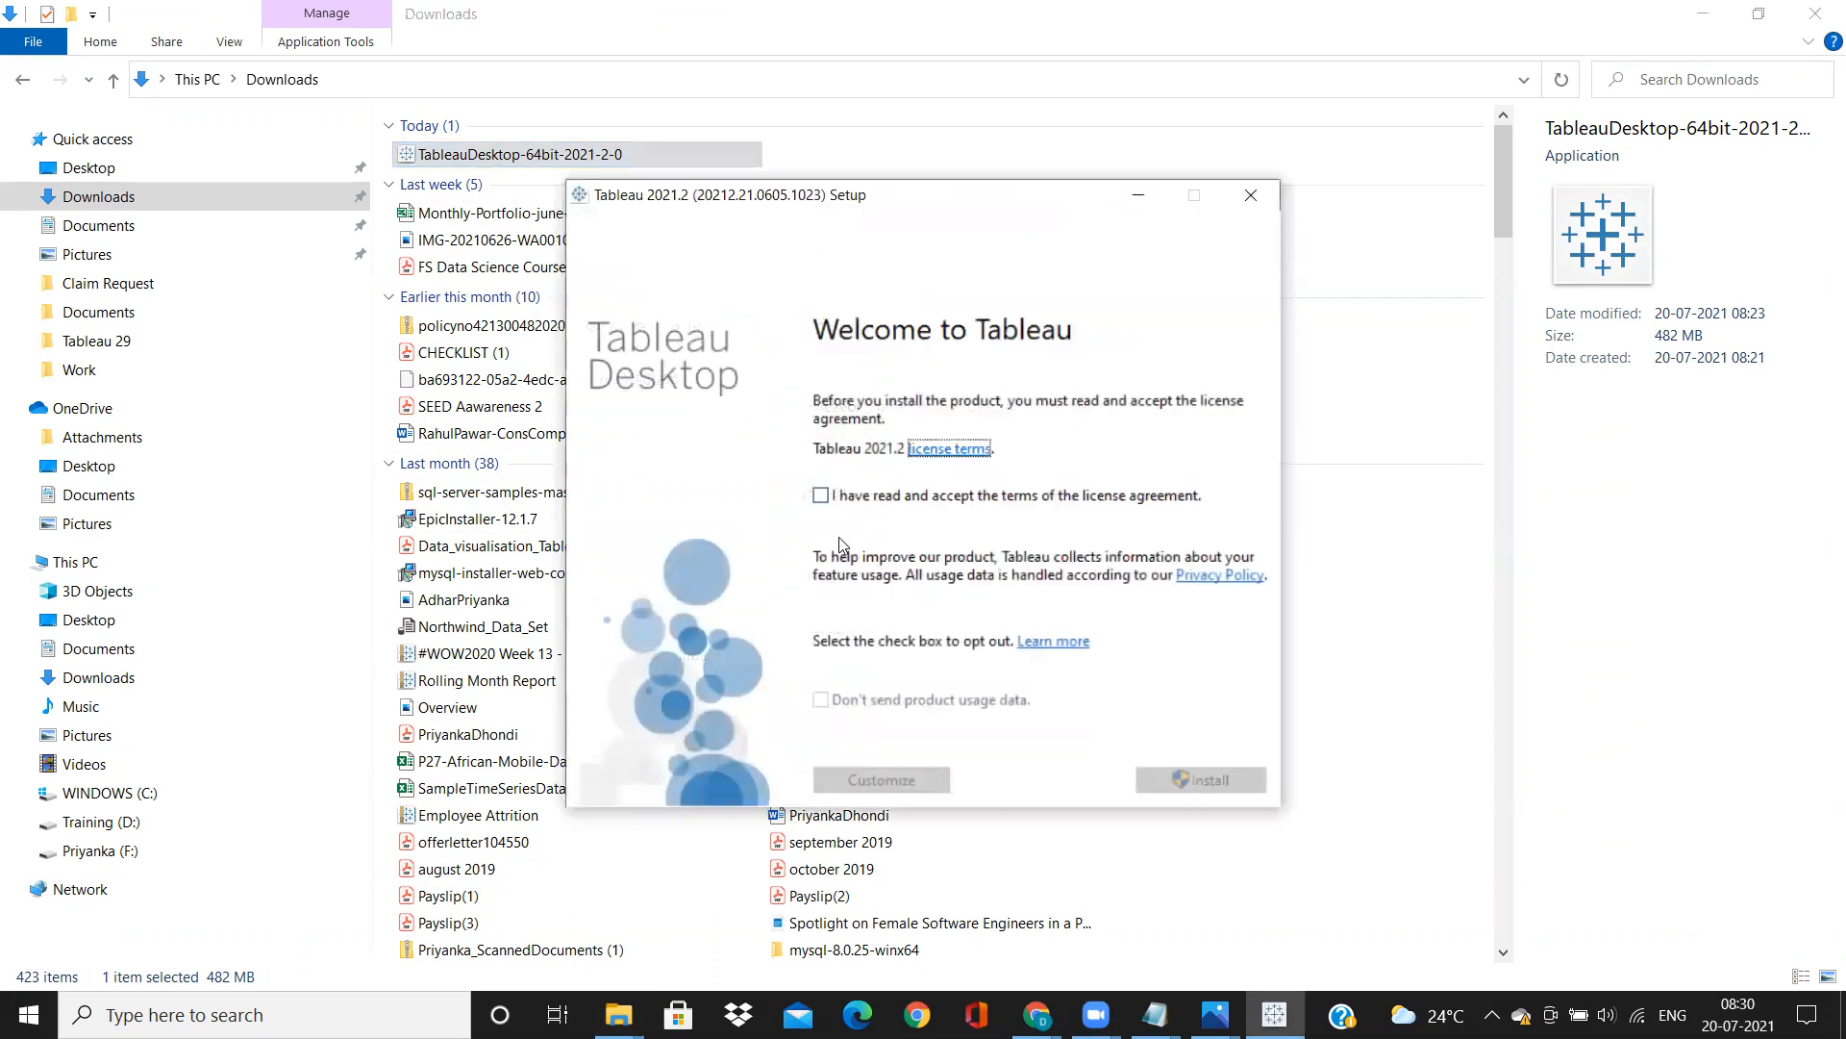
pyautogui.click(822, 495)
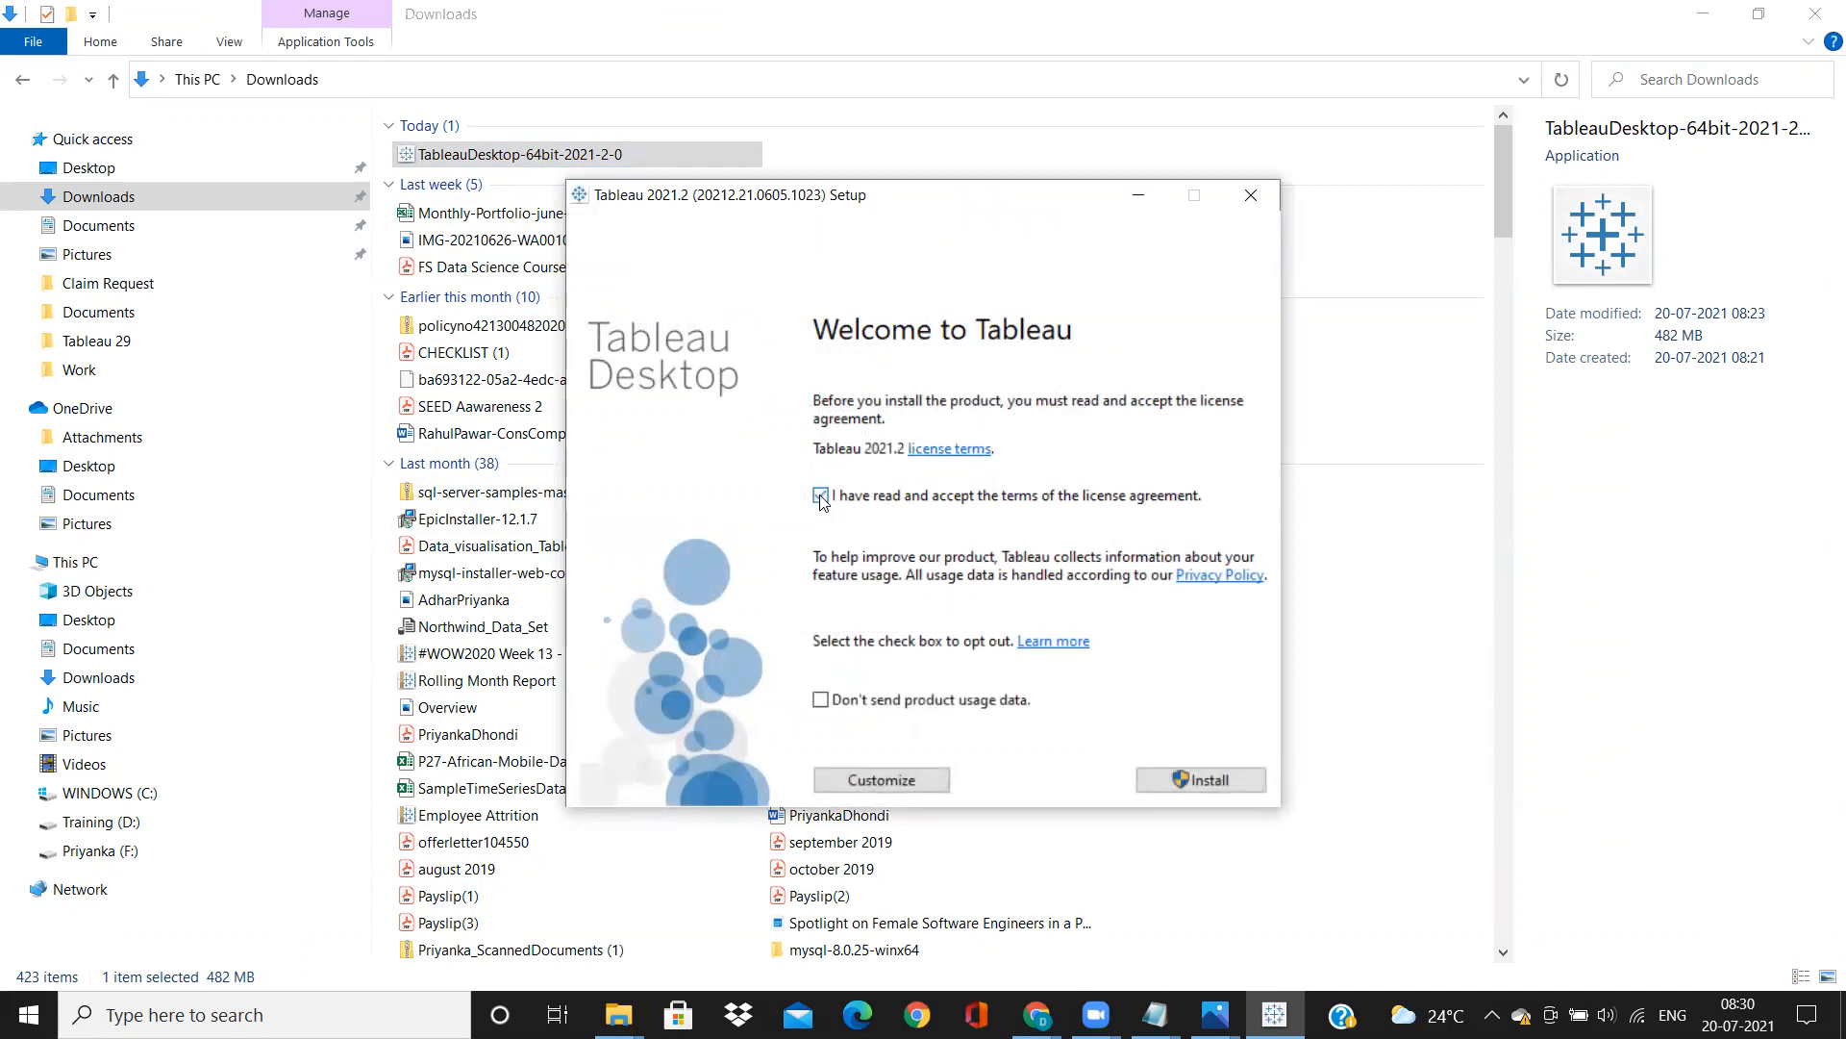
pyautogui.click(821, 494)
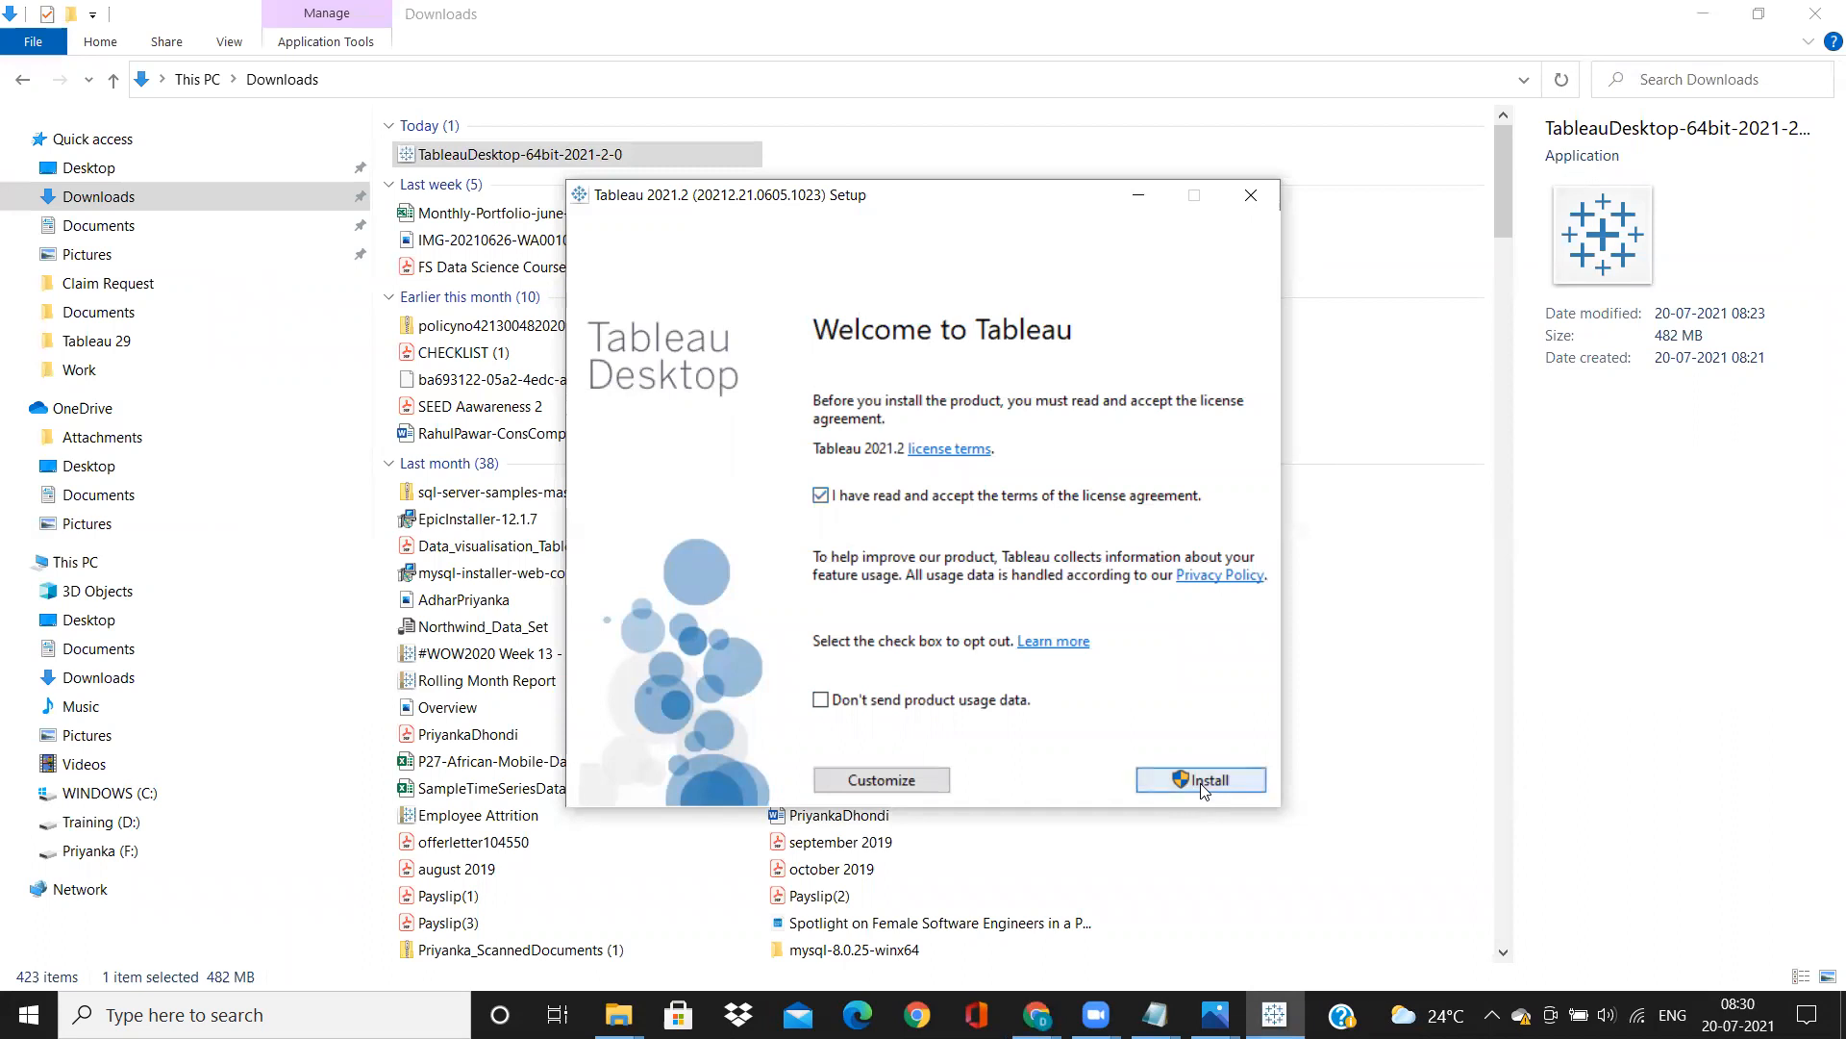
pyautogui.click(1200, 779)
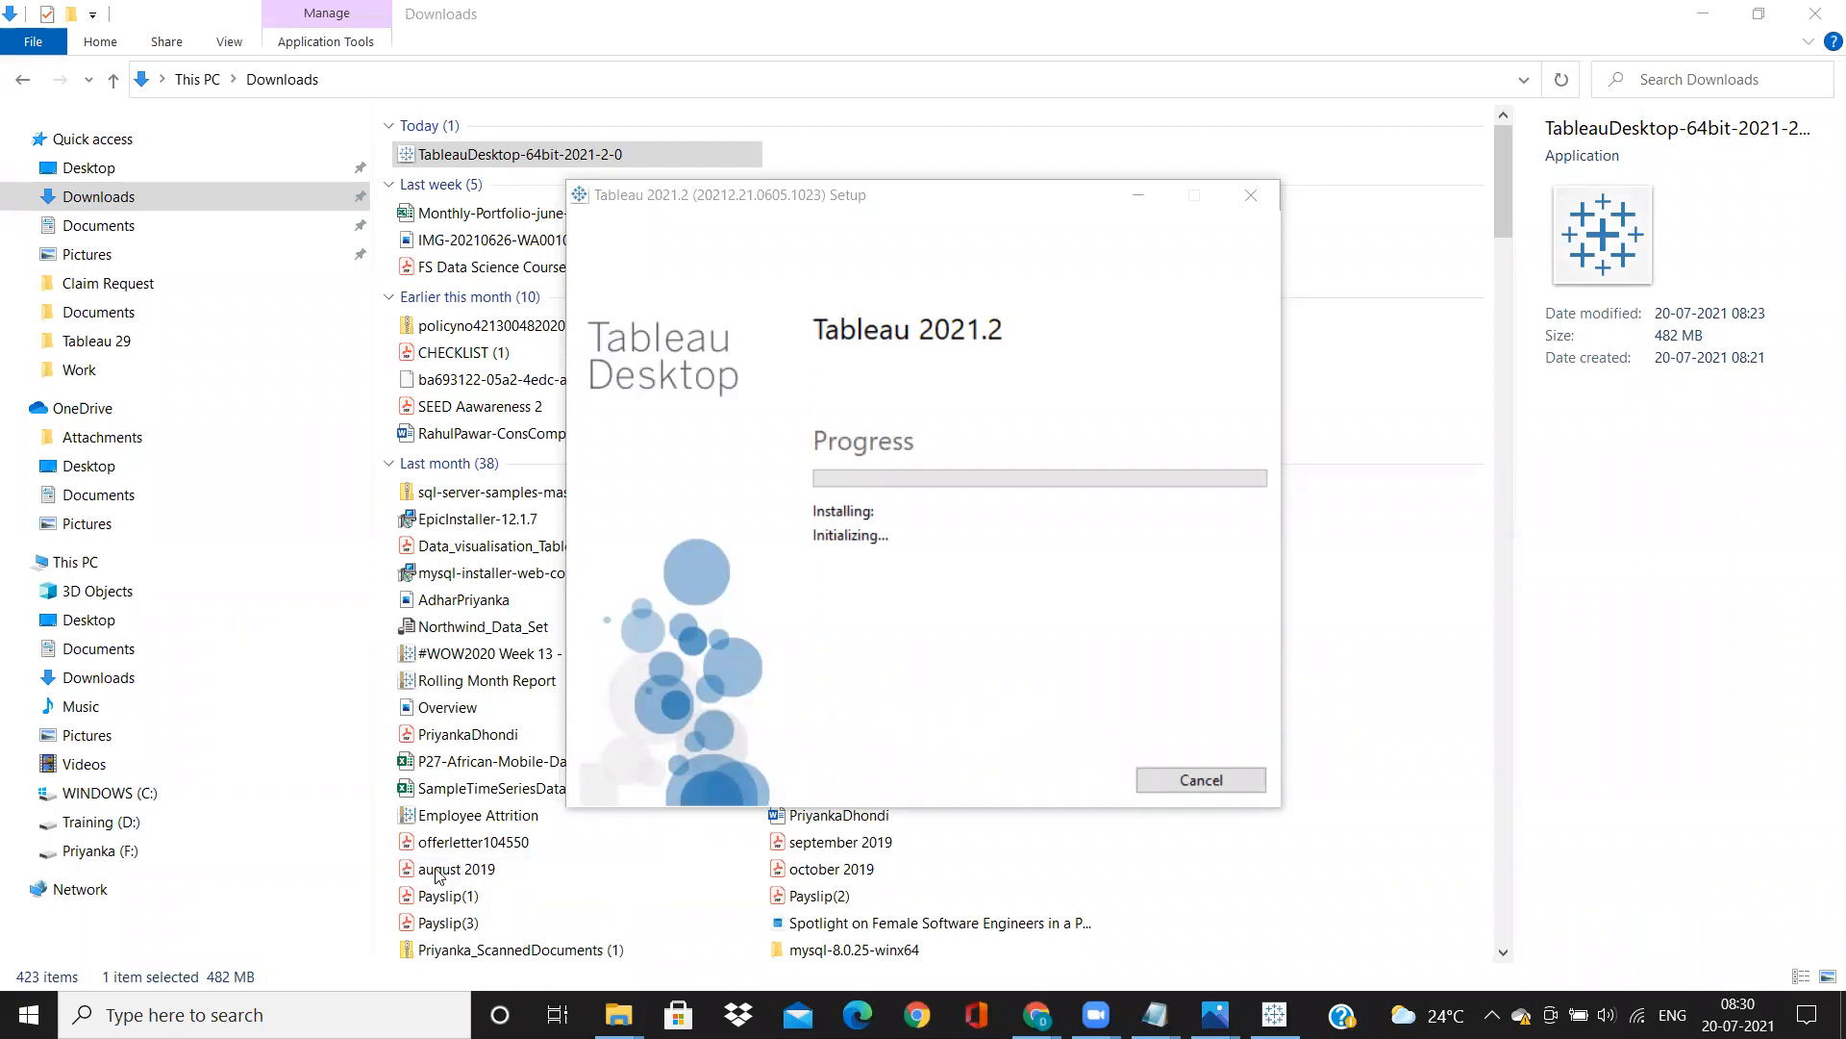
pyautogui.moveTo(1149, 654)
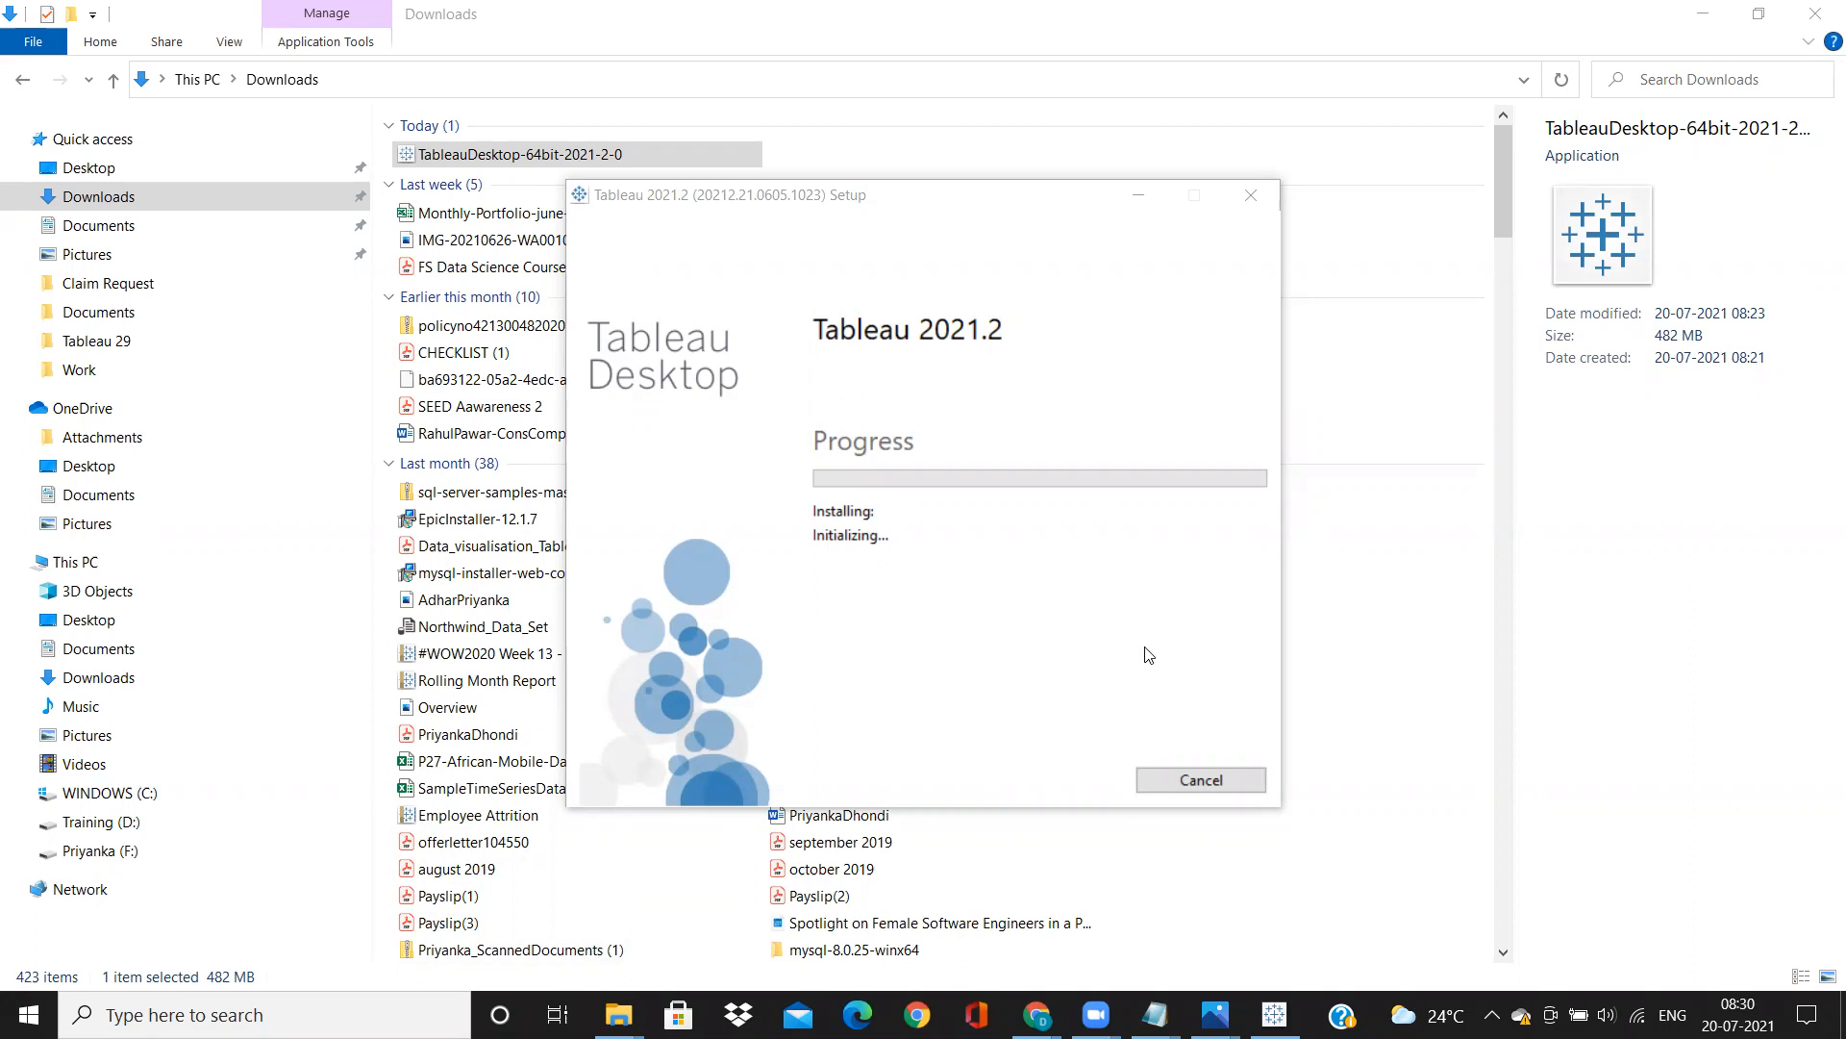
pyautogui.moveTo(1104, 616)
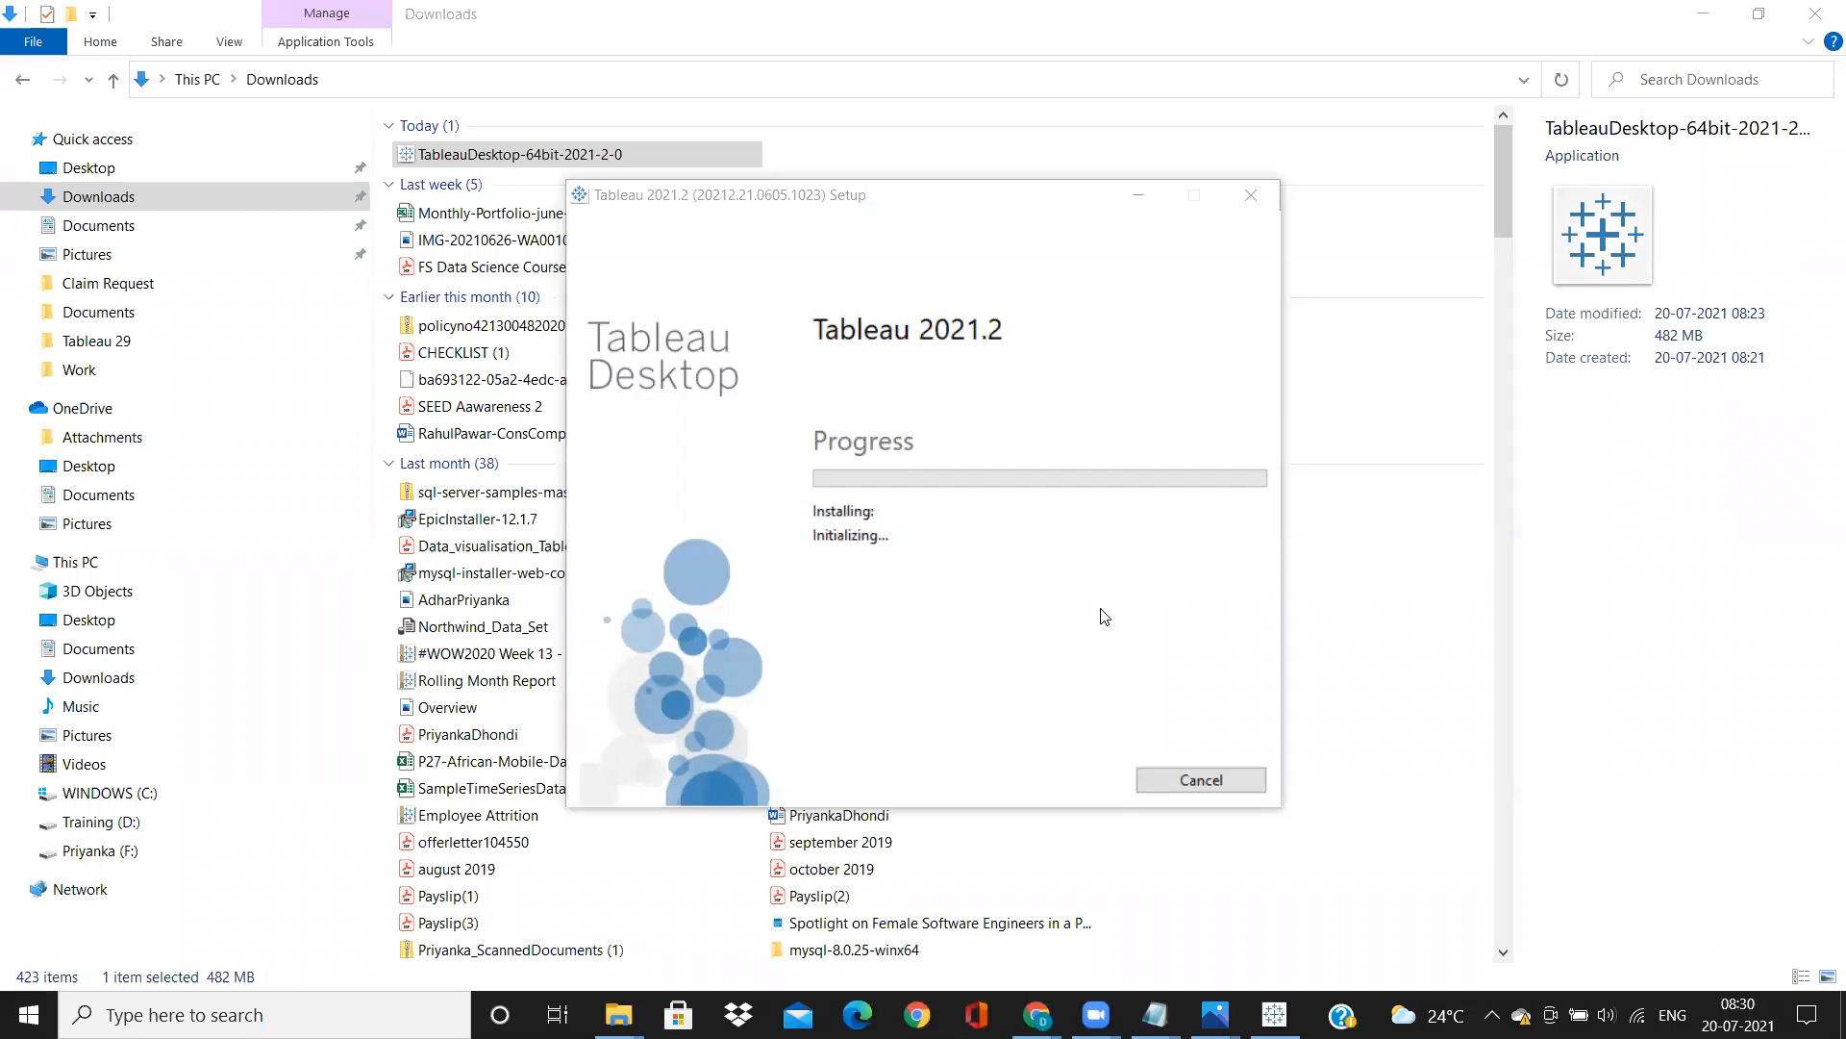
pyautogui.moveTo(1512, 520)
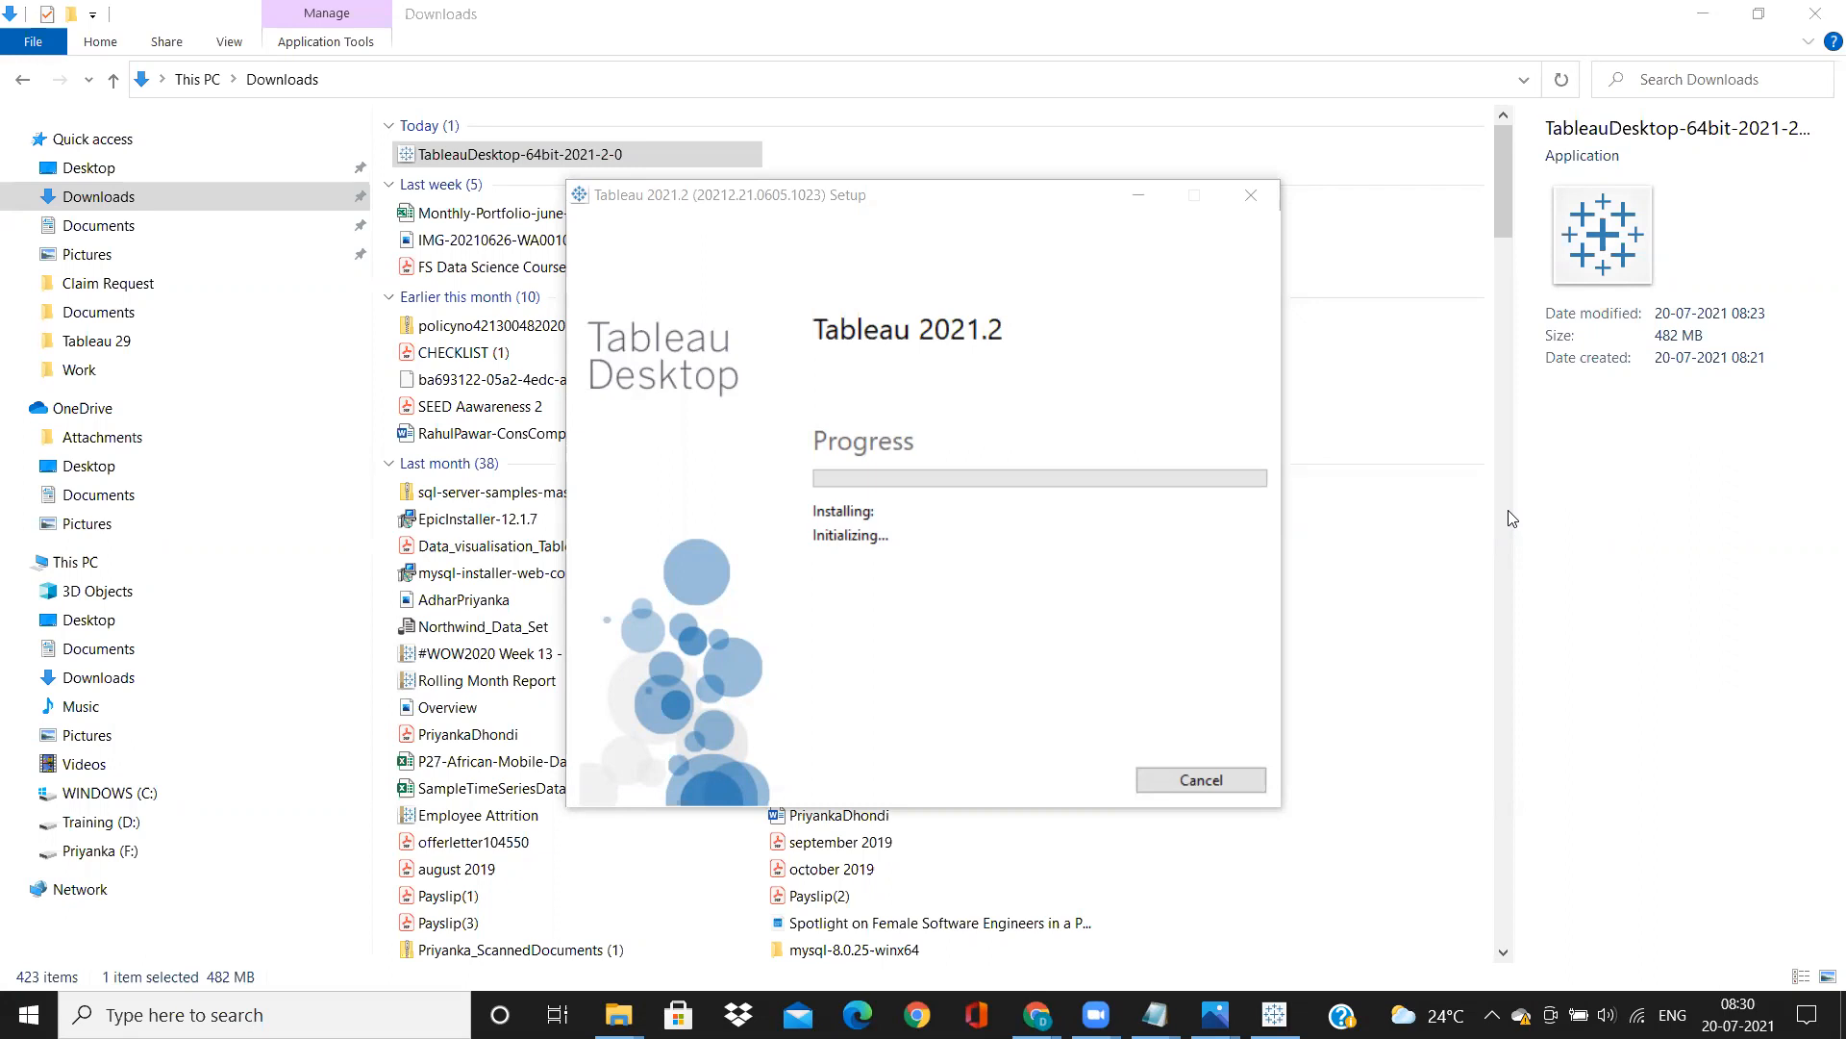
pyautogui.moveTo(1604, 770)
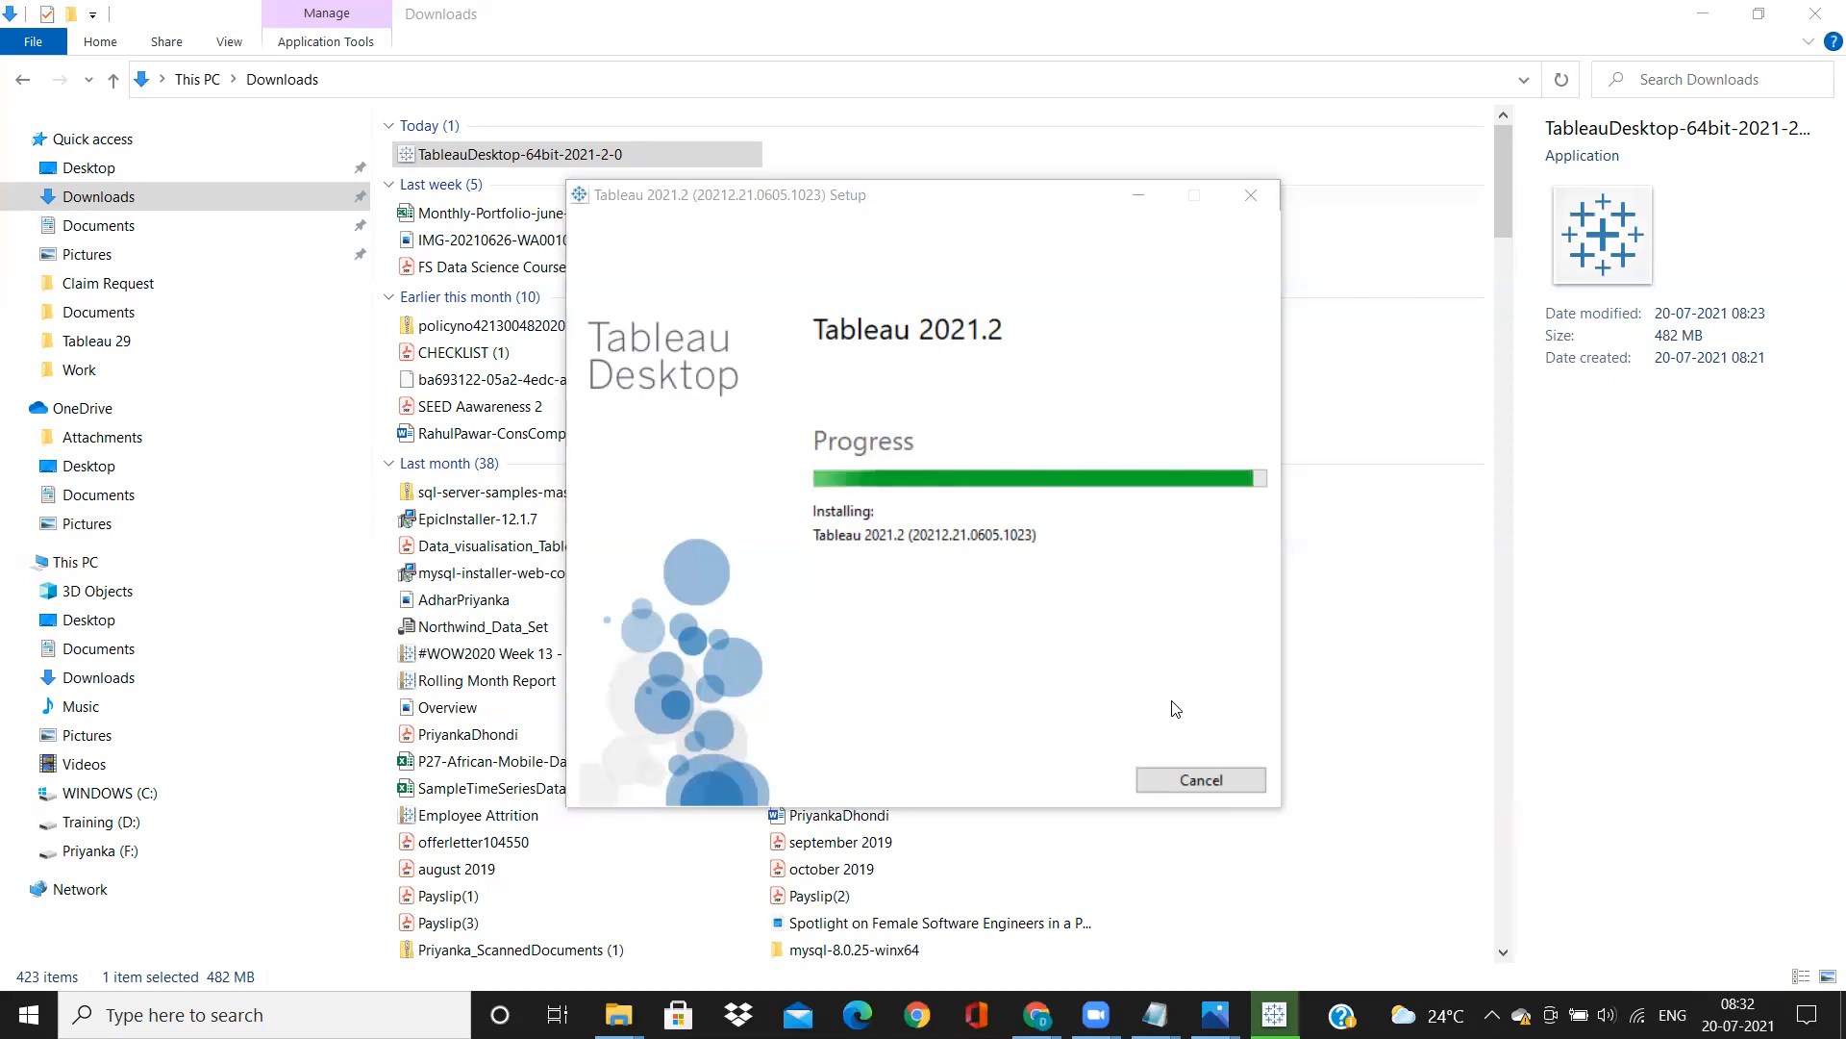
pyautogui.moveTo(304, 931)
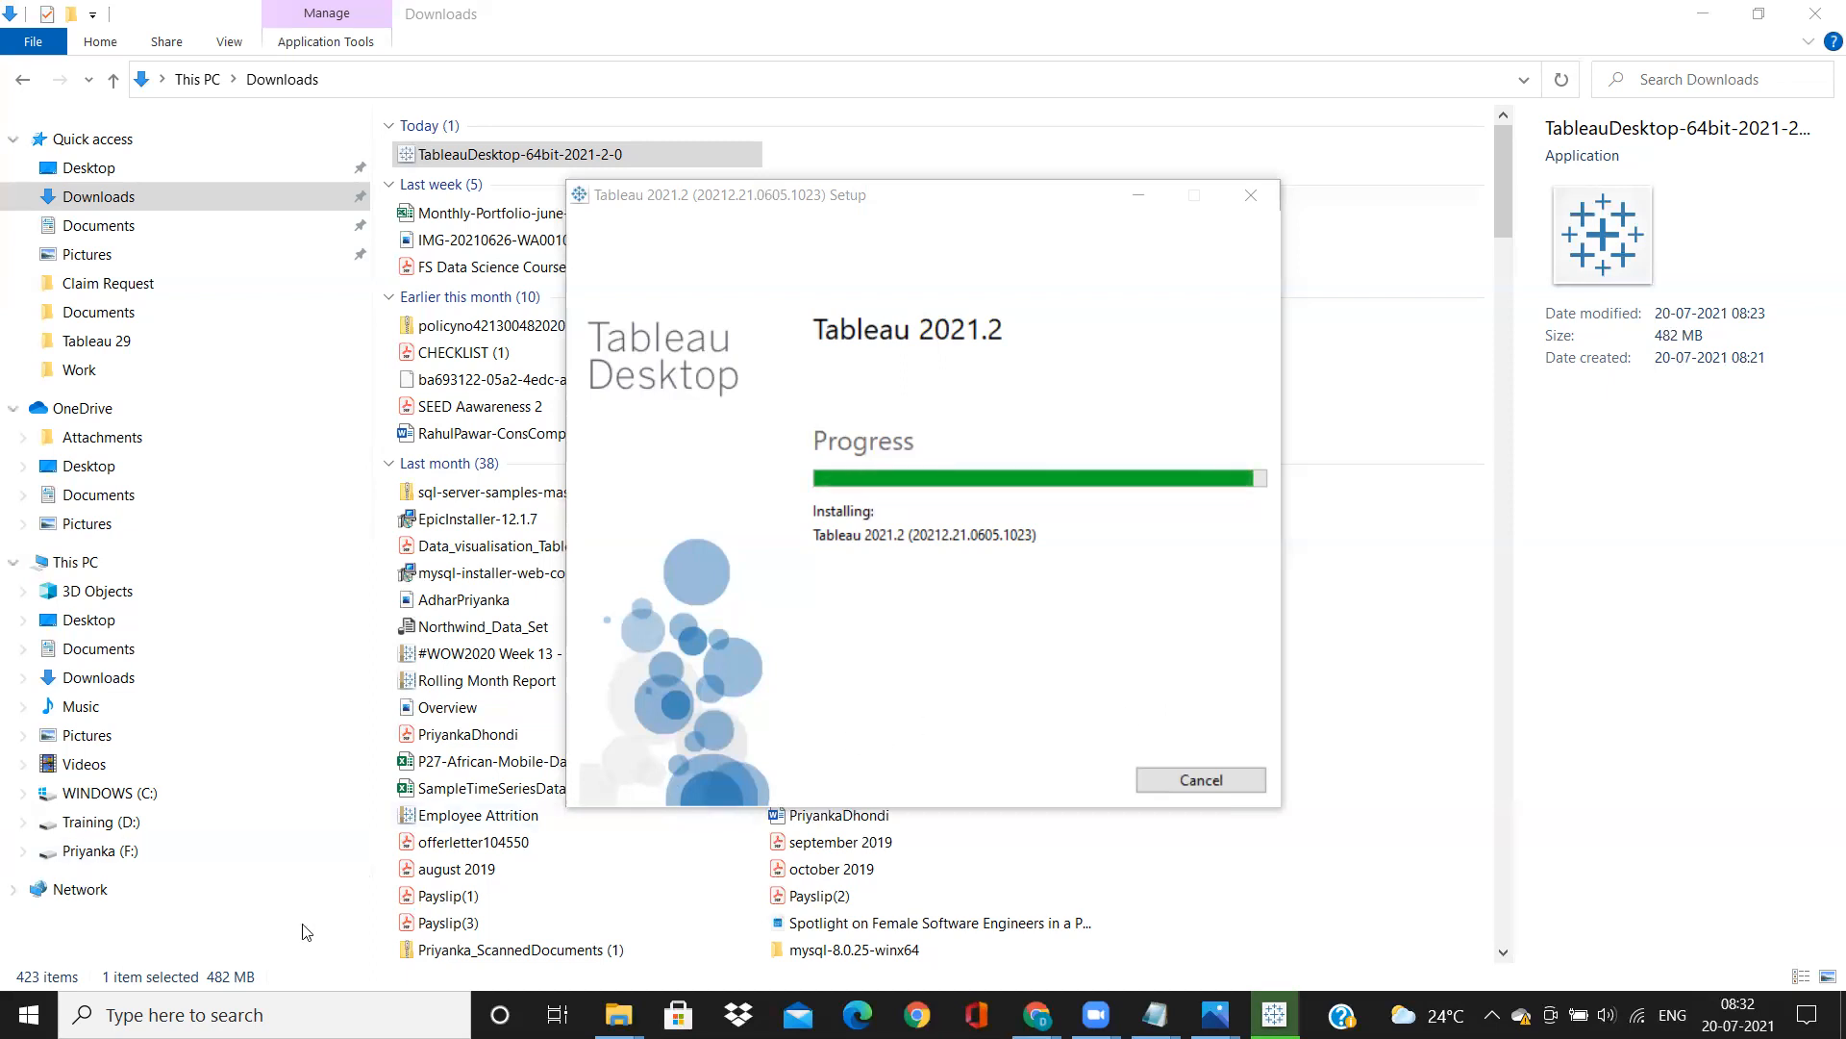
pyautogui.moveTo(346, 946)
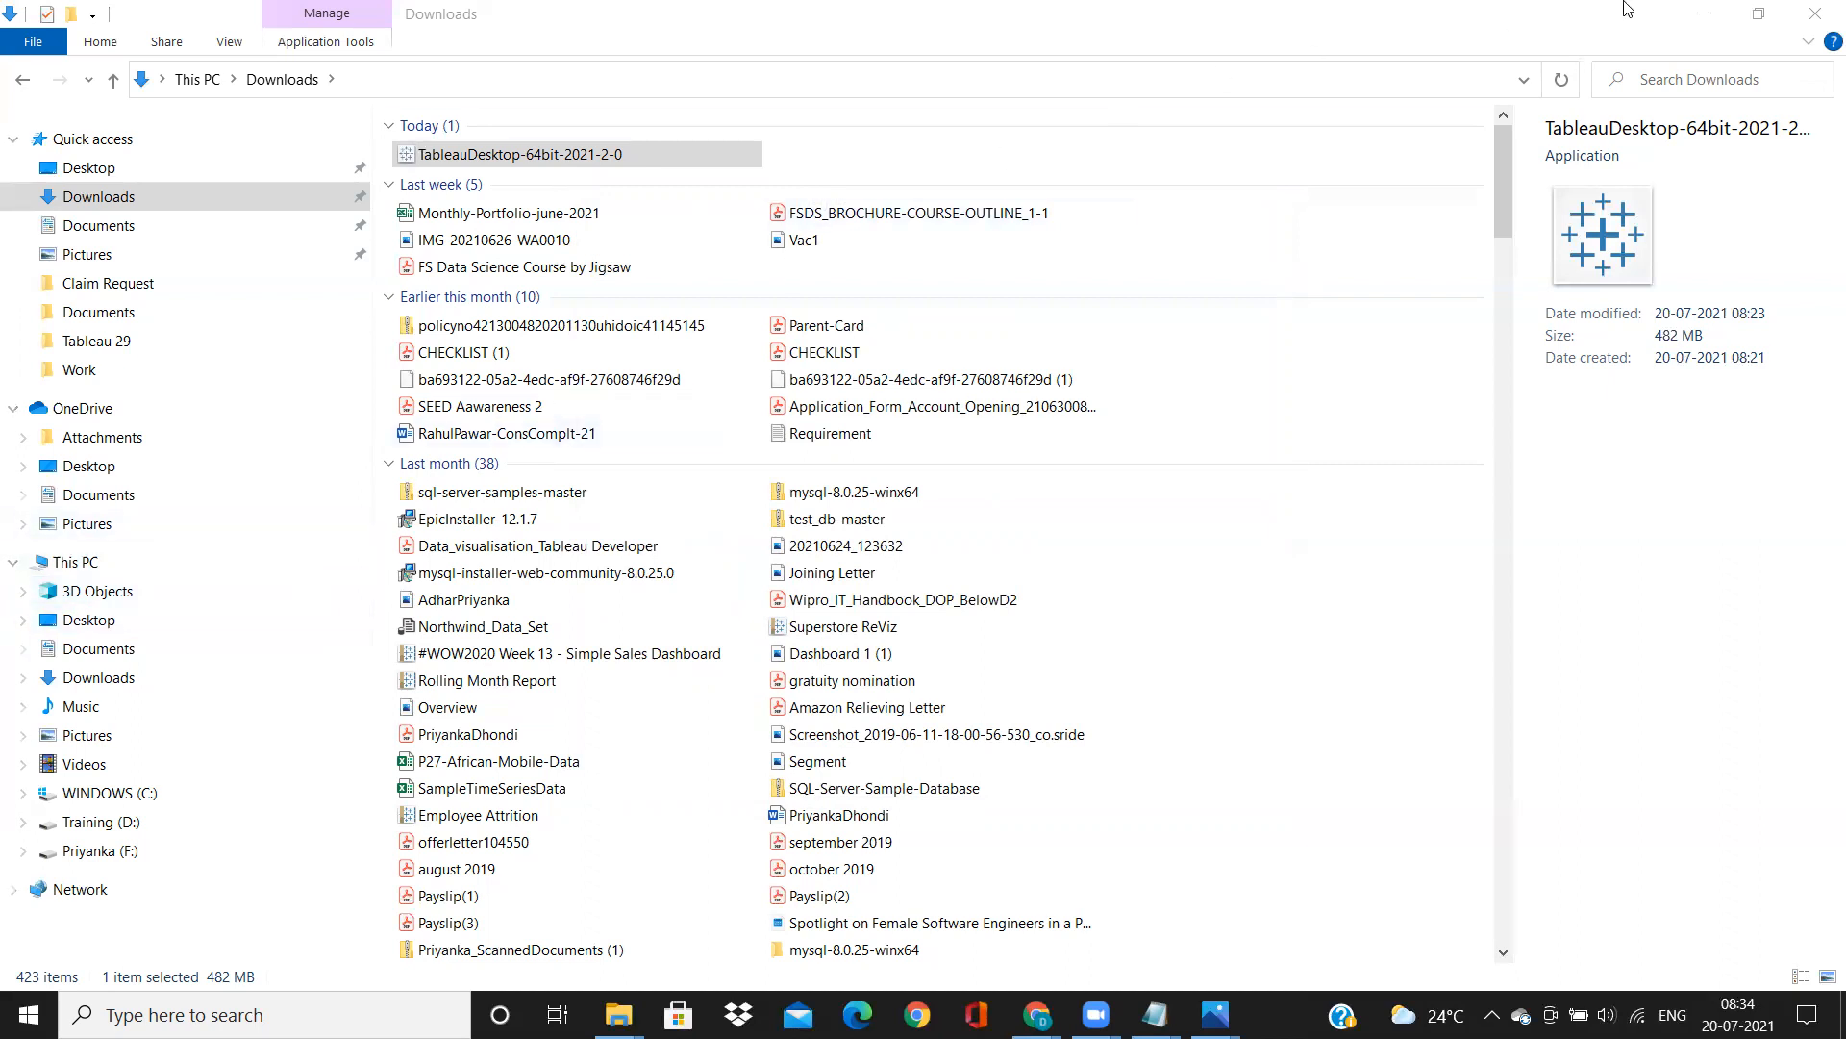
# - Launch Tableau Desktop so the Activate Tableau welcome window appears
pyautogui.click(1035, 1013)
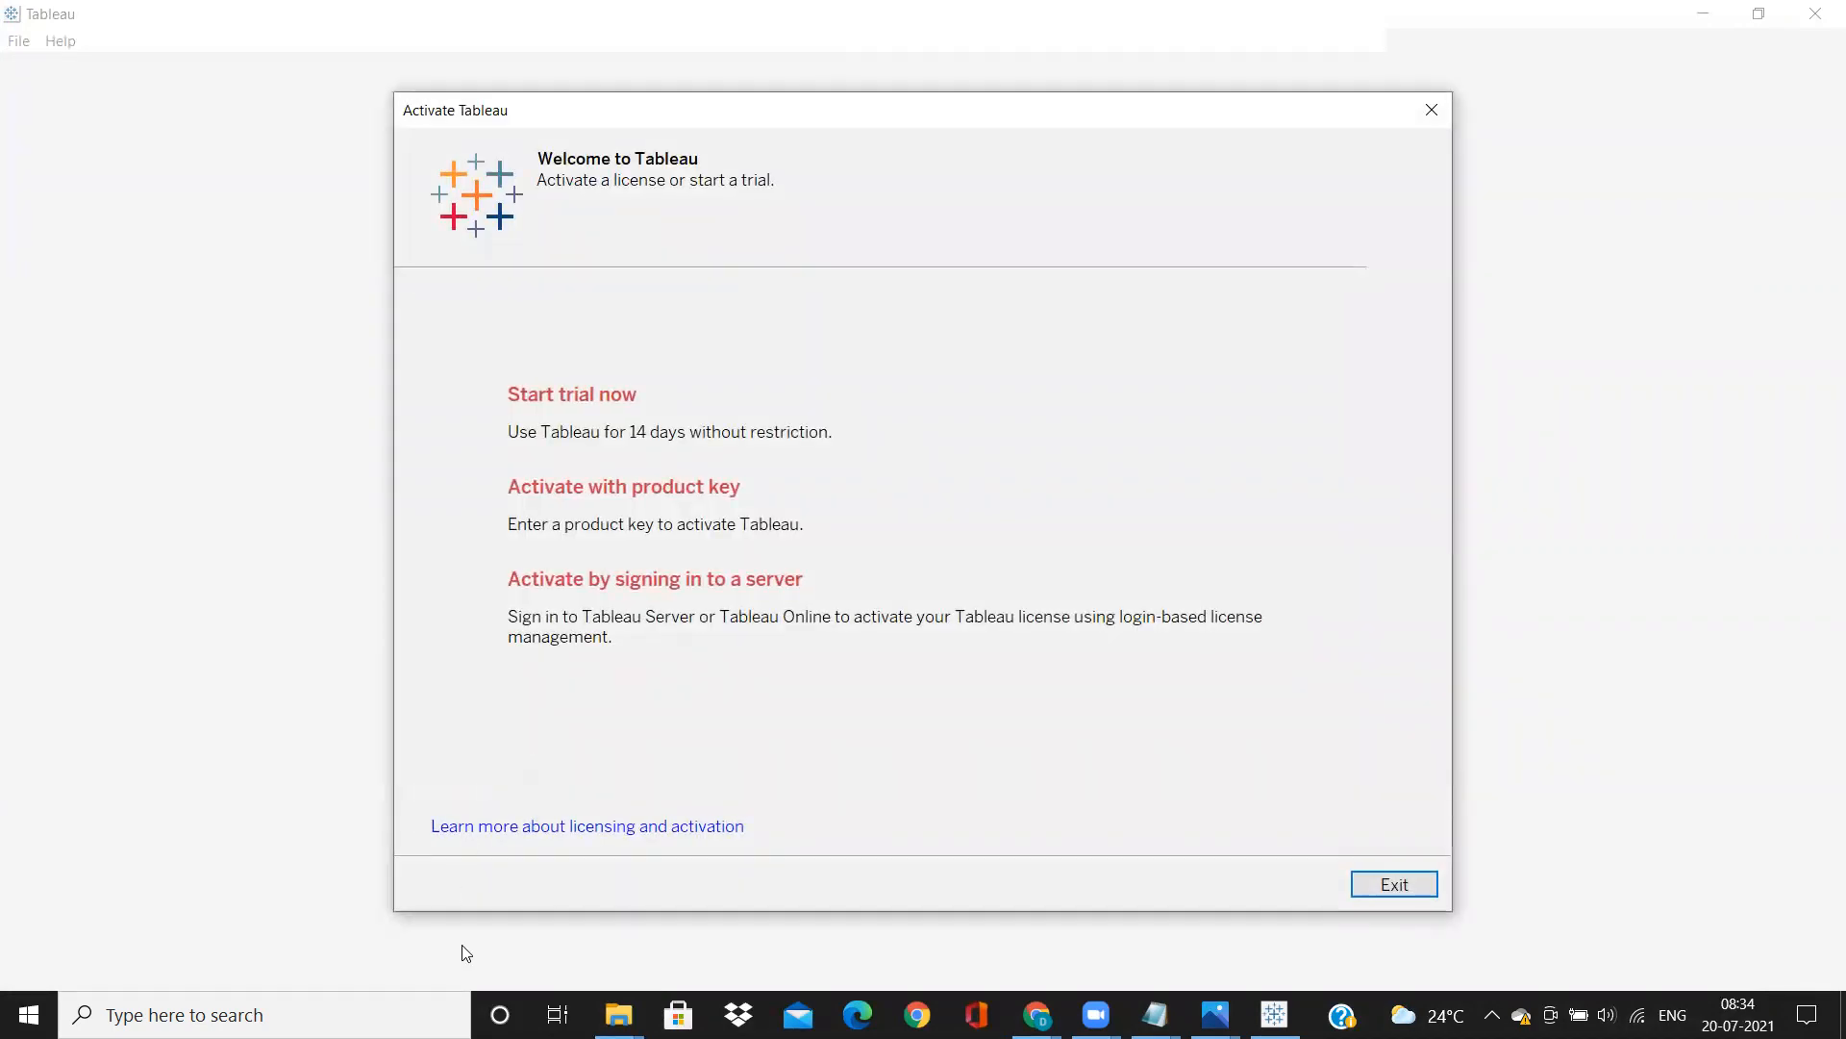
pyautogui.moveTo(594, 512)
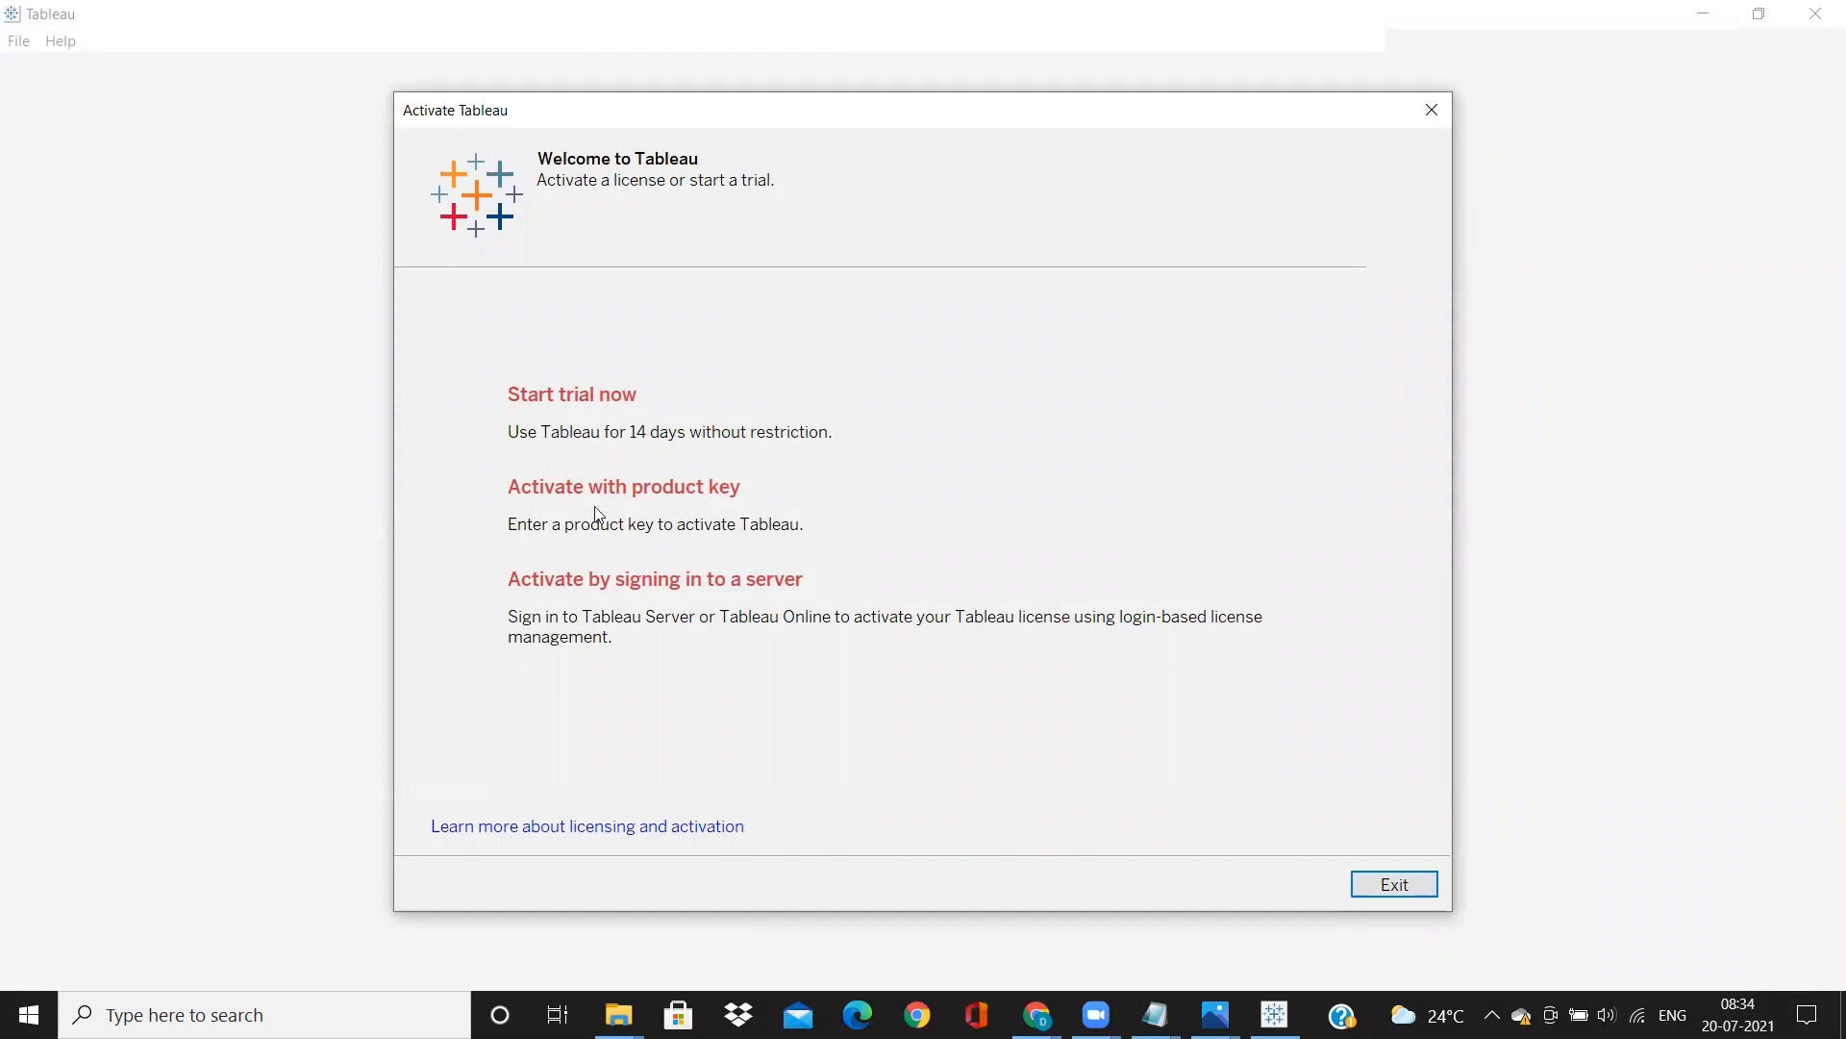
pyautogui.moveTo(550, 411)
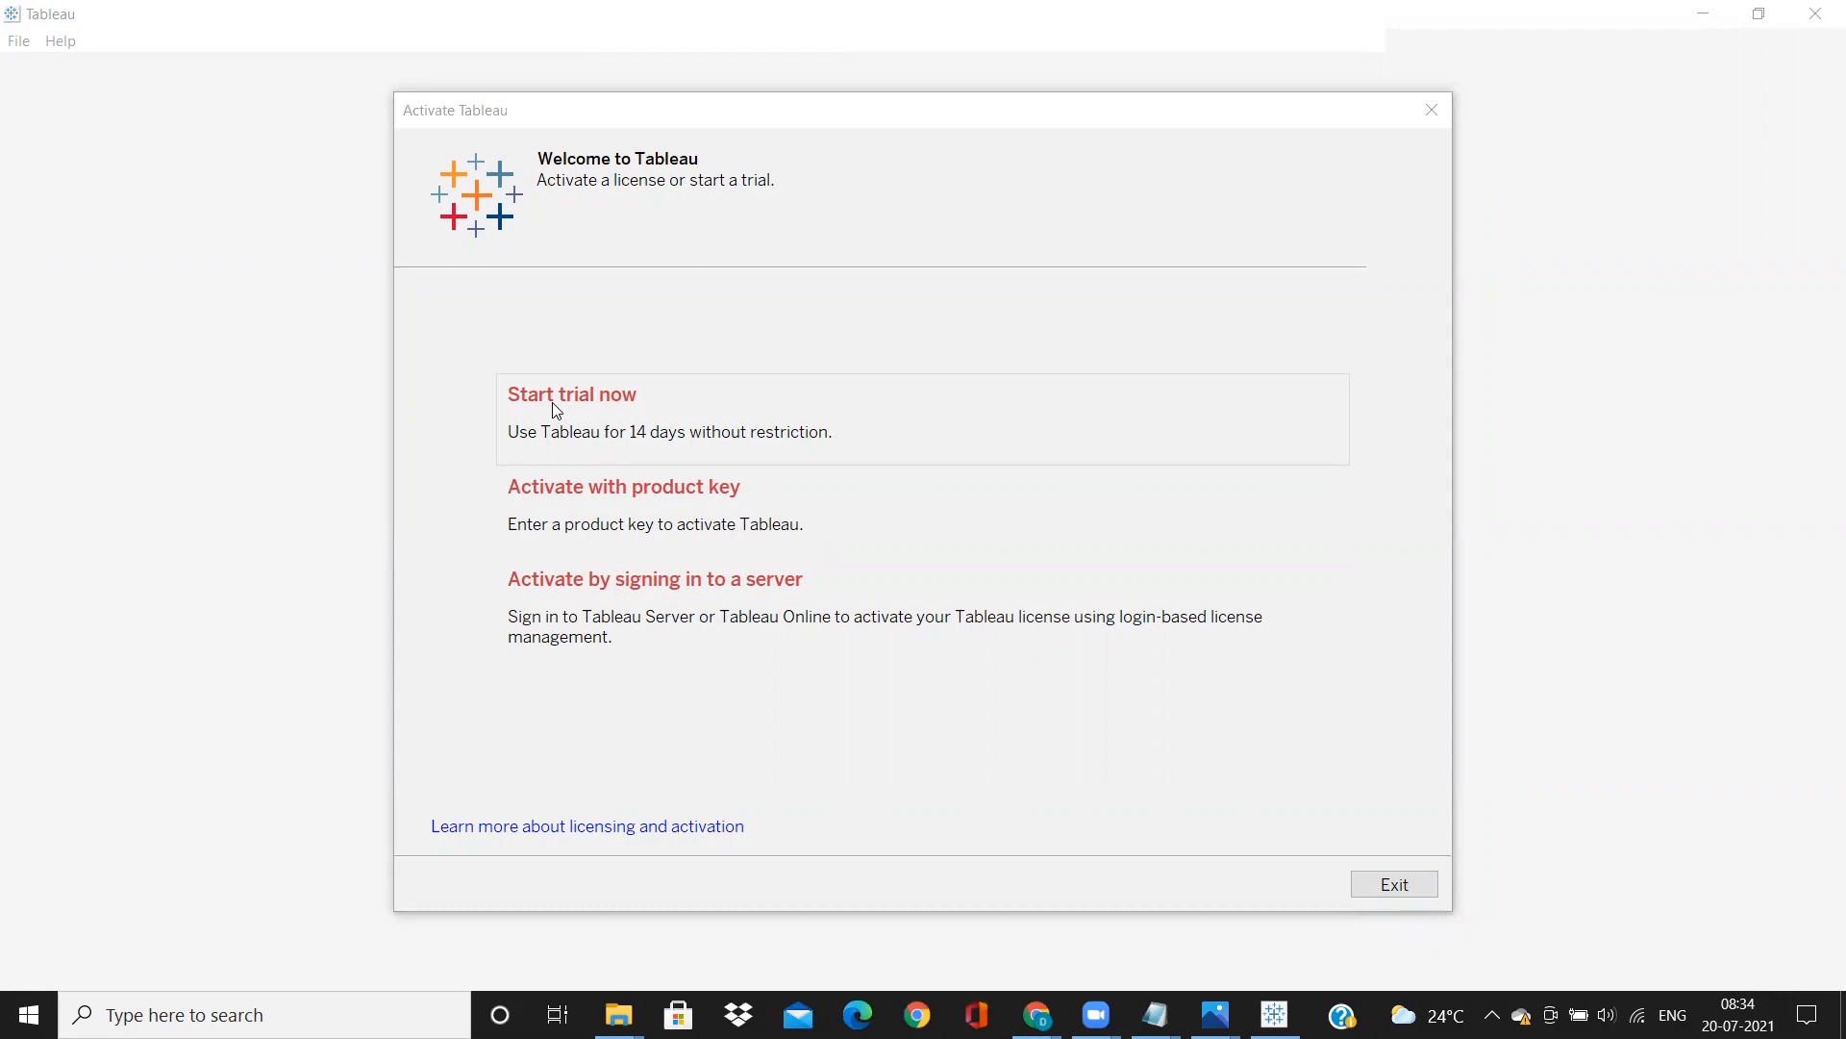
pyautogui.moveTo(592, 427)
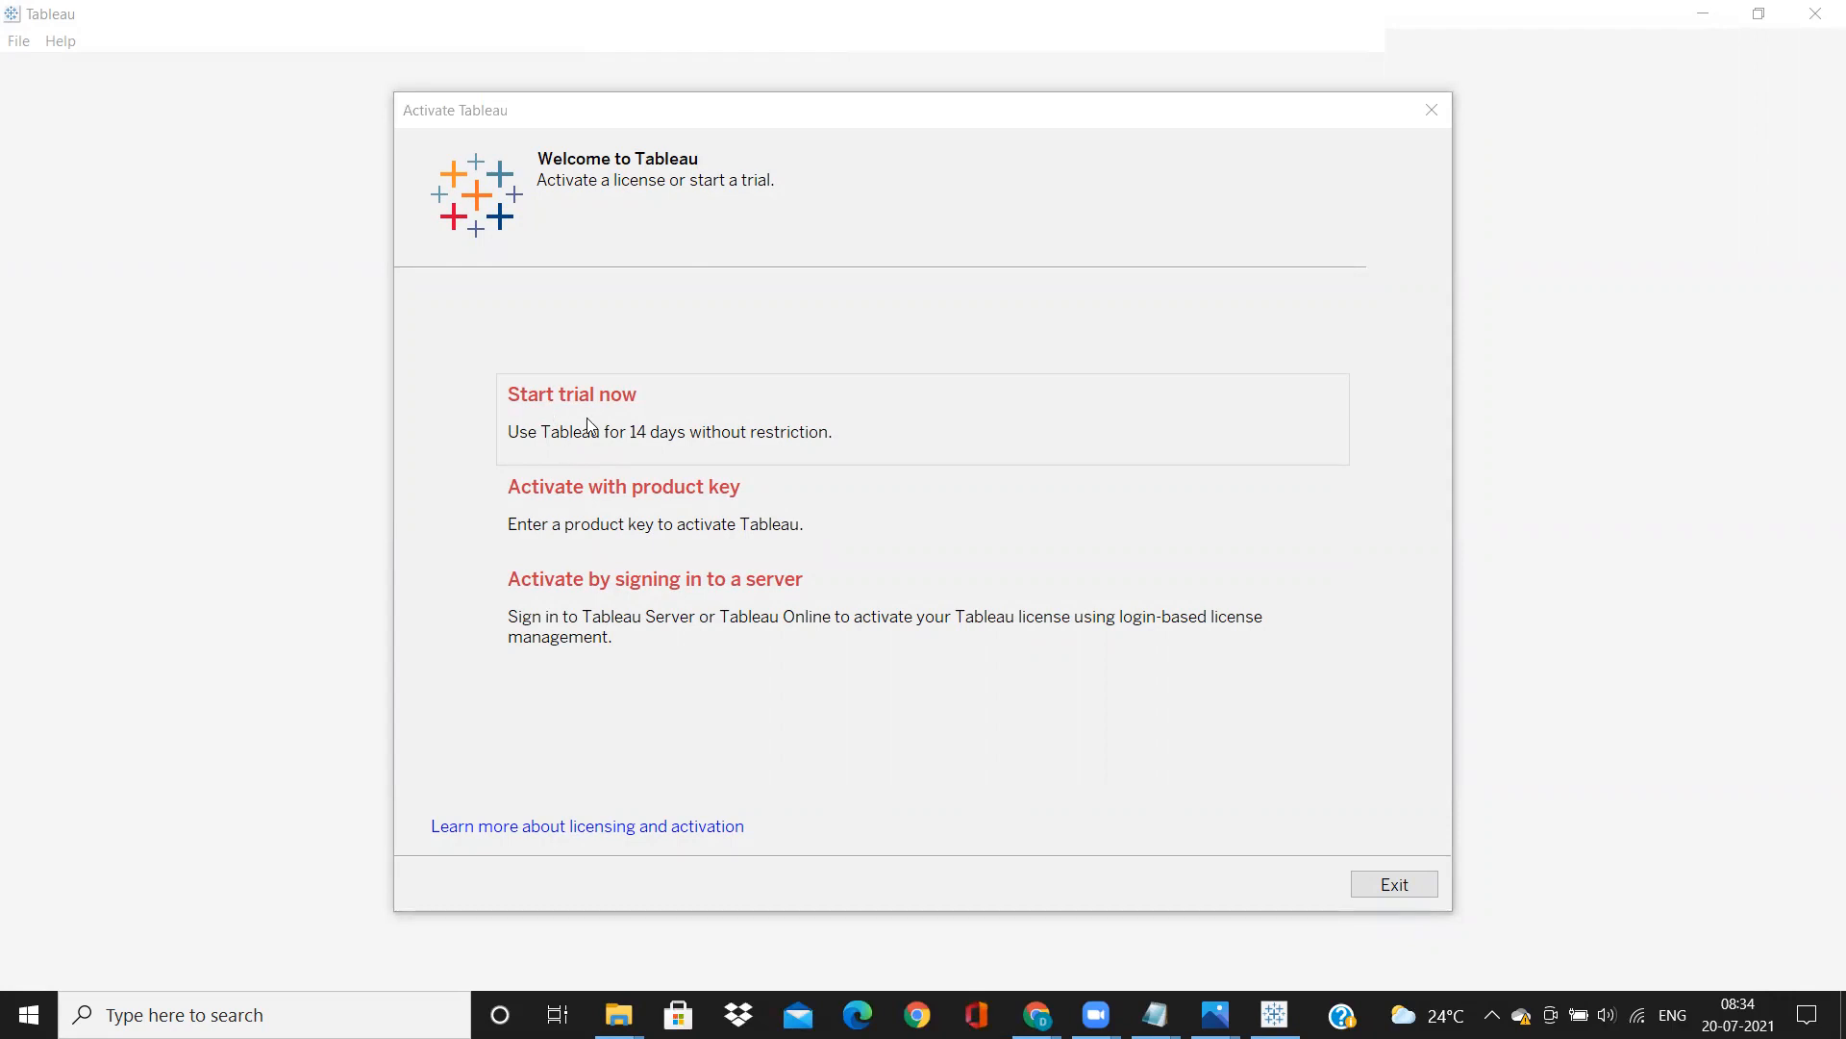
pyautogui.moveTo(625, 437)
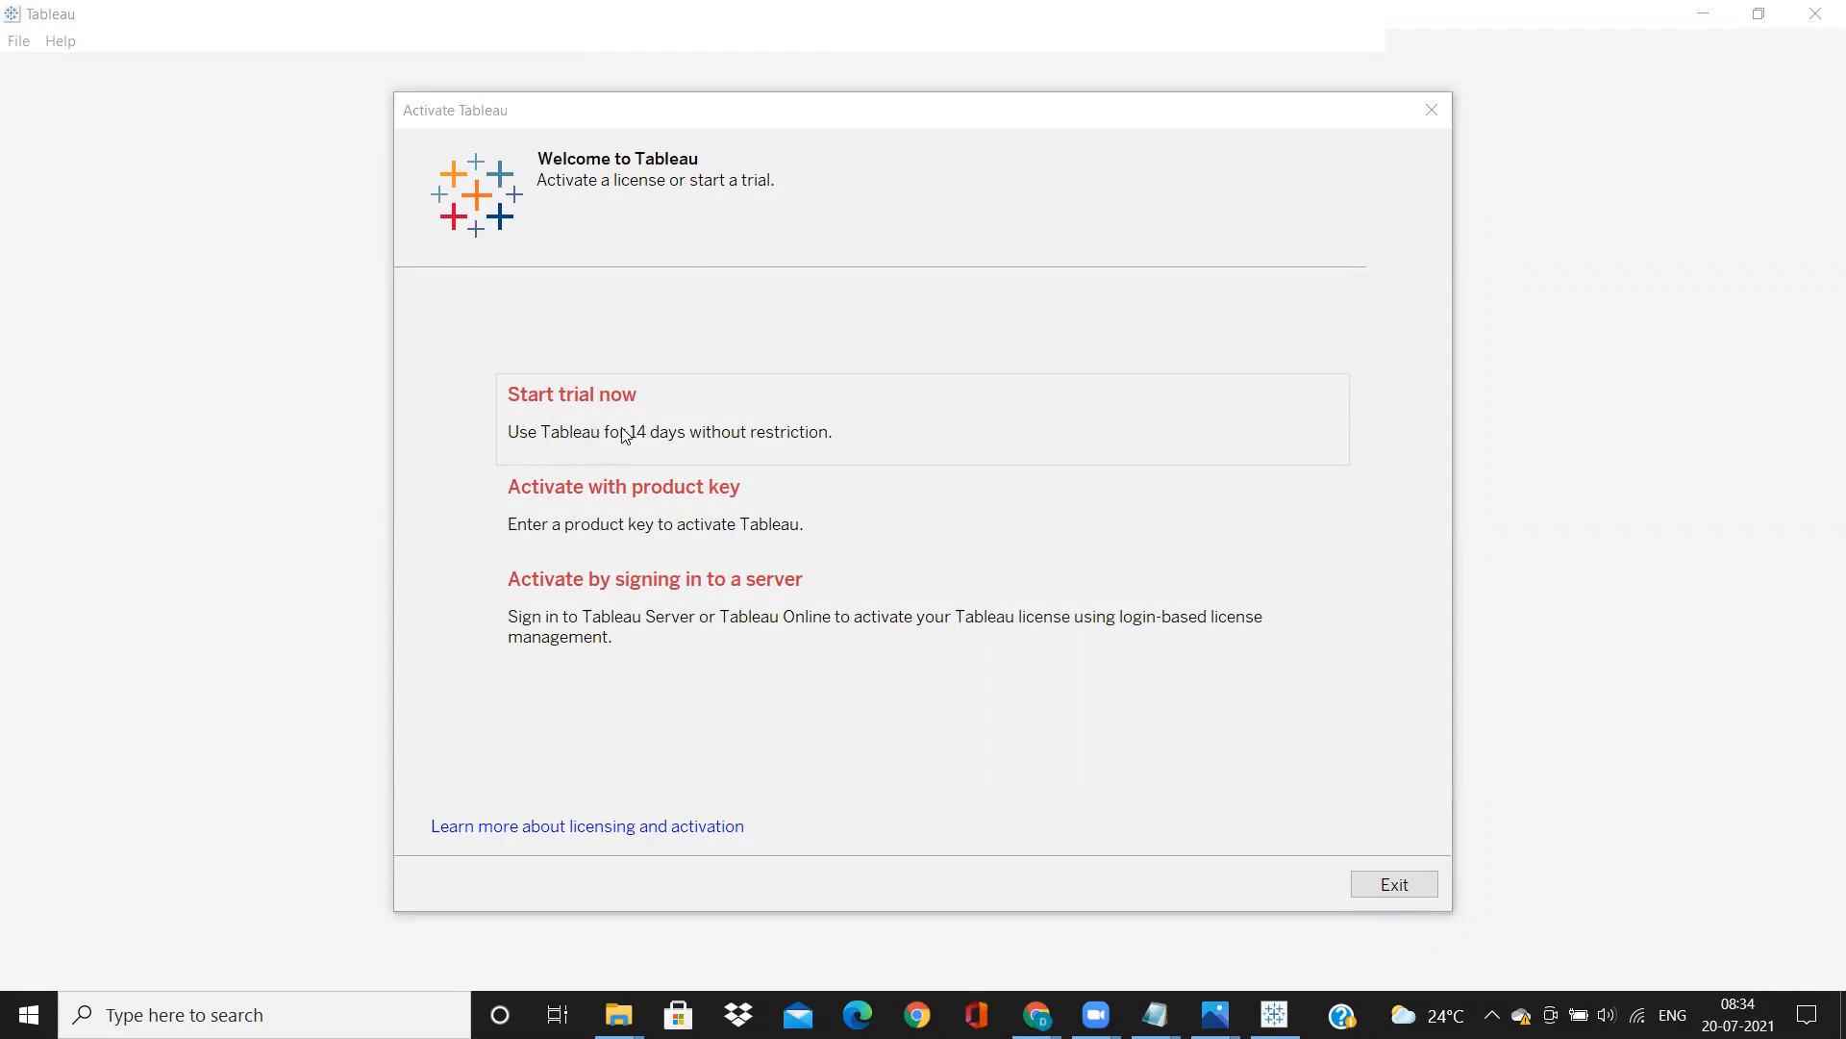
pyautogui.moveTo(596, 431)
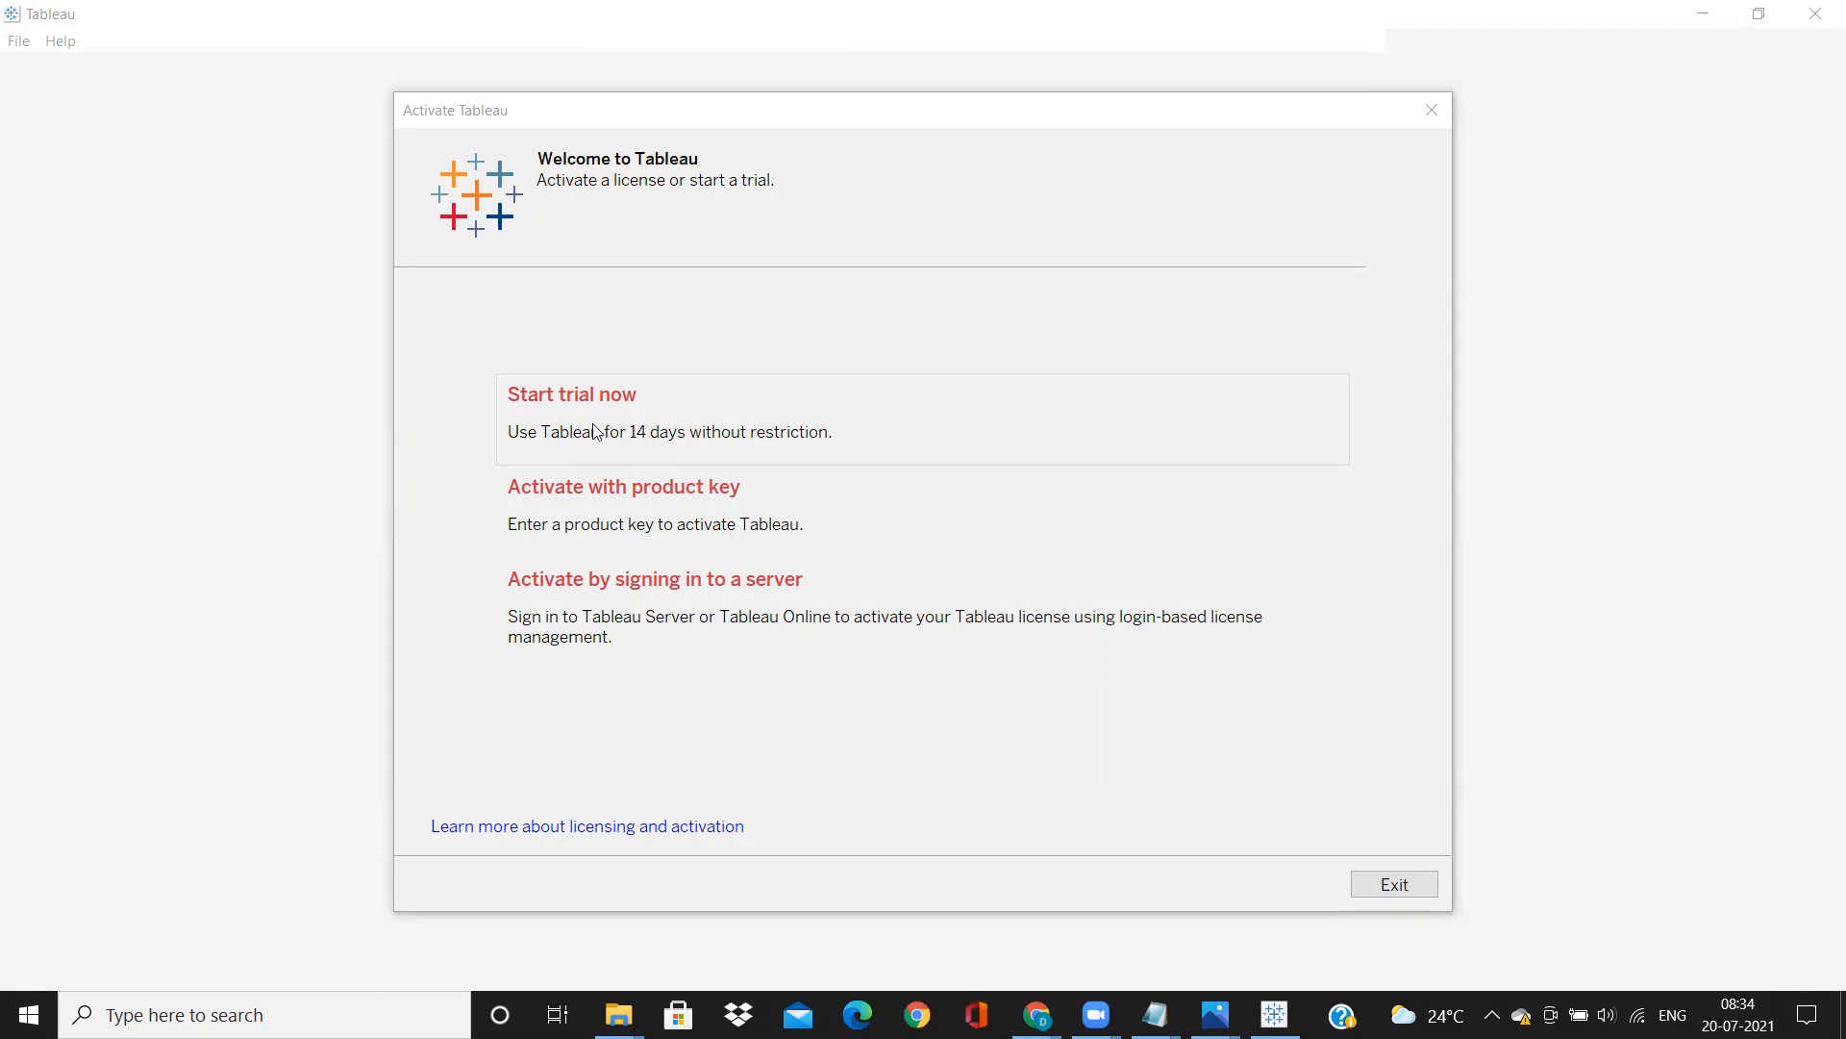
pyautogui.moveTo(637, 433)
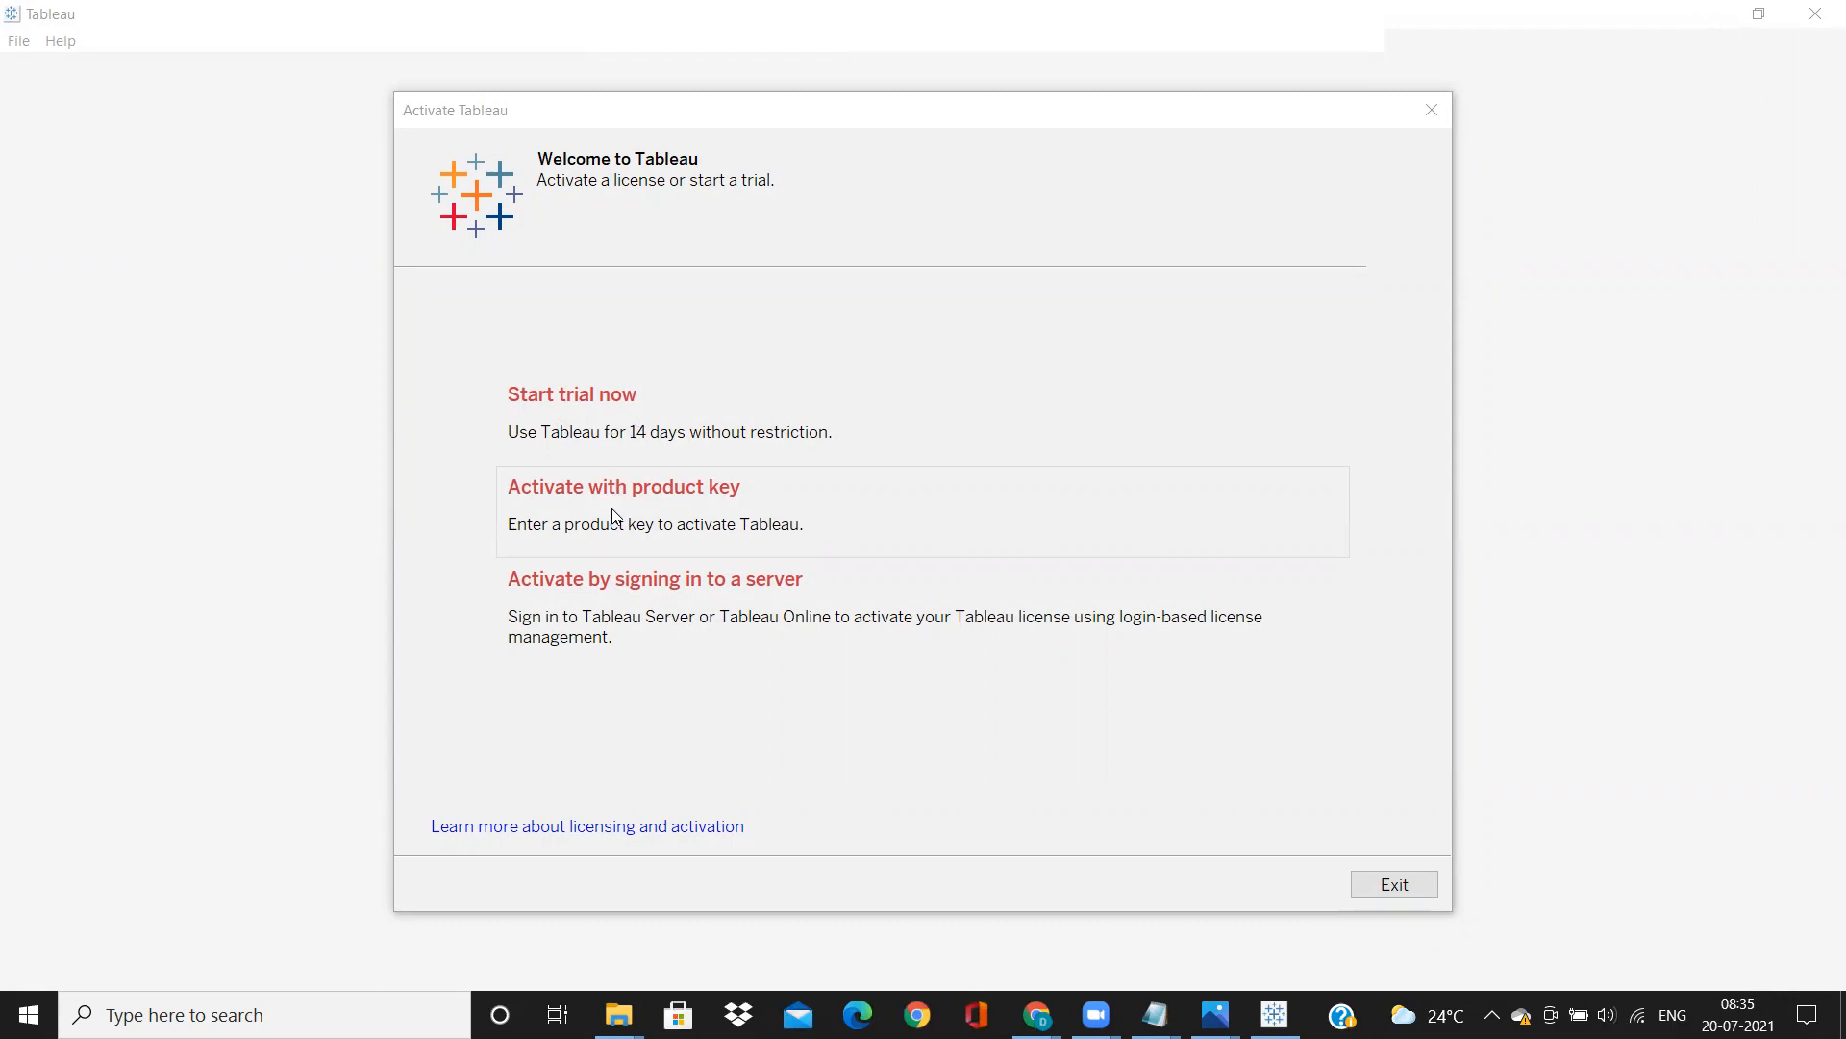
# - View the Activate with product key page, then return to the activation choices
pyautogui.click(624, 486)
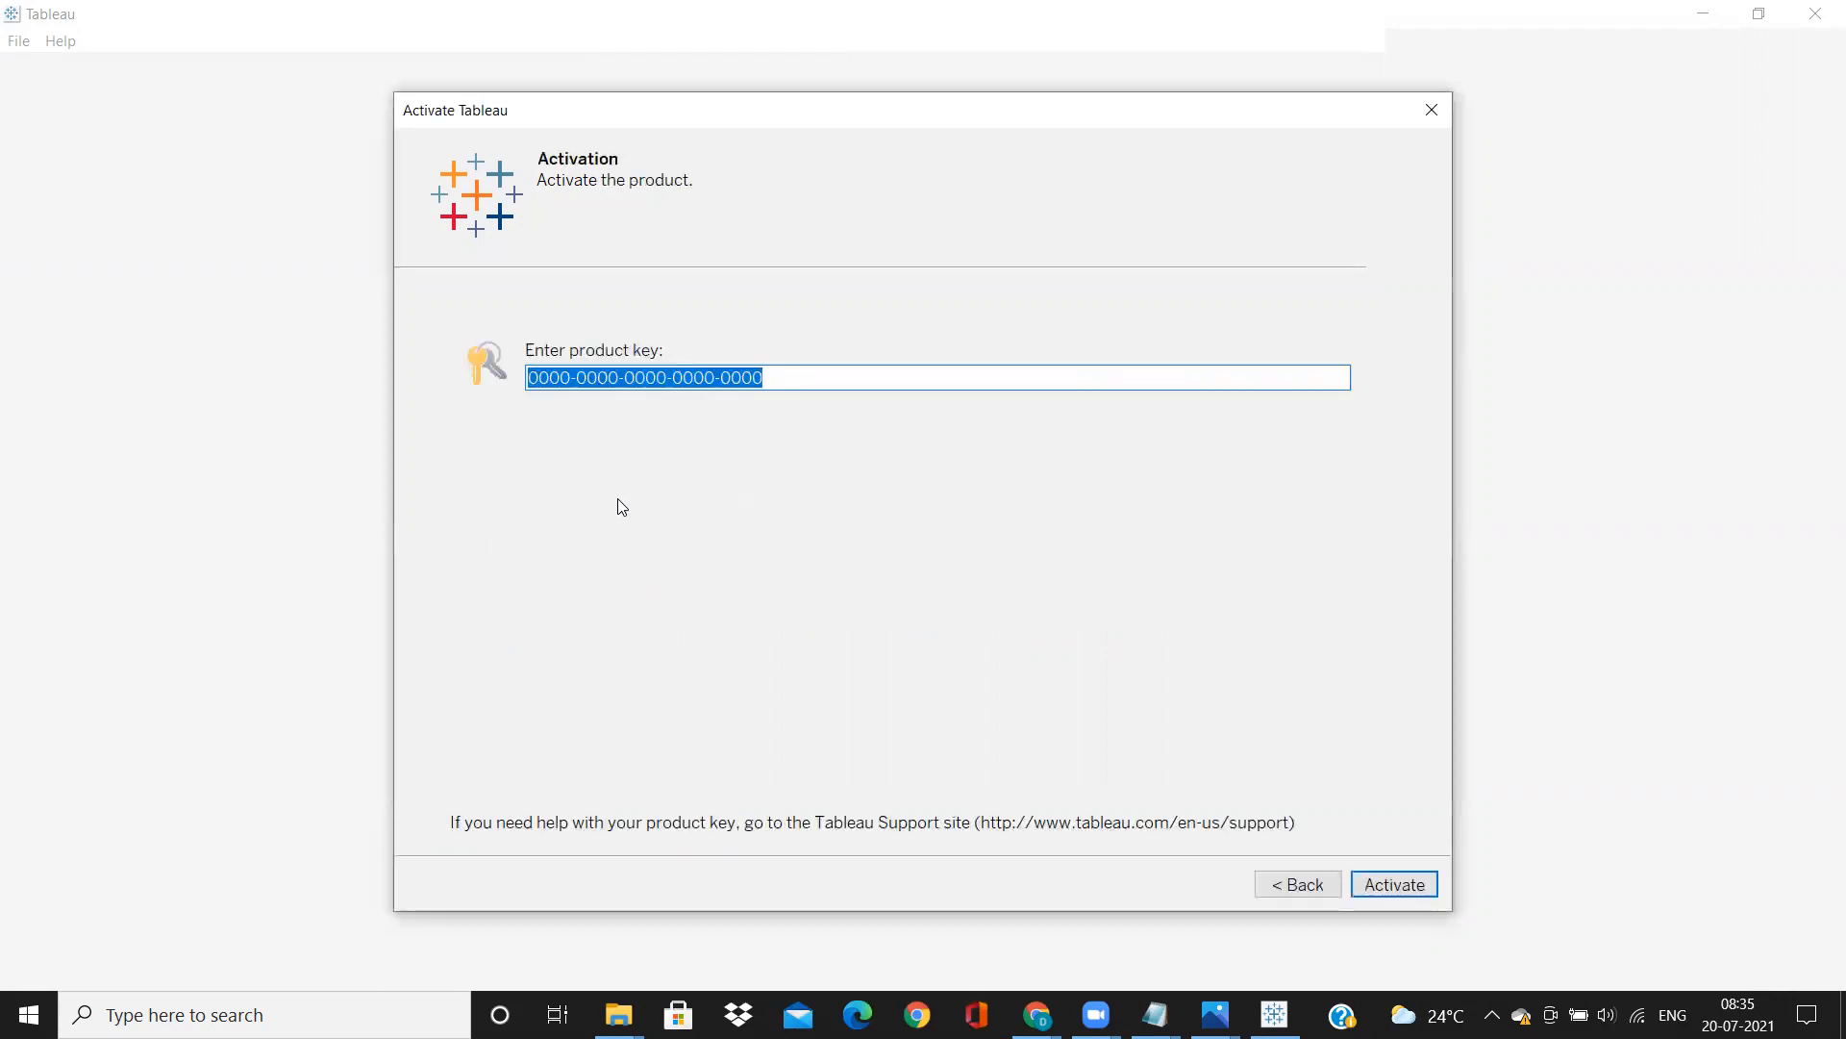
pyautogui.moveTo(1245, 806)
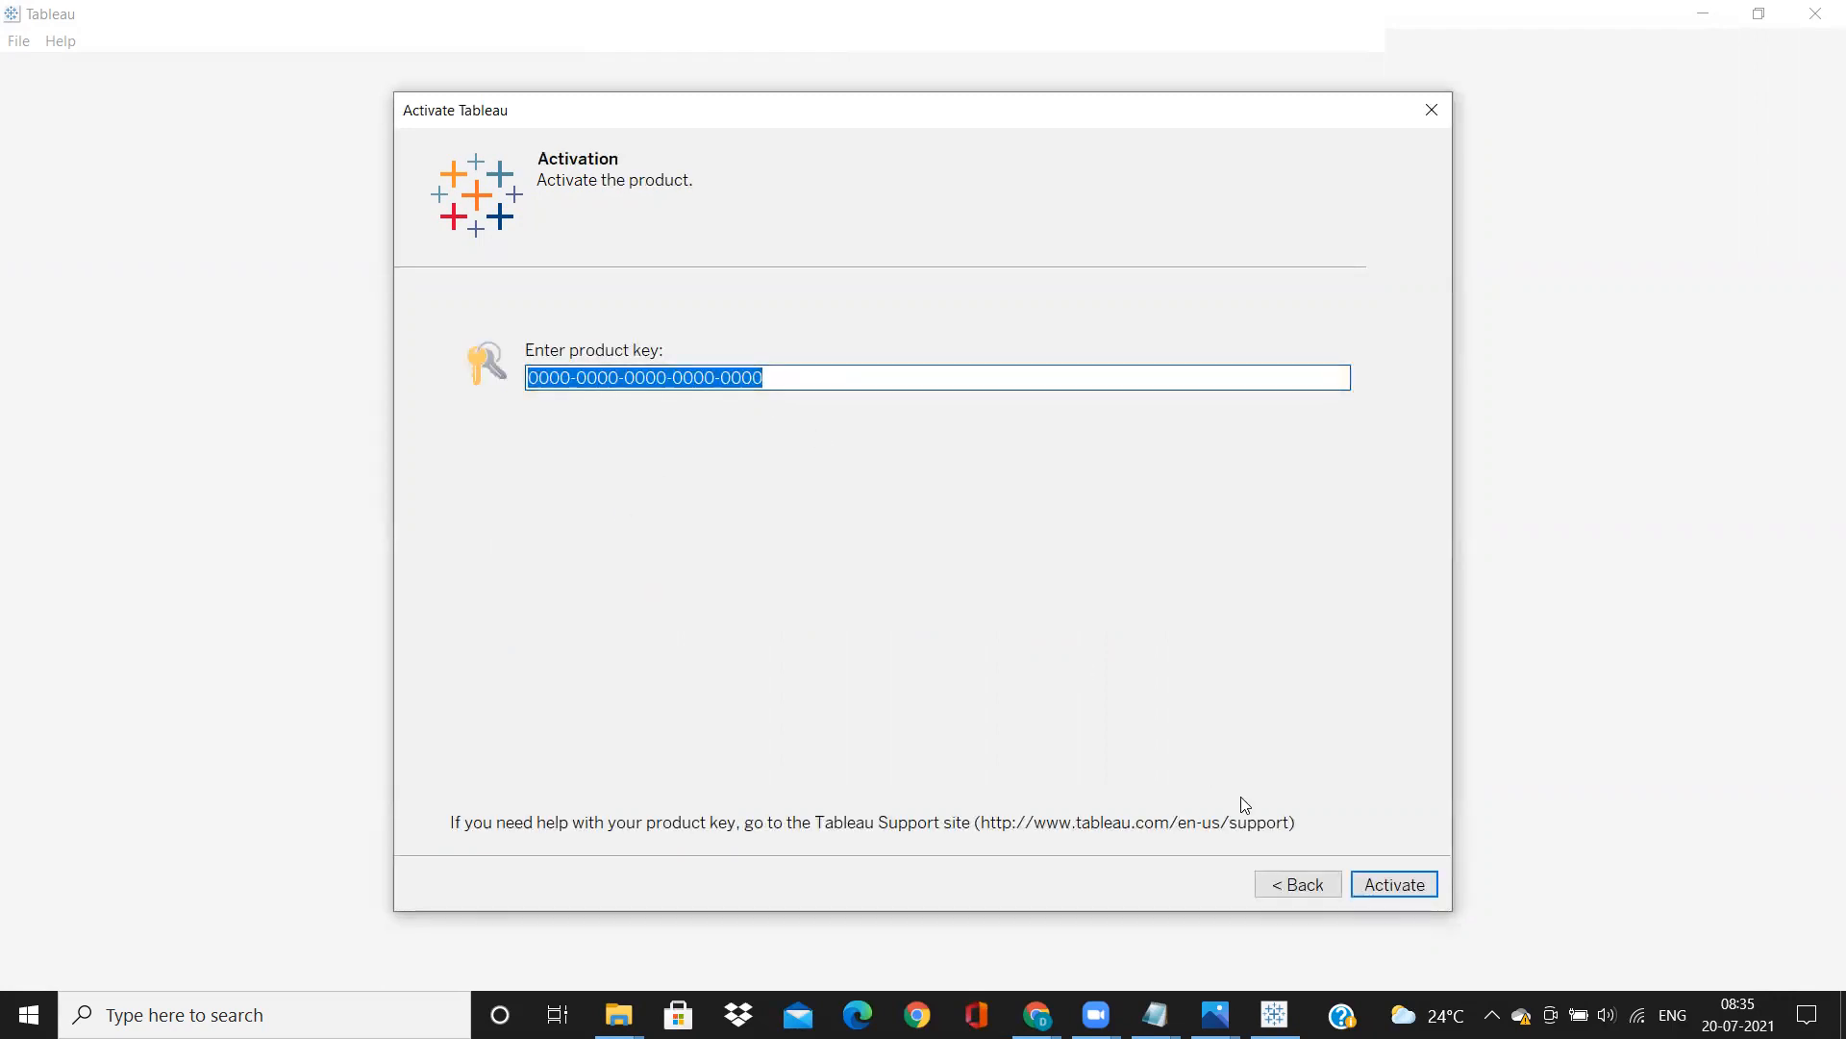
pyautogui.click(1294, 885)
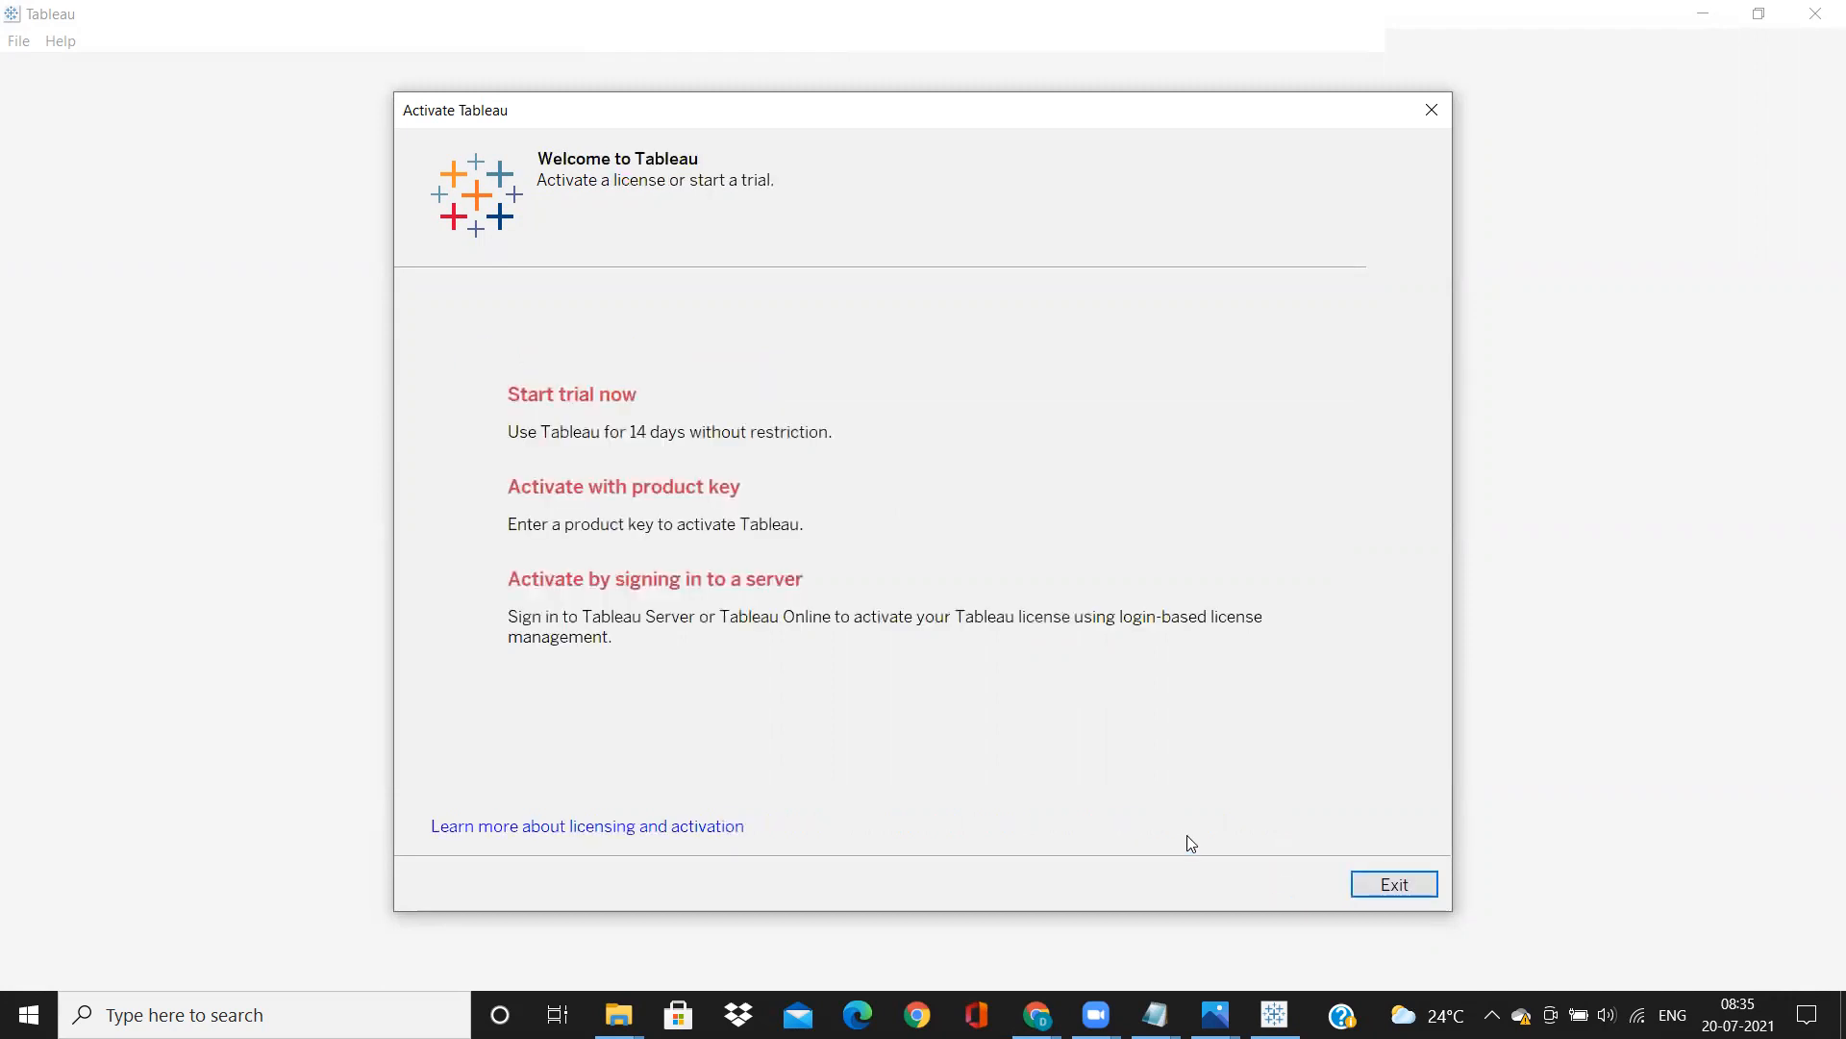
pyautogui.moveTo(573, 420)
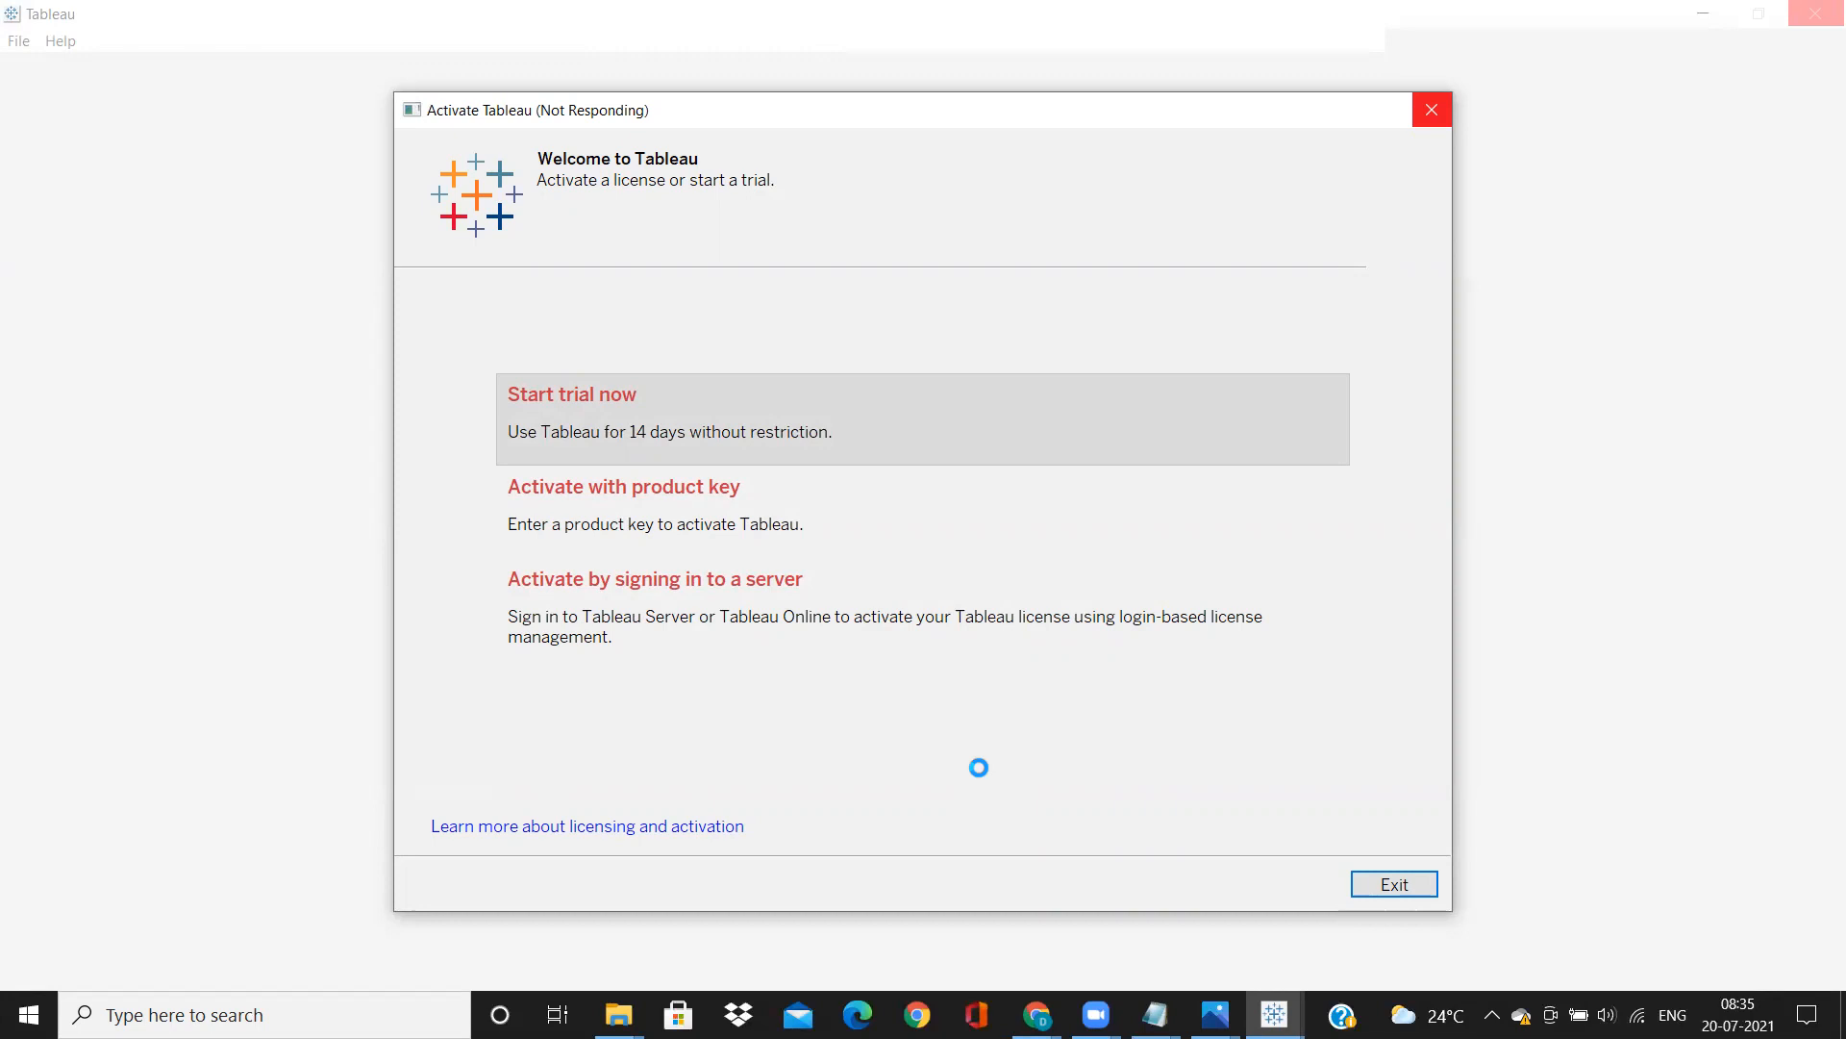
# - Start the 14-day trial, choose IT as the department and submit the registration form
pyautogui.click(572, 392)
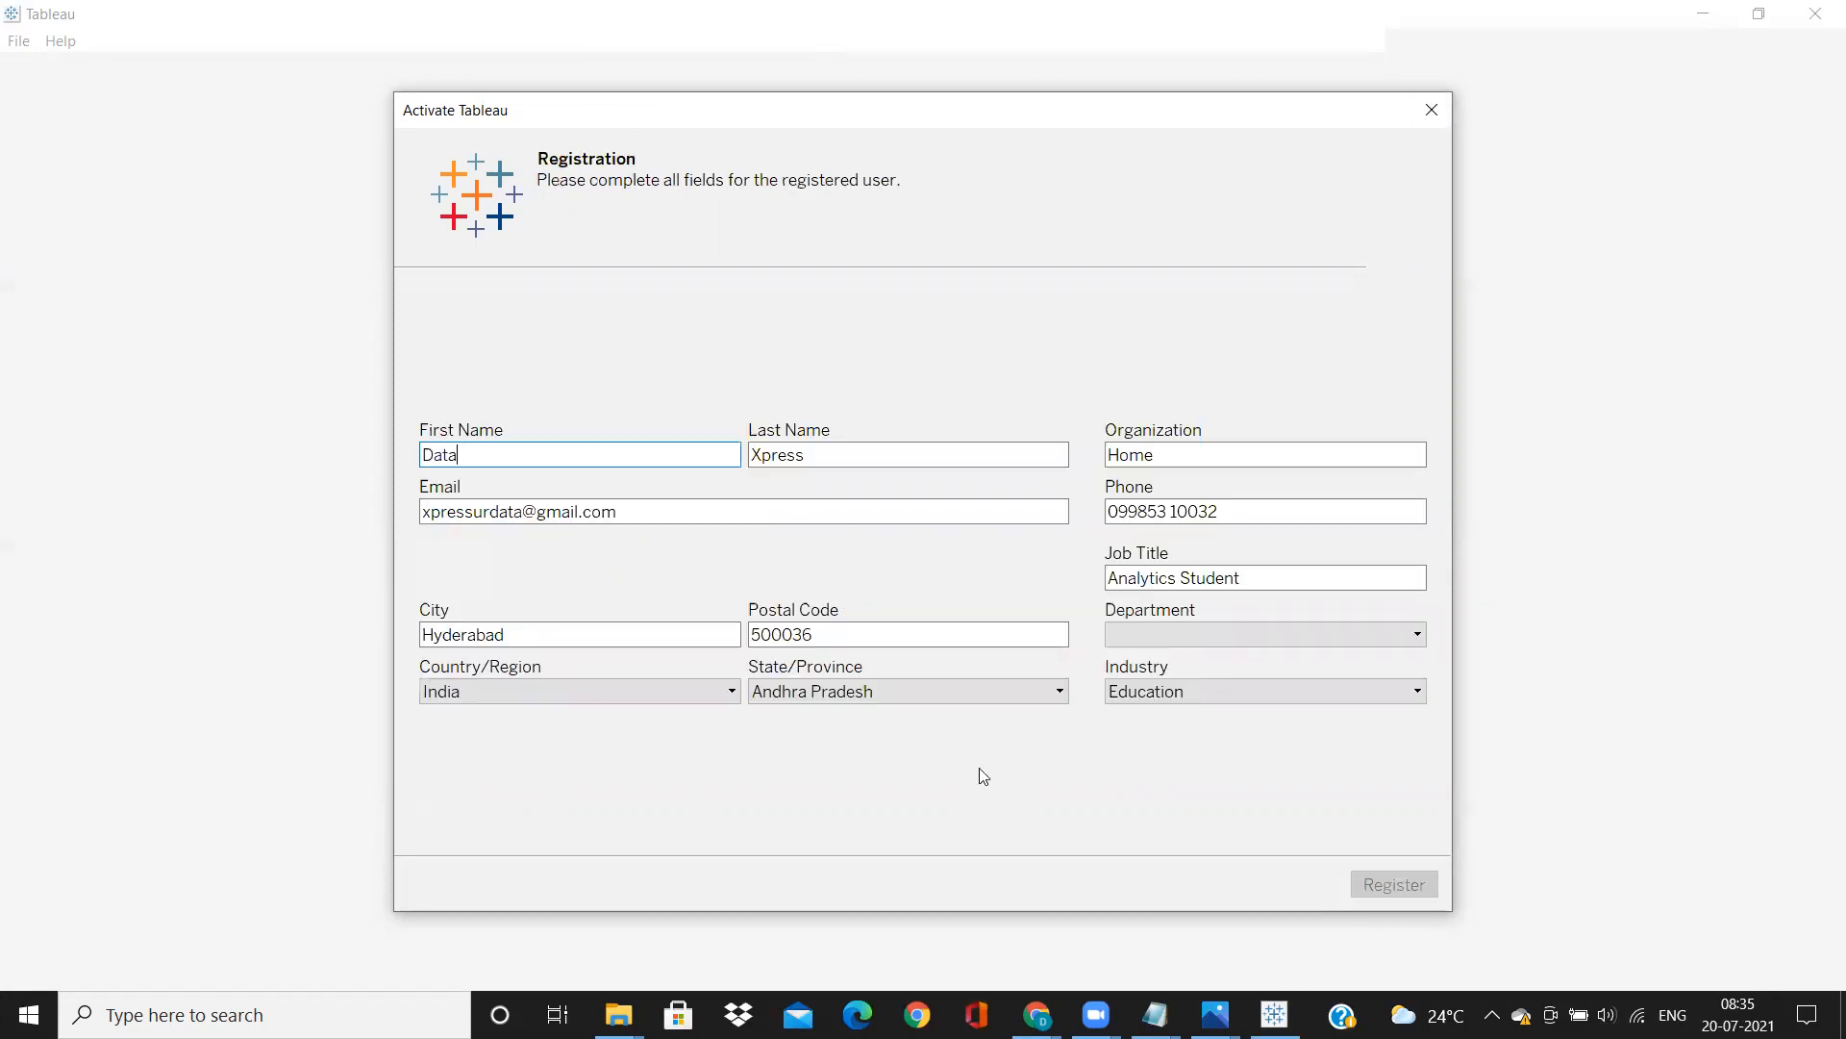
pyautogui.click(1219, 512)
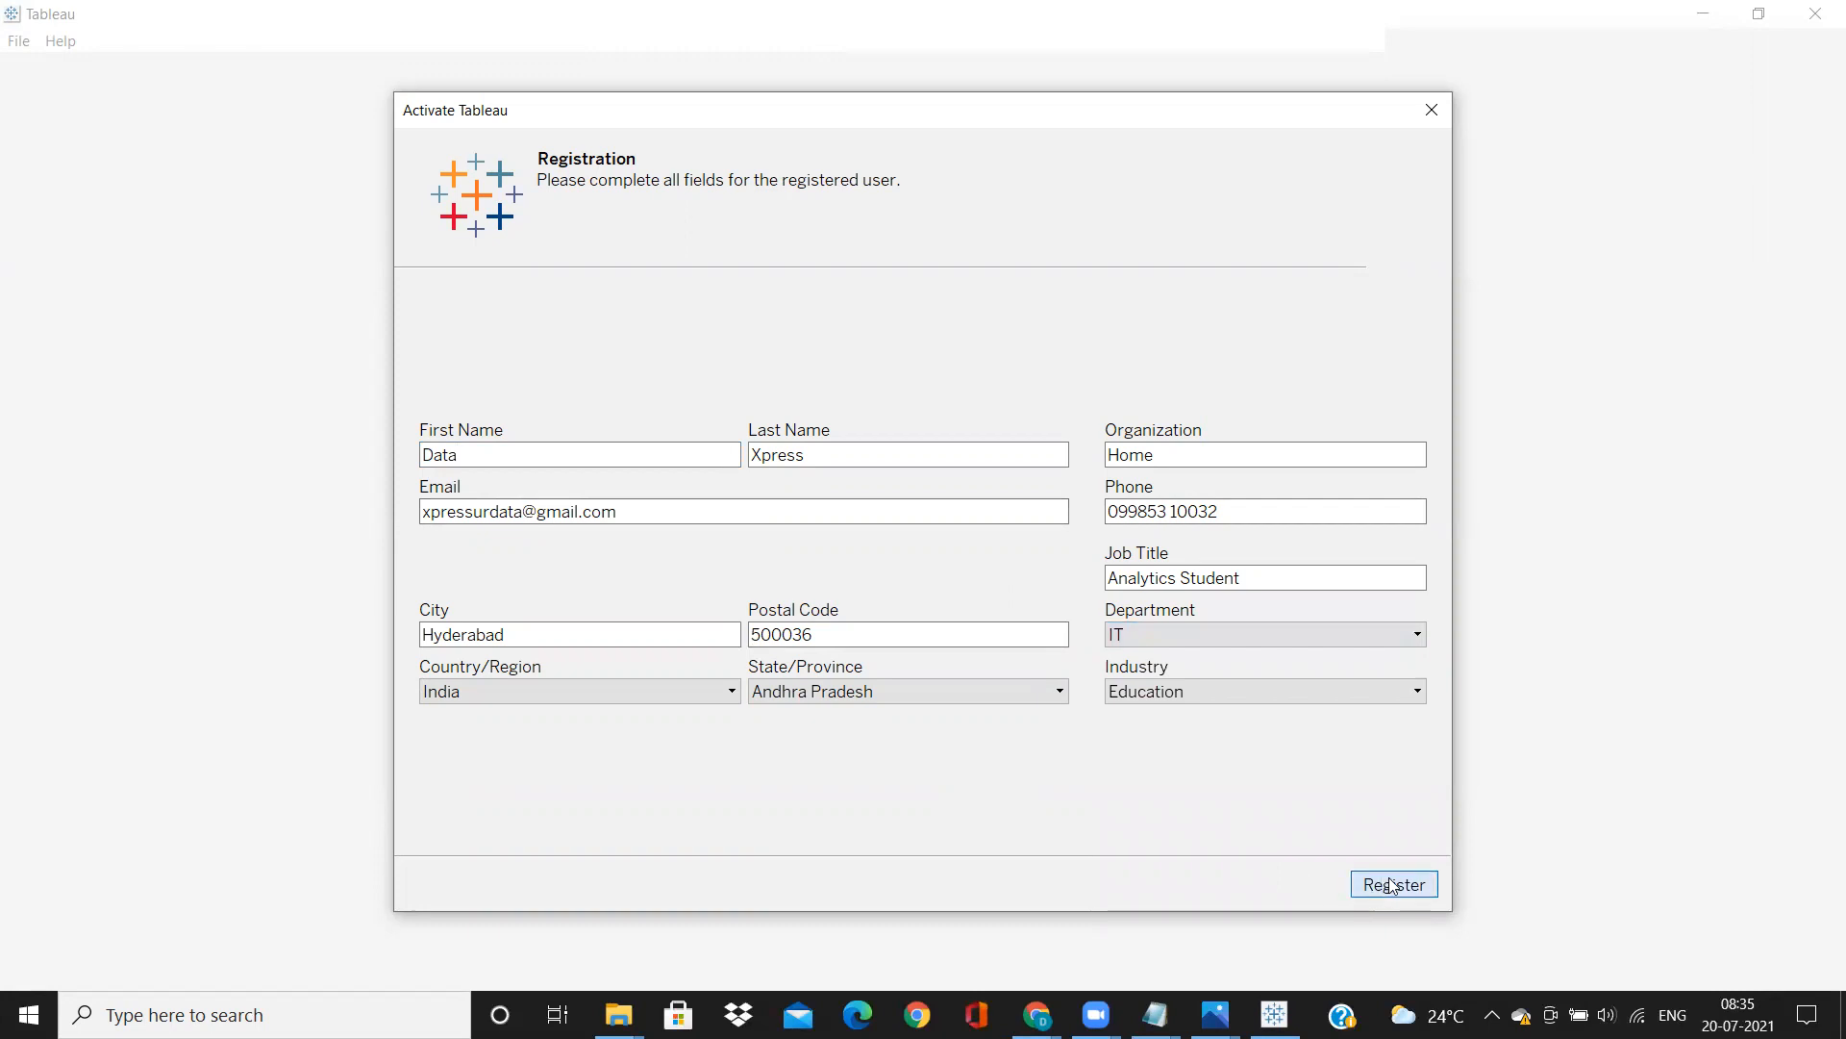
pyautogui.click(1392, 885)
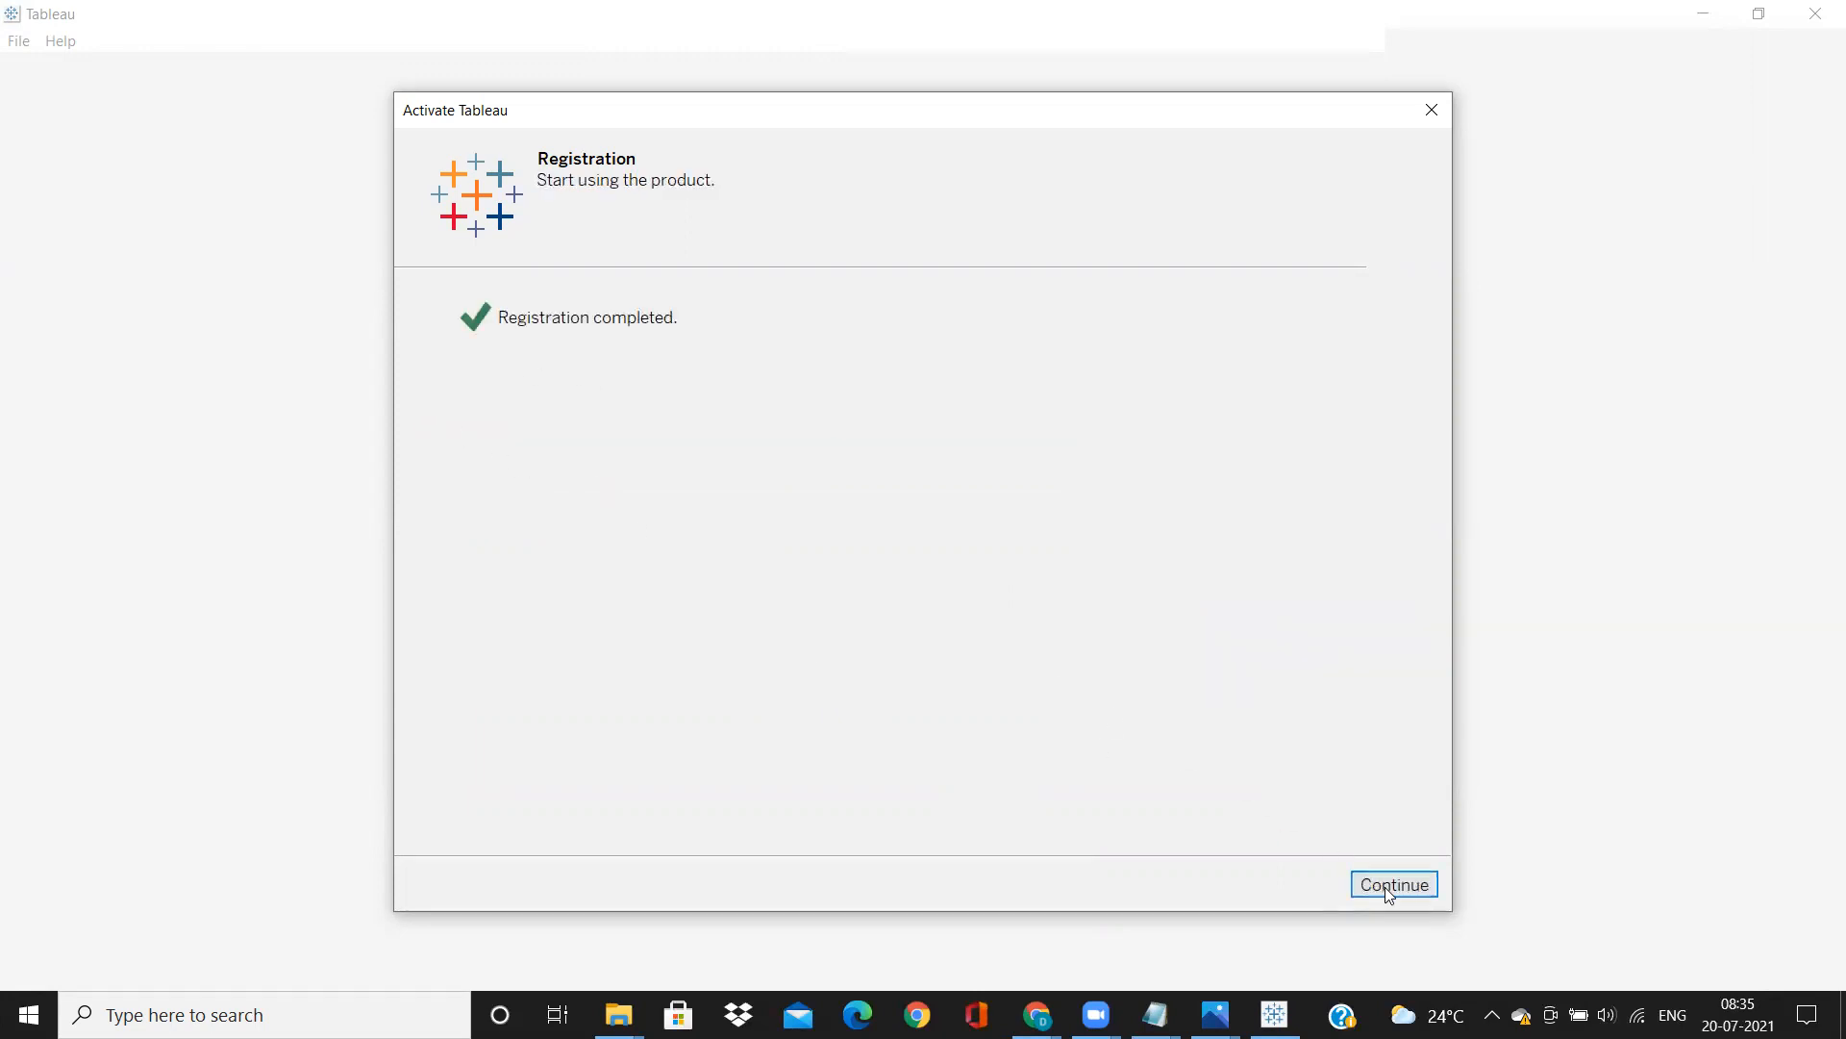
# - Continue into Tableau's start page showing the Welcome 14-day trial message
pyautogui.click(1392, 885)
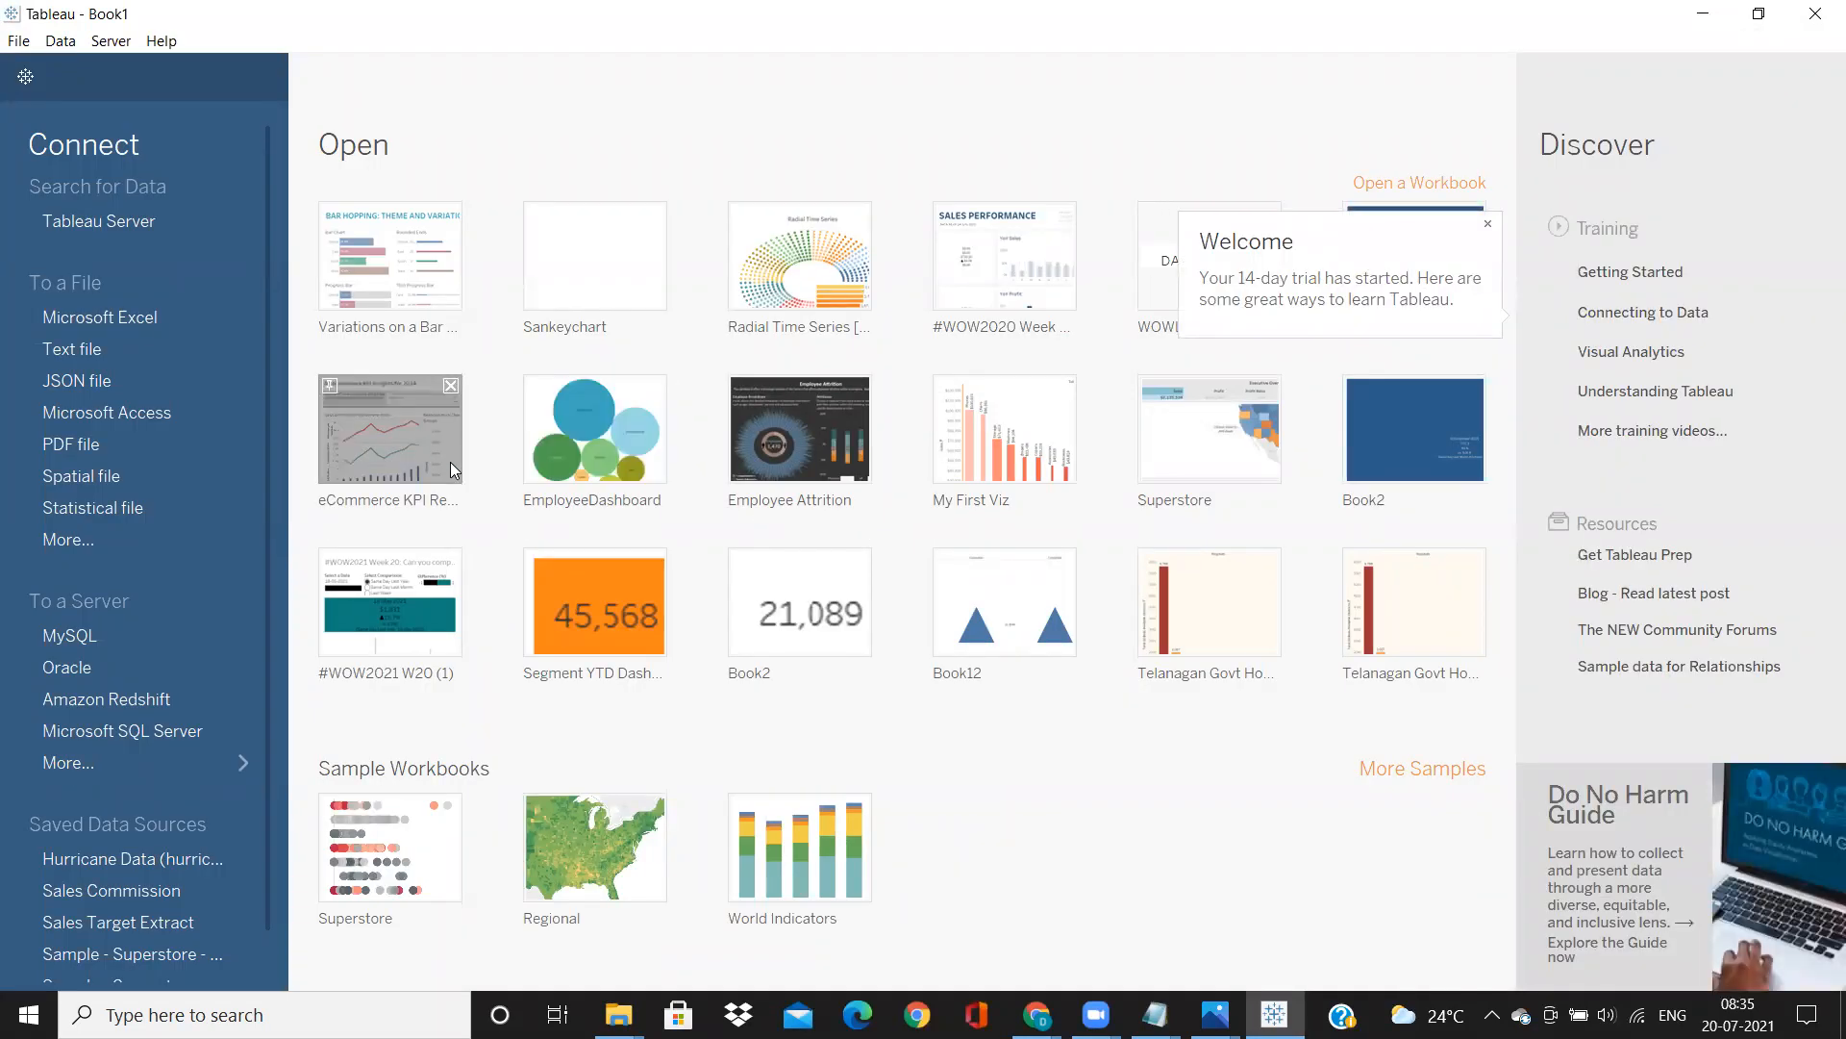
pyautogui.moveTo(552, 804)
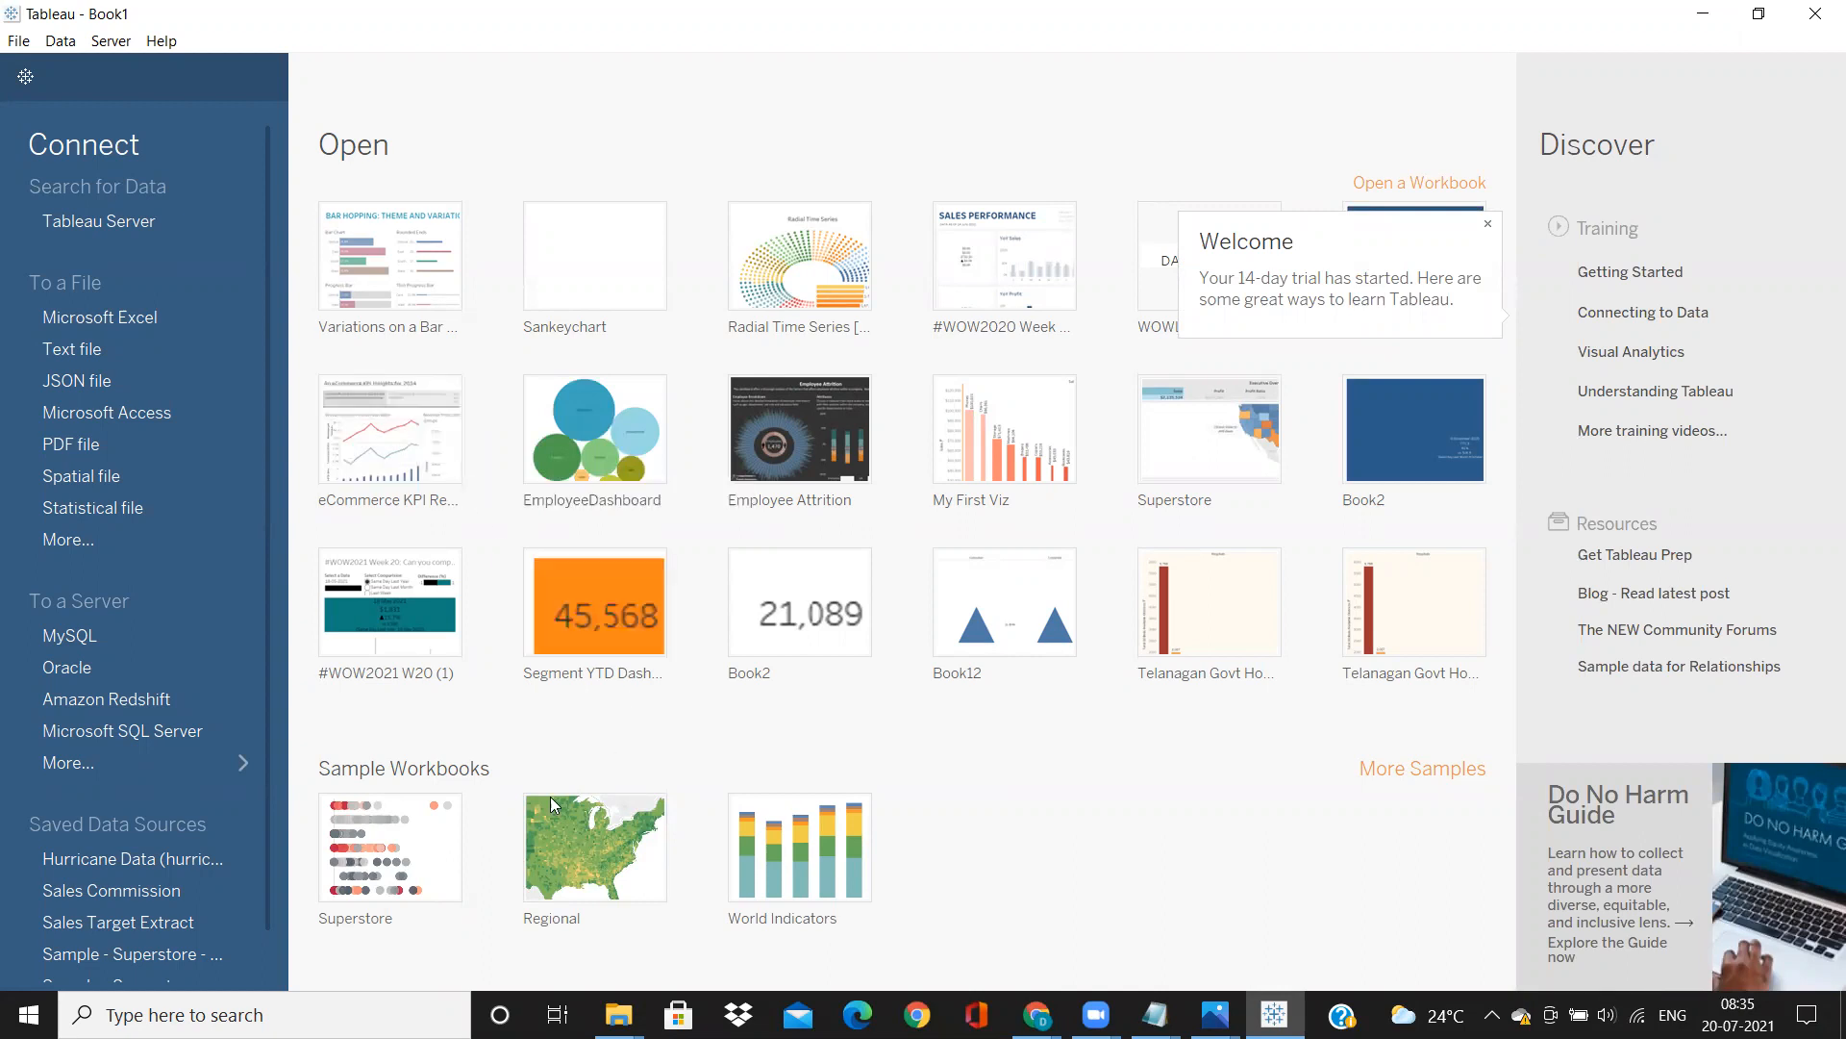
pyautogui.moveTo(454, 950)
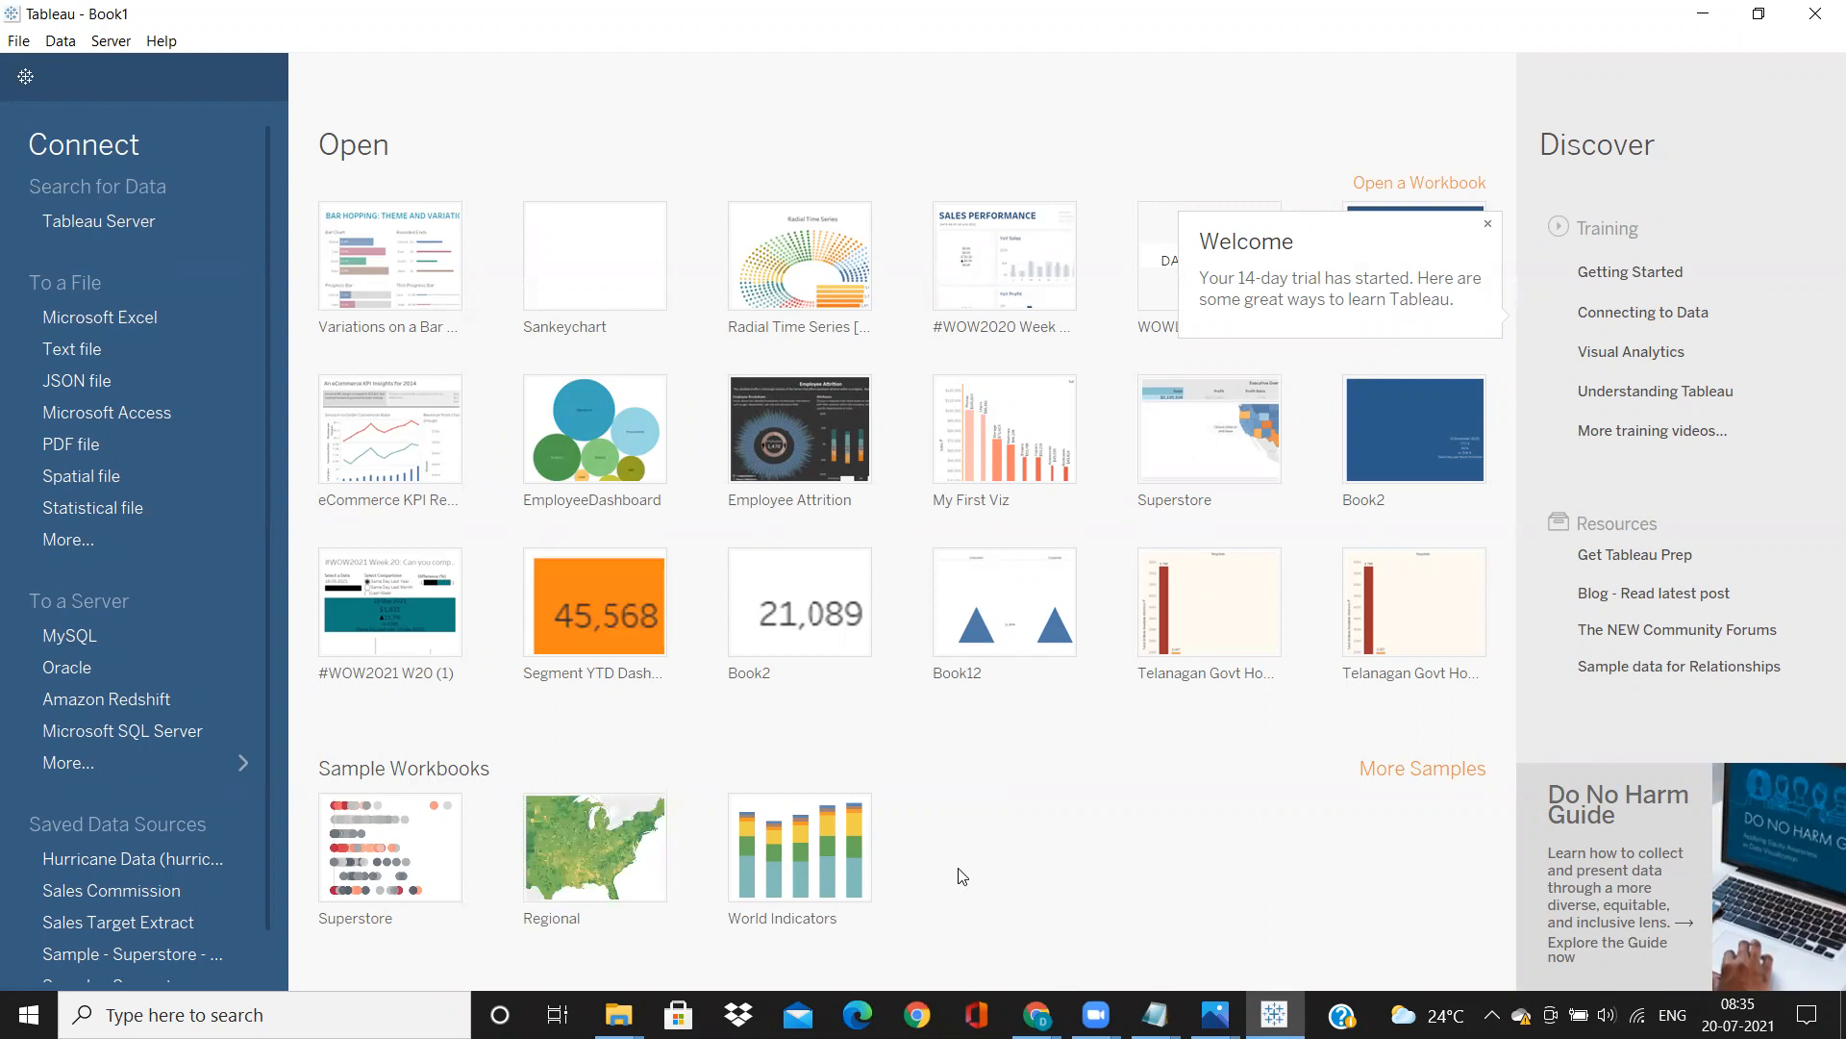
pyautogui.moveTo(600, 956)
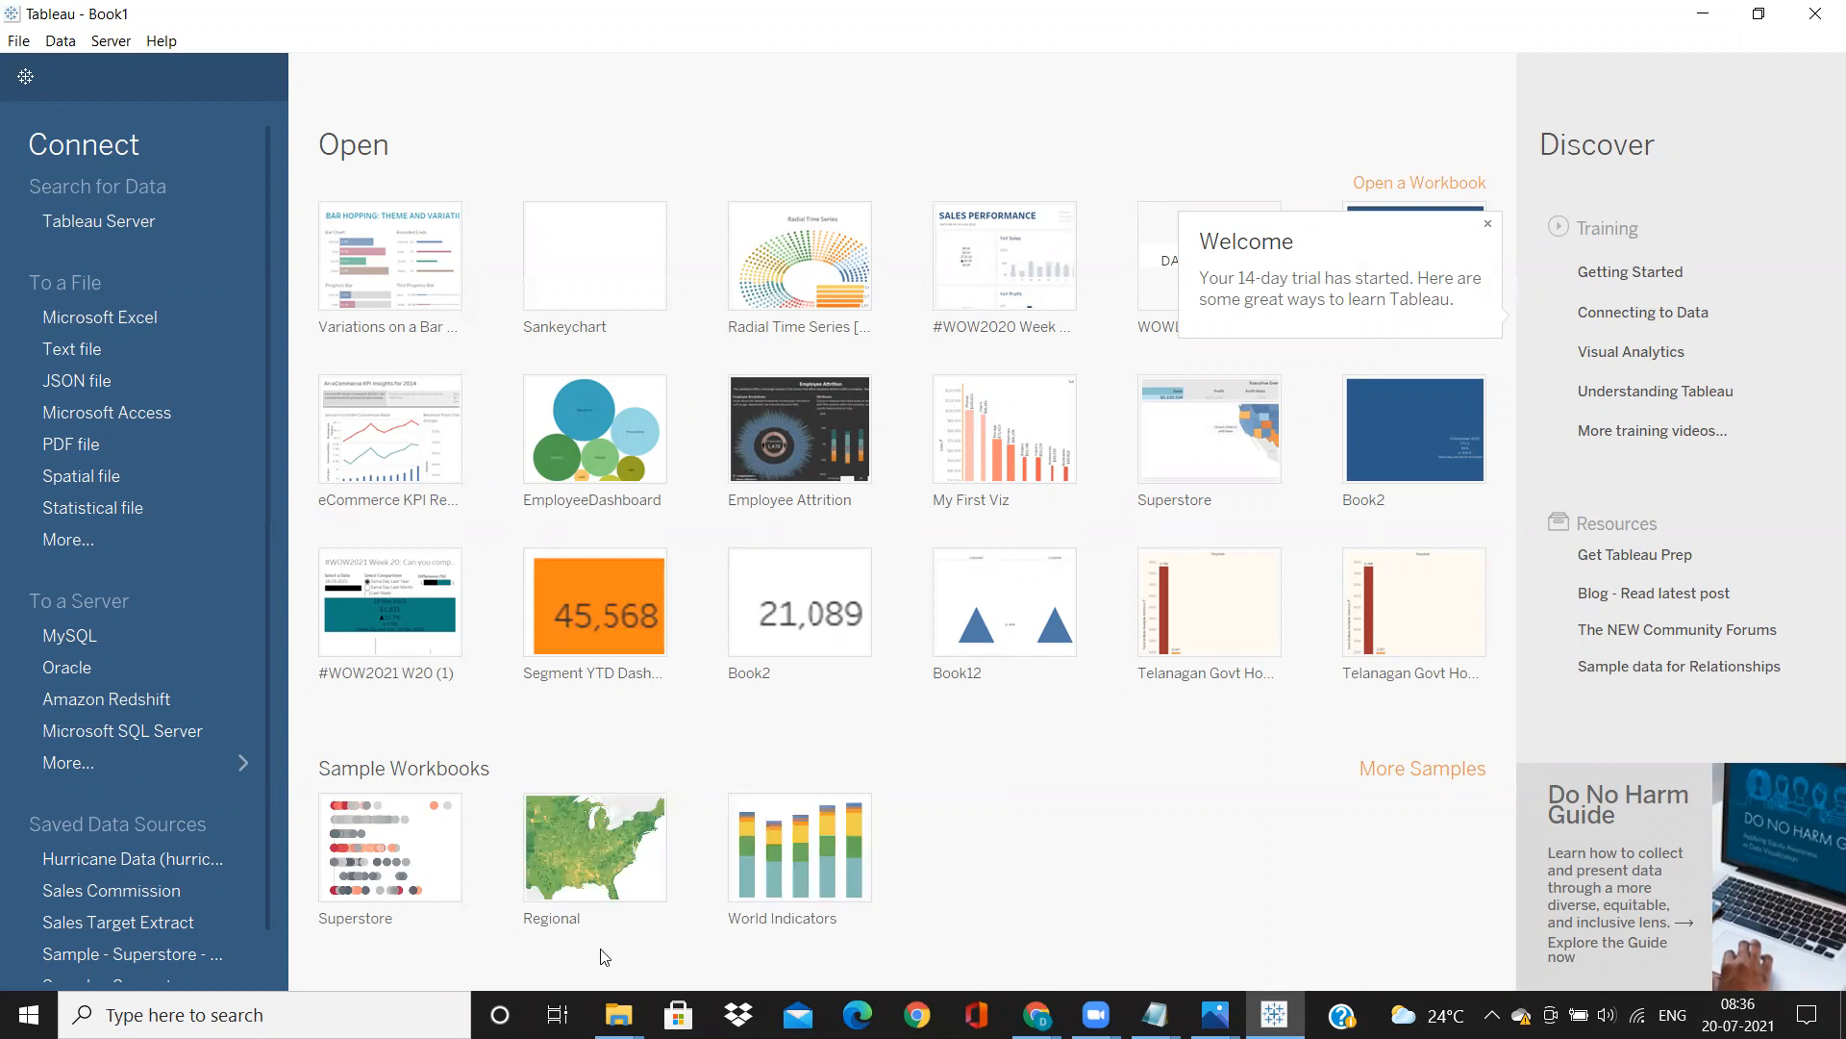